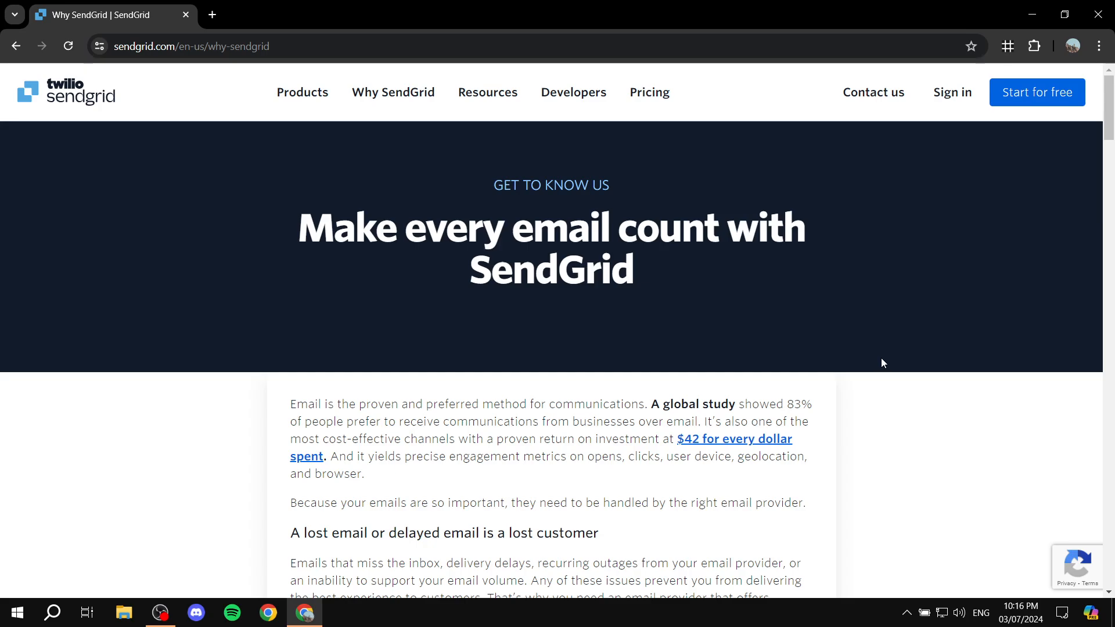
{"action": "mouse_move", "coordinate": [270, 225]}
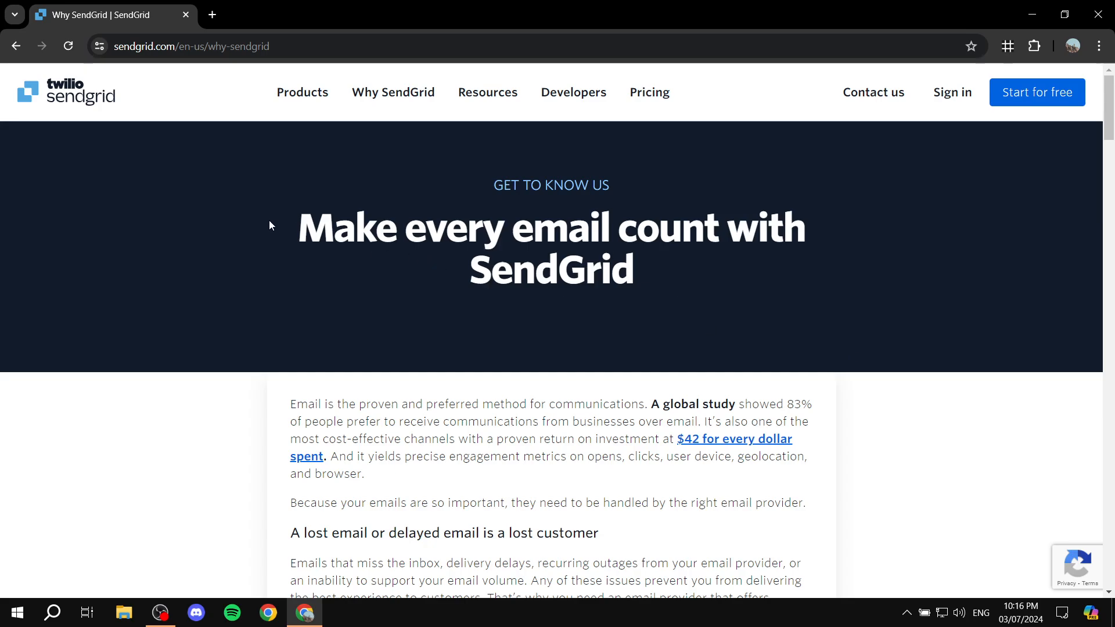
{"action": "mouse_move", "coordinate": [731, 293]}
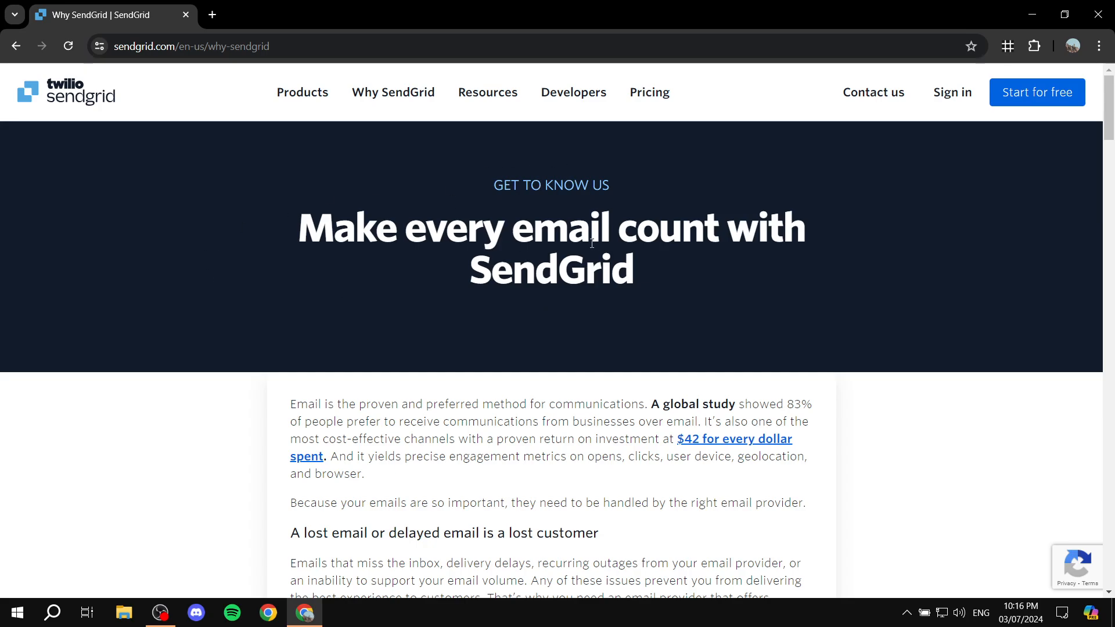
{"action": "mouse_move", "coordinate": [634, 204]}
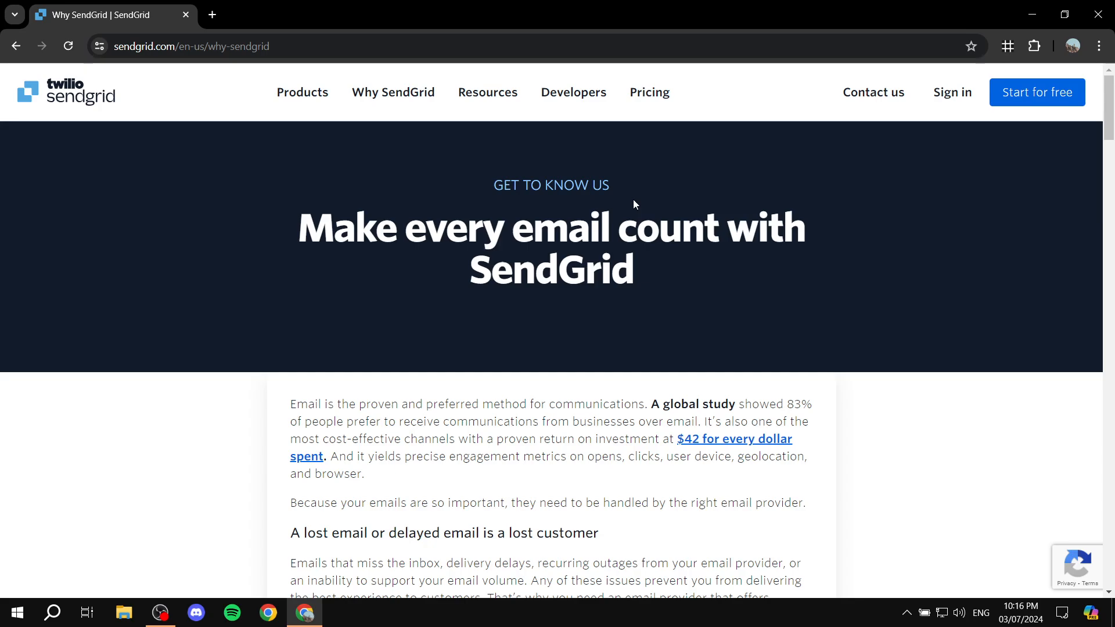
{"action": "mouse_move", "coordinate": [415, 186]}
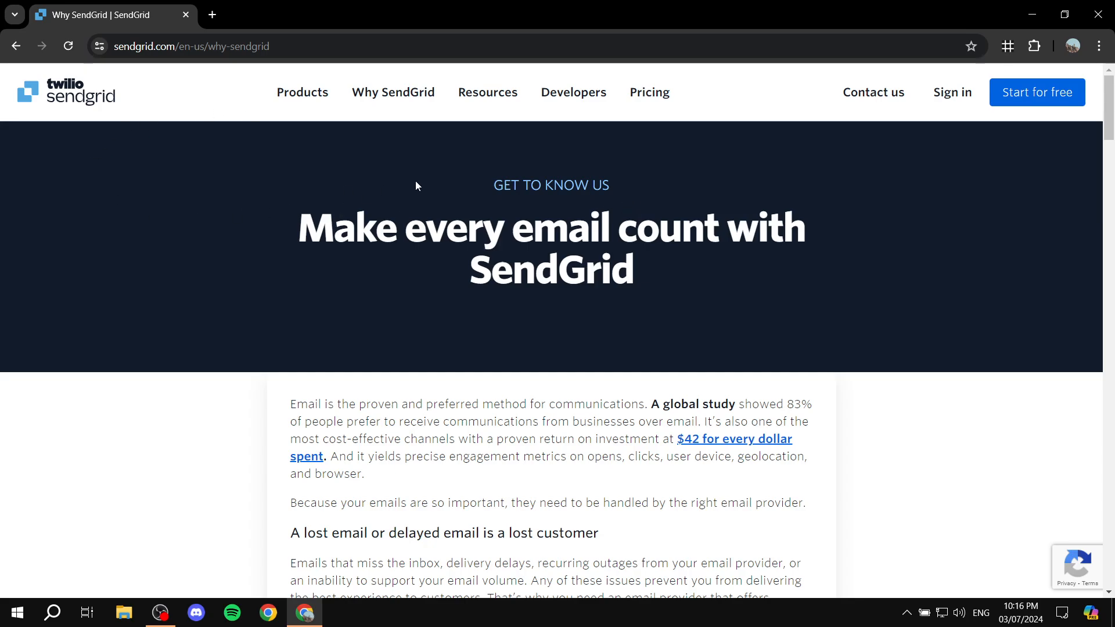
{"action": "mouse_move", "coordinate": [453, 188]}
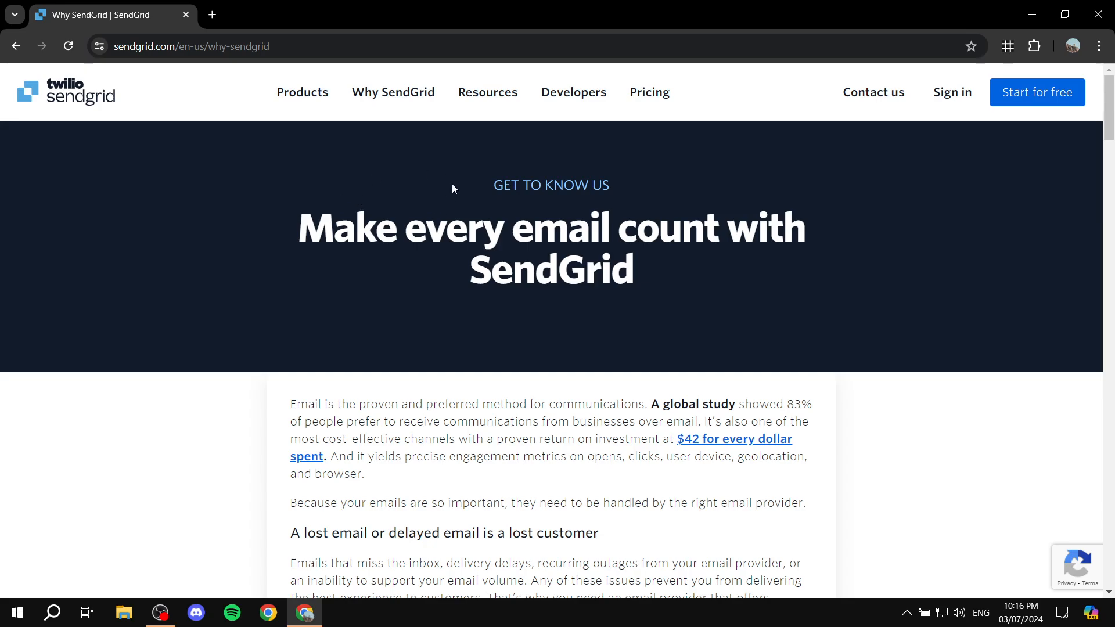
{"action": "mouse_move", "coordinate": [956, 292]}
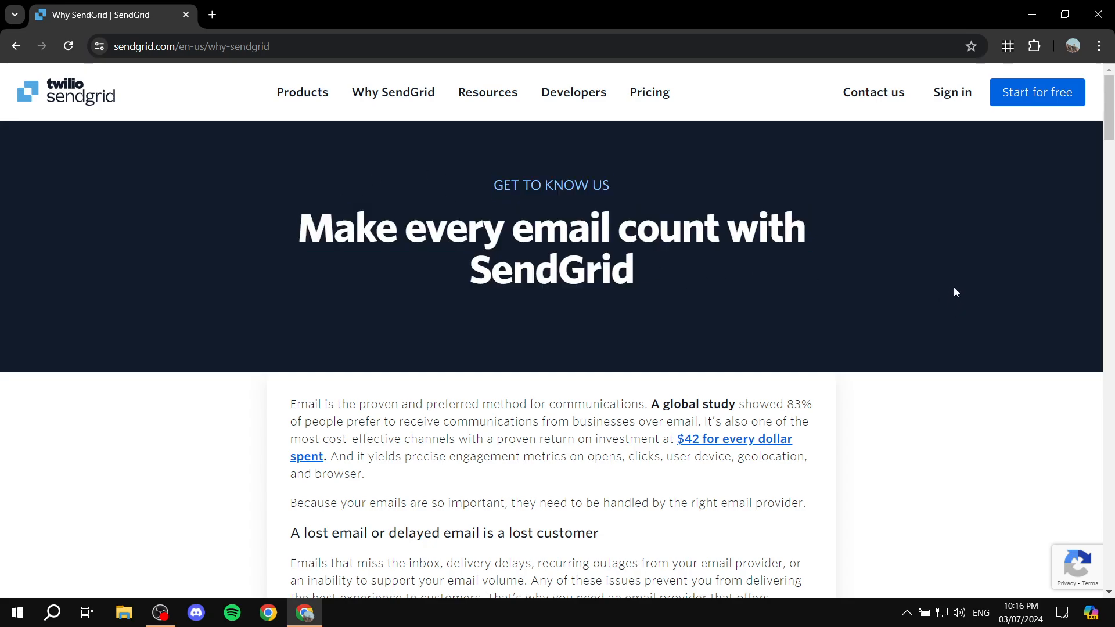
- Scroll through the SendGrid home page content before heading to pricing
{"action": "scroll", "scroll_direction": "down", "scroll_amount": 3}
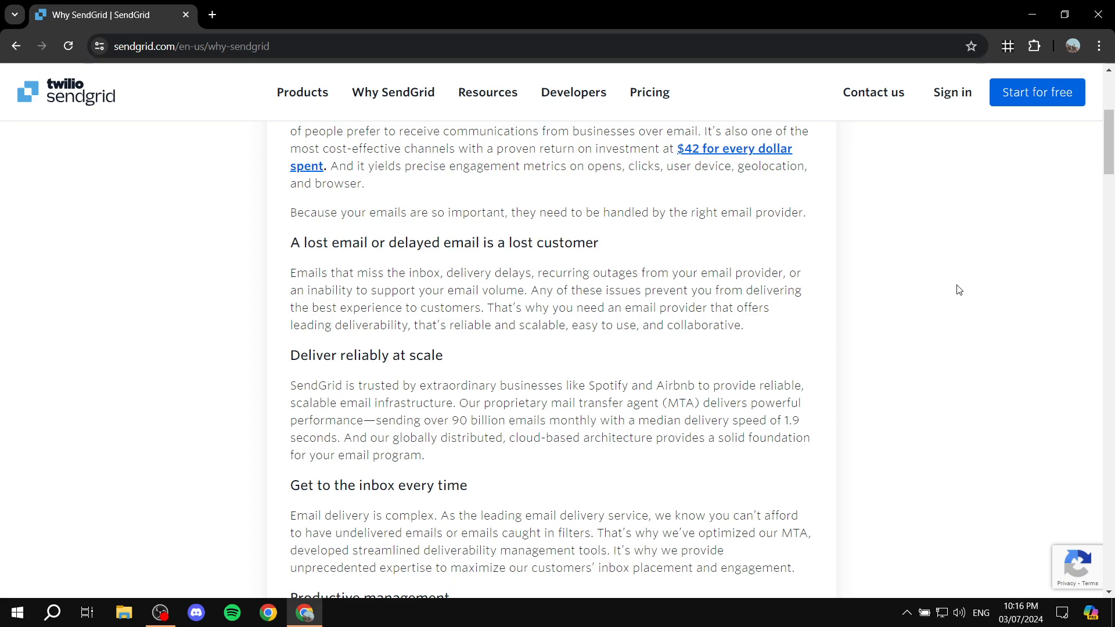
{"action": "scroll", "scroll_direction": "down", "scroll_amount": 3}
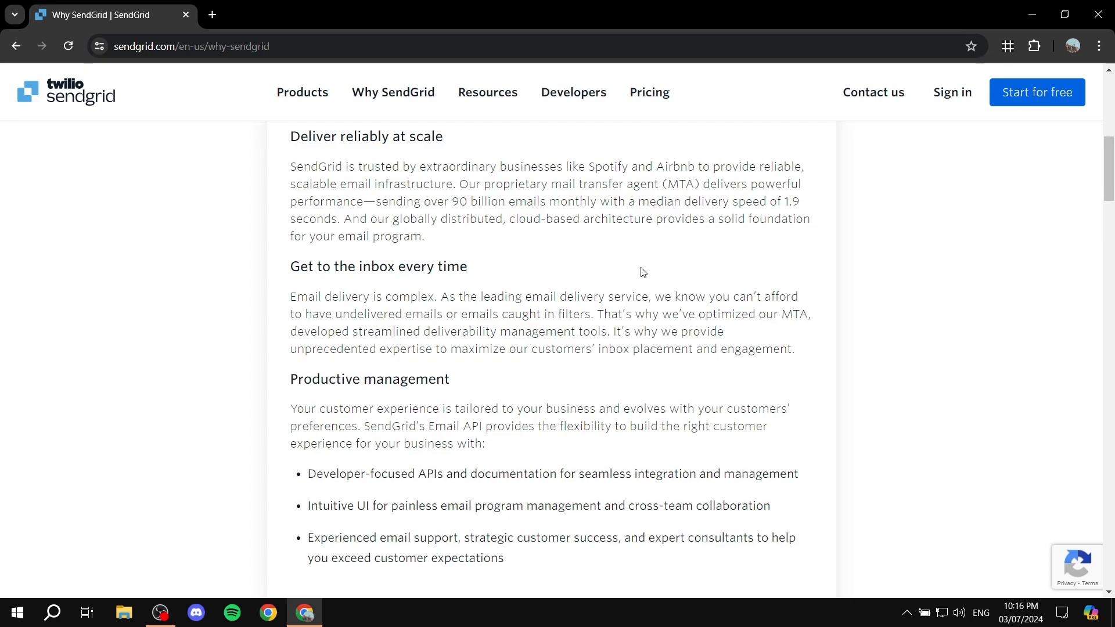
{"action": "scroll", "scroll_direction": "down", "scroll_amount": 3}
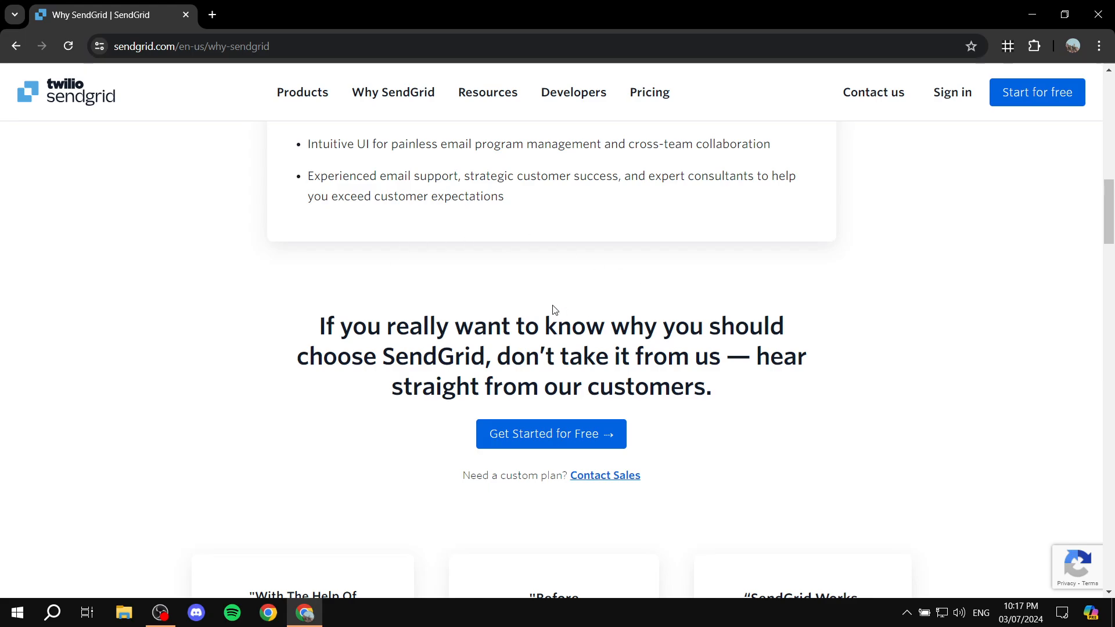
{"action": "scroll", "scroll_direction": "up", "scroll_amount": 3}
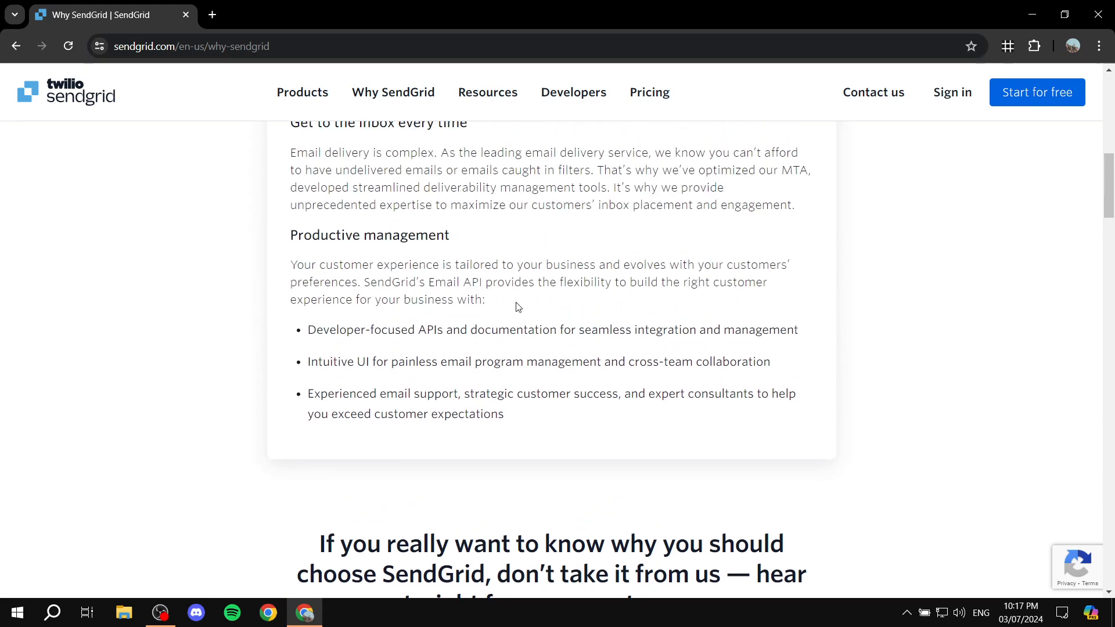
{"action": "mouse_move", "coordinate": [451, 266]}
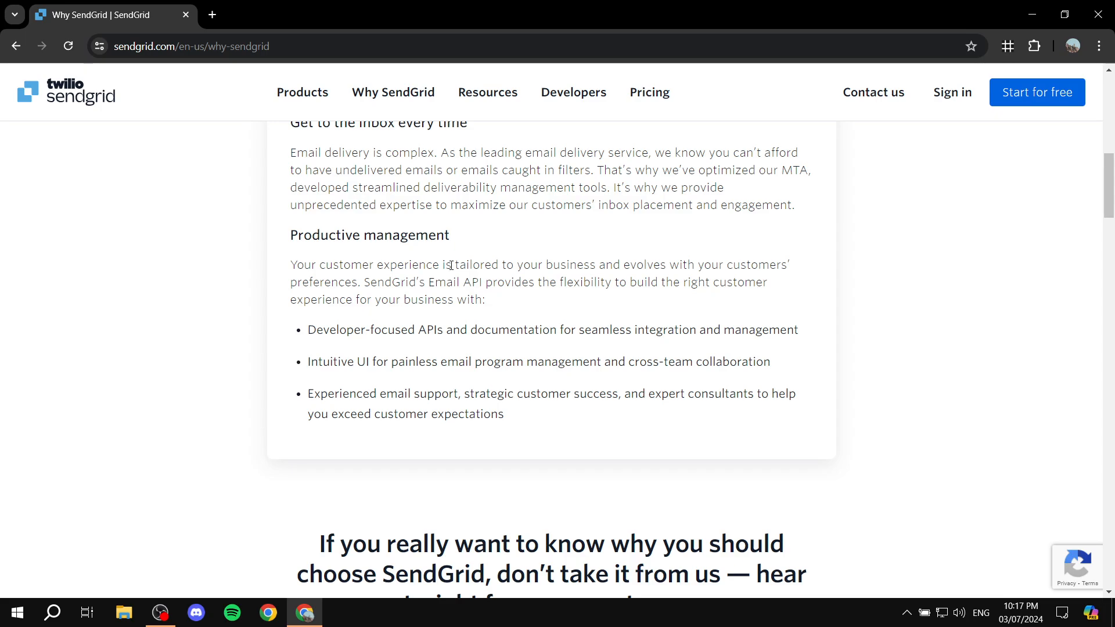
{"action": "scroll", "scroll_direction": "down", "scroll_amount": 3}
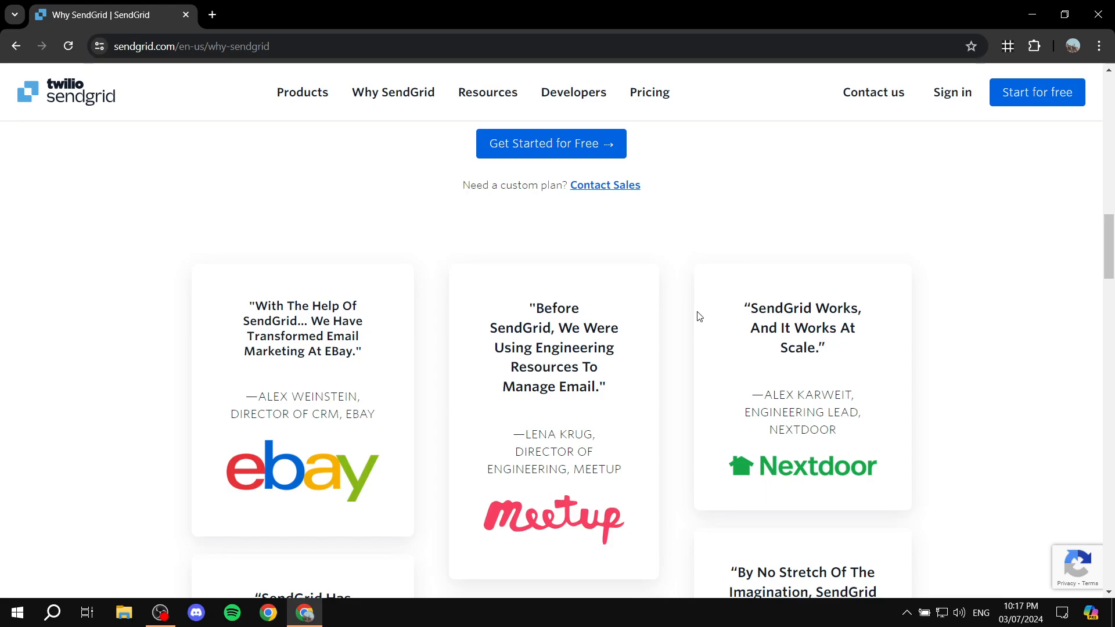
{"action": "scroll", "scroll_direction": "down", "scroll_amount": 3}
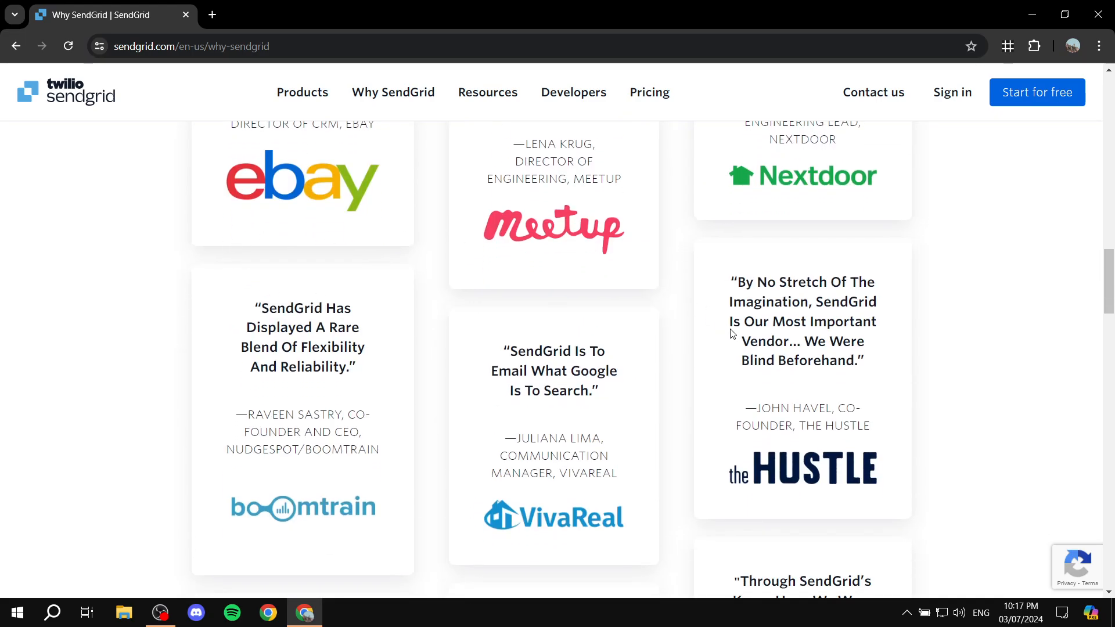
{"action": "scroll", "scroll_direction": "down", "scroll_amount": 3}
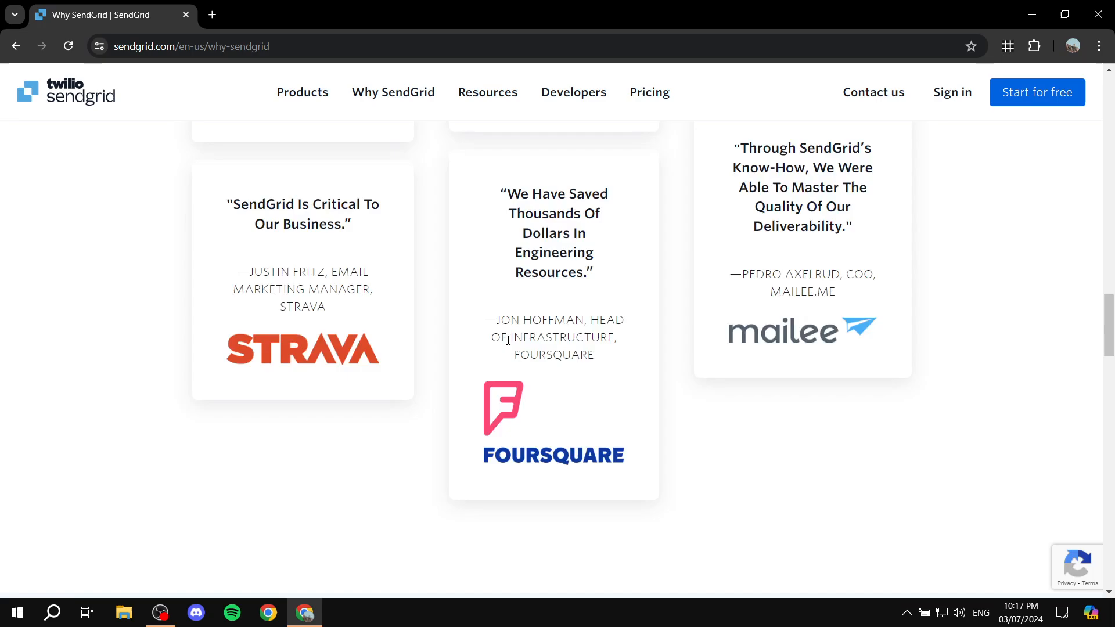
{"action": "scroll", "scroll_direction": "up", "scroll_amount": 3}
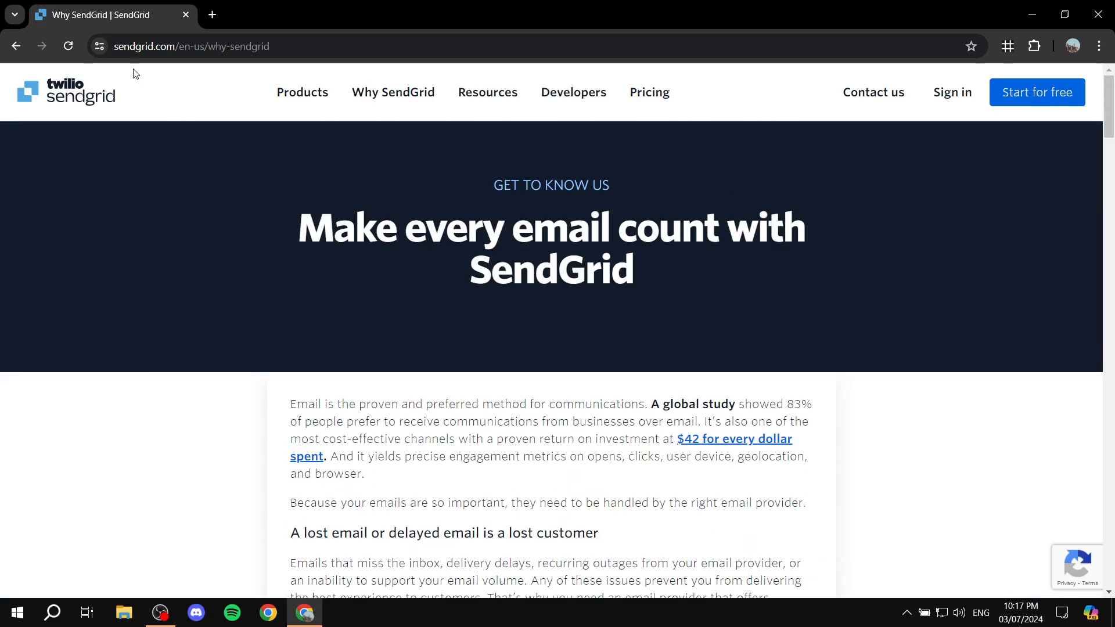
{"action": "mouse_move", "coordinate": [47, 87]}
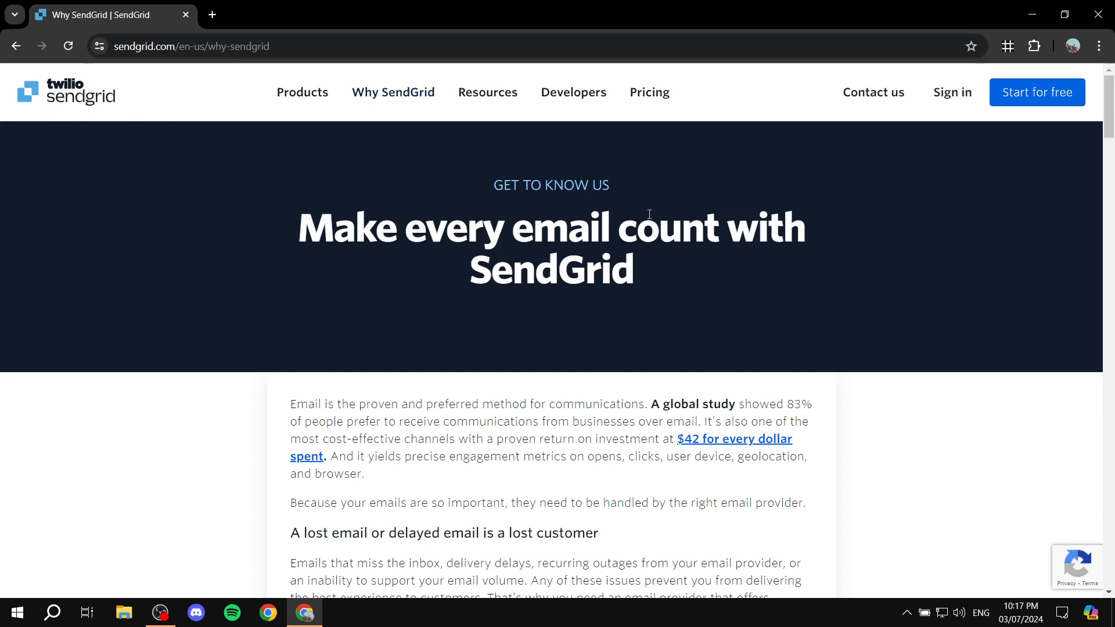
{"action": "mouse_move", "coordinate": [648, 93]}
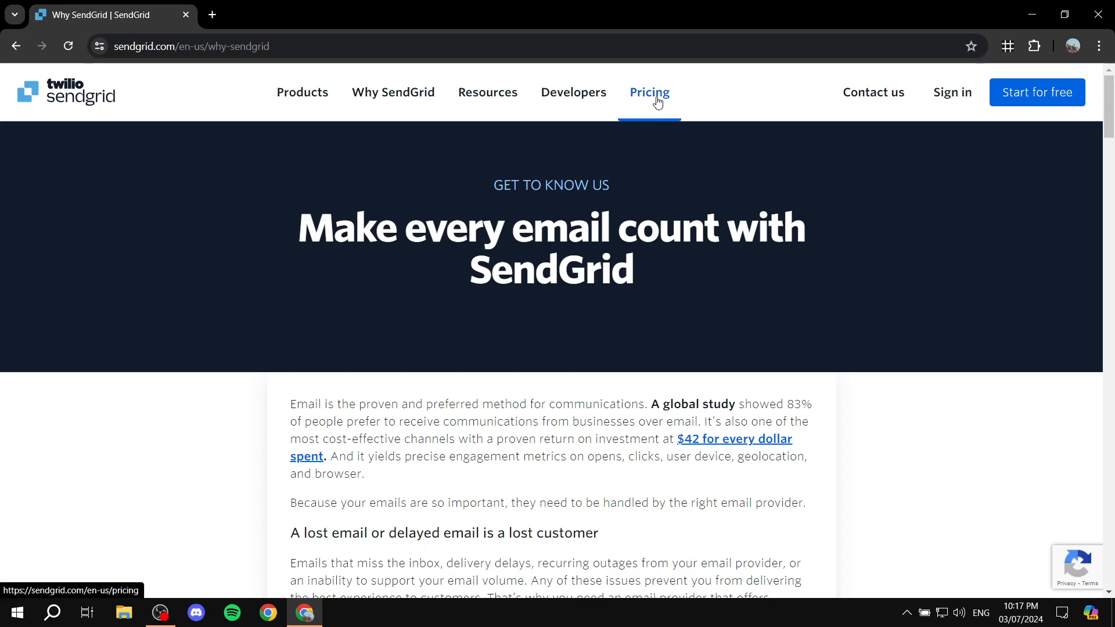
- Go to Pricing and scroll down to the Email API plan cards (Free, Essentials, Pro, Premier)
{"action": "left_click", "coordinate": [649, 92]}
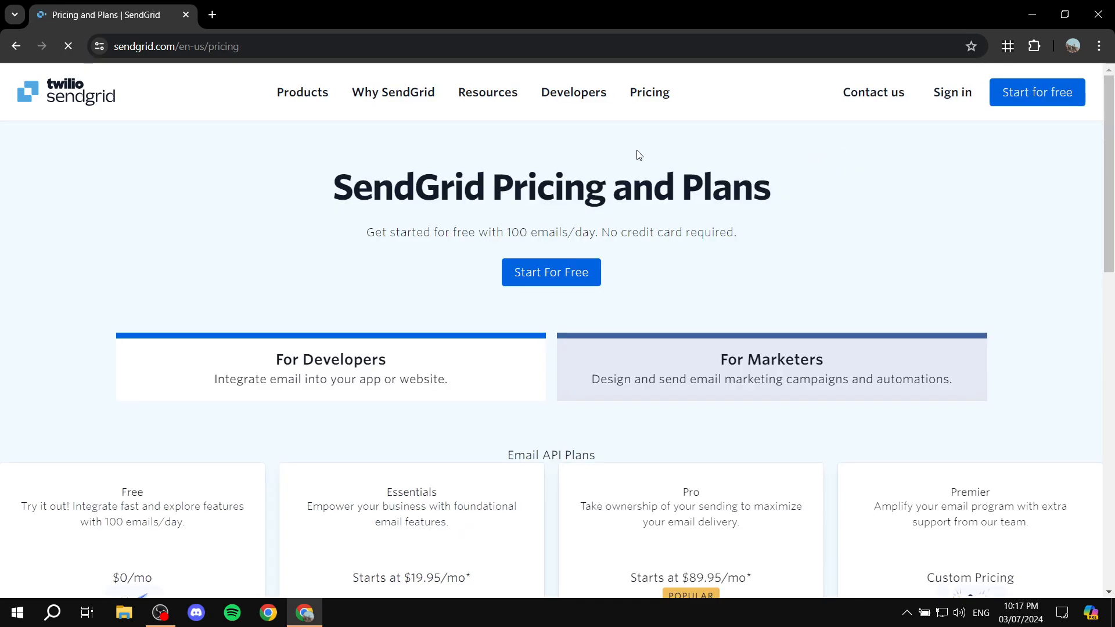
{"action": "scroll", "scroll_direction": "down", "scroll_amount": 3}
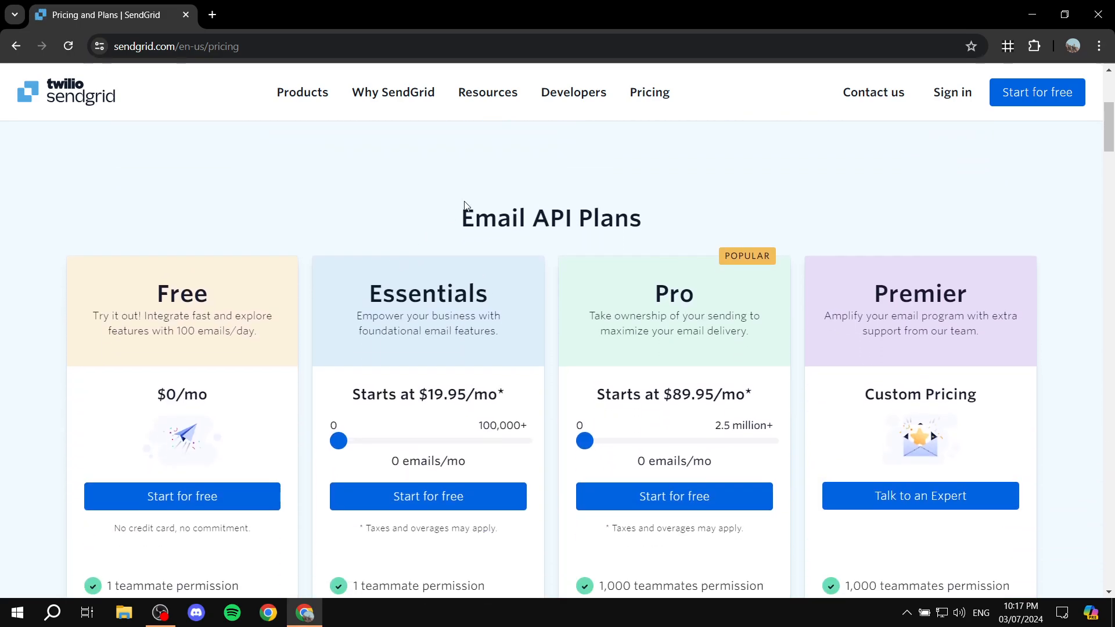
{"action": "mouse_move", "coordinate": [620, 204]}
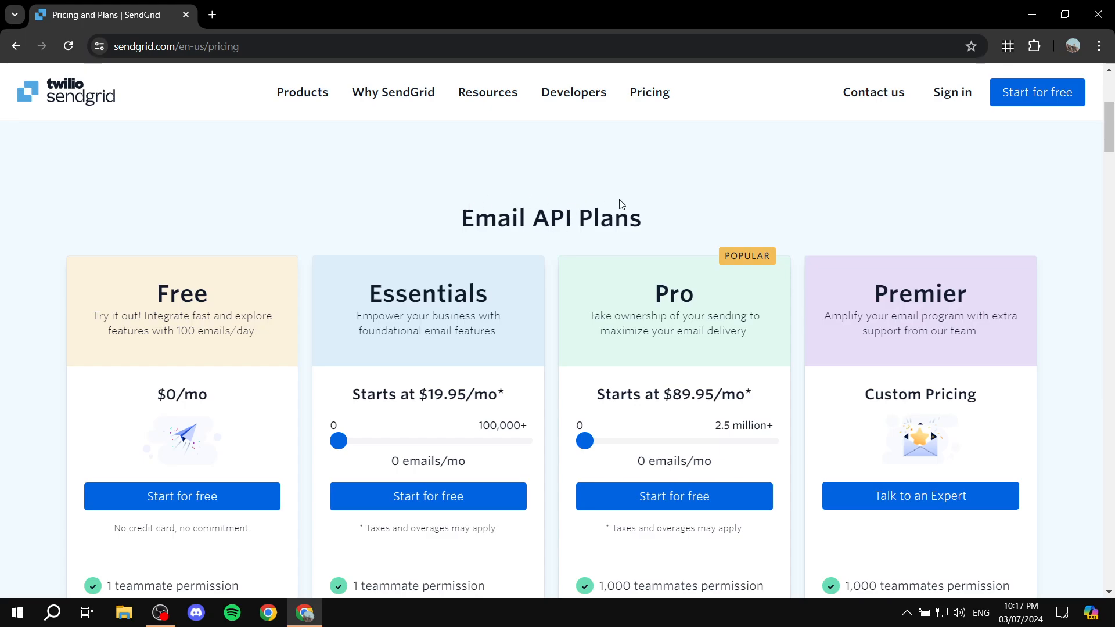
{"action": "scroll", "scroll_direction": "down", "scroll_amount": 3}
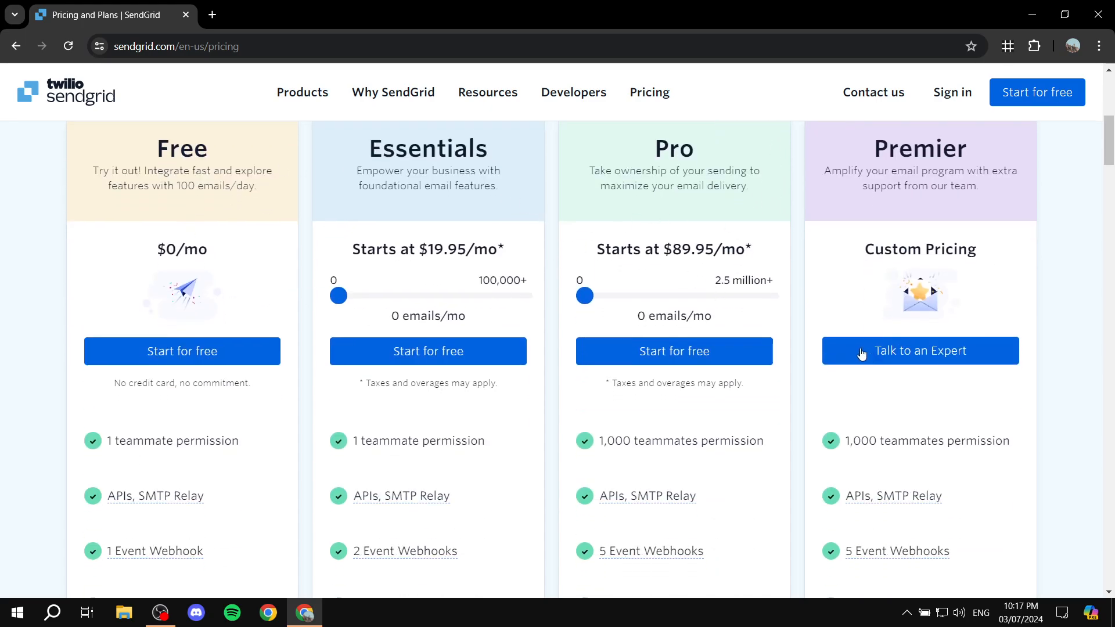
{"action": "mouse_move", "coordinate": [717, 287]}
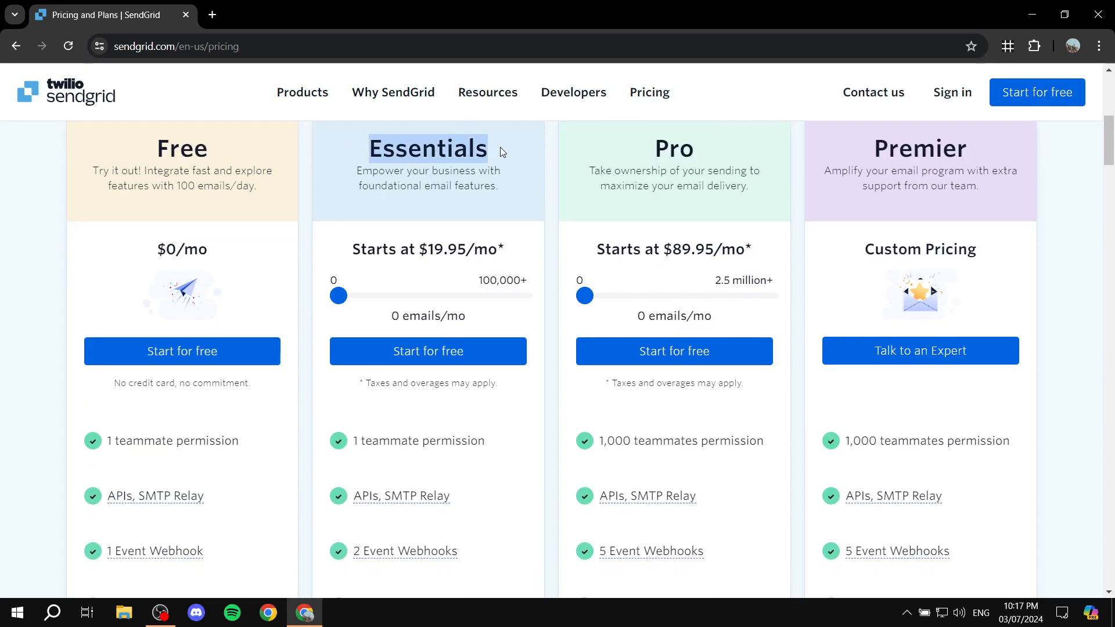
{"action": "mouse_move", "coordinate": [705, 257]}
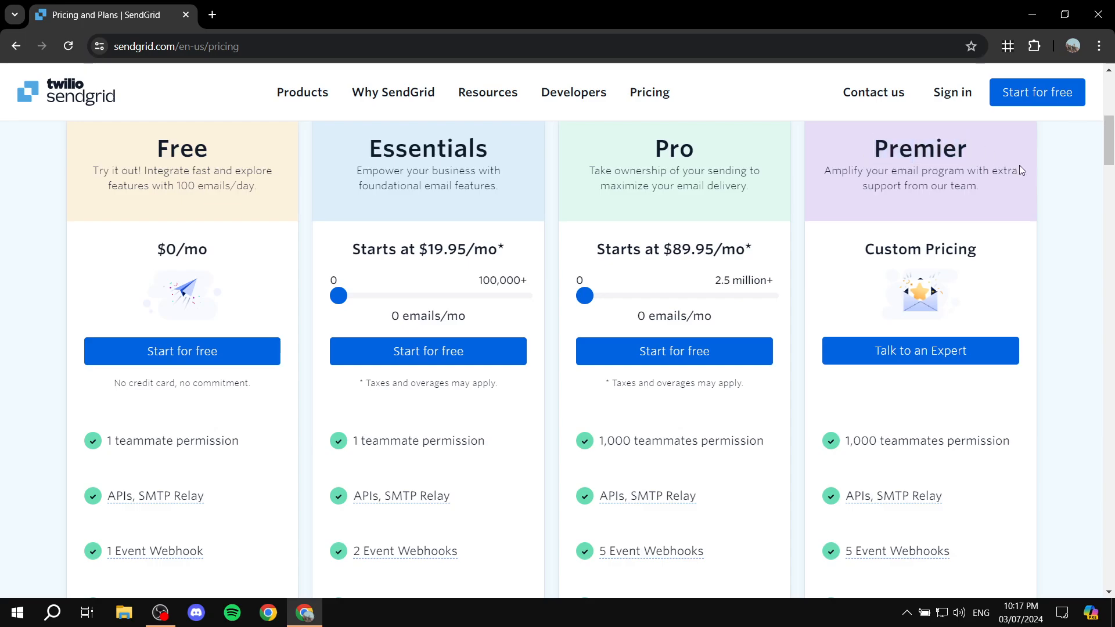
{"action": "mouse_move", "coordinate": [344, 185]}
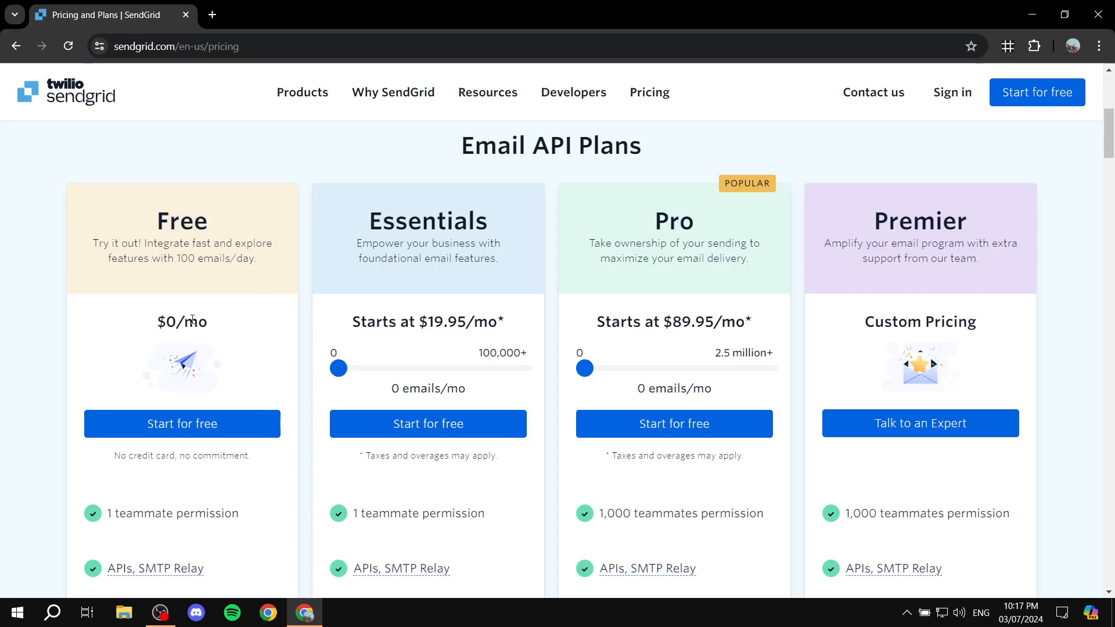
{"action": "mouse_move", "coordinate": [239, 244]}
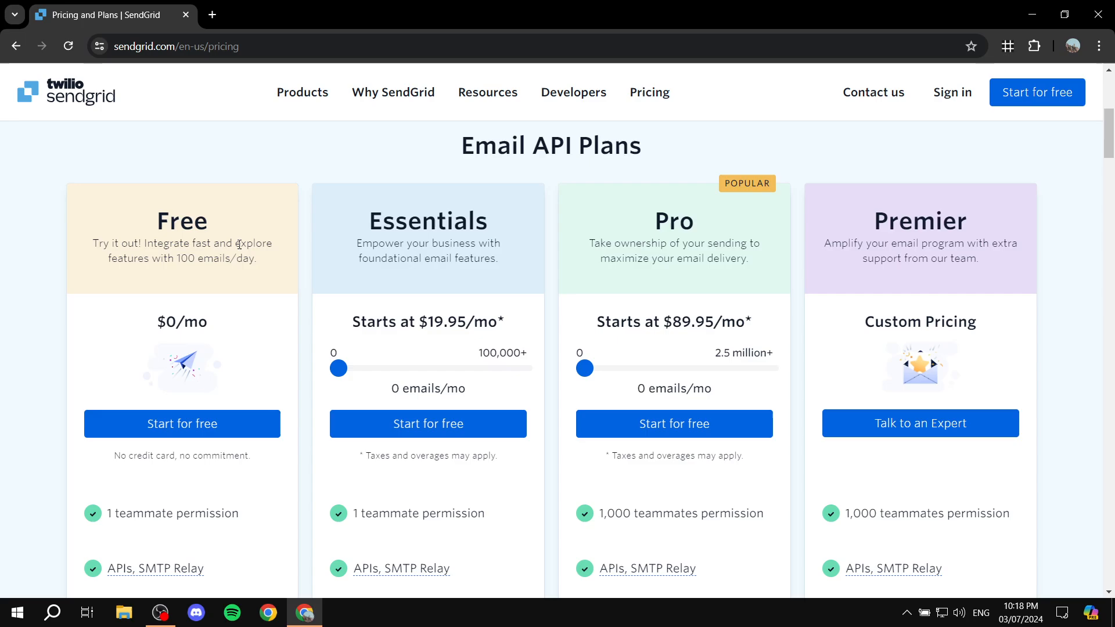
{"action": "mouse_move", "coordinate": [189, 212]}
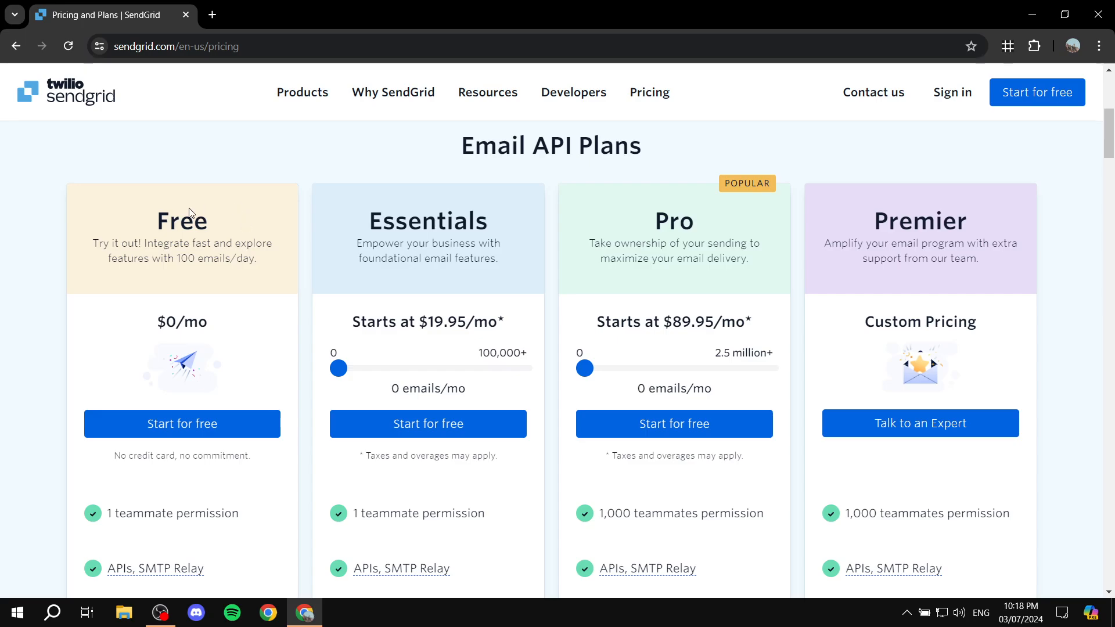
{"action": "mouse_move", "coordinate": [163, 255]}
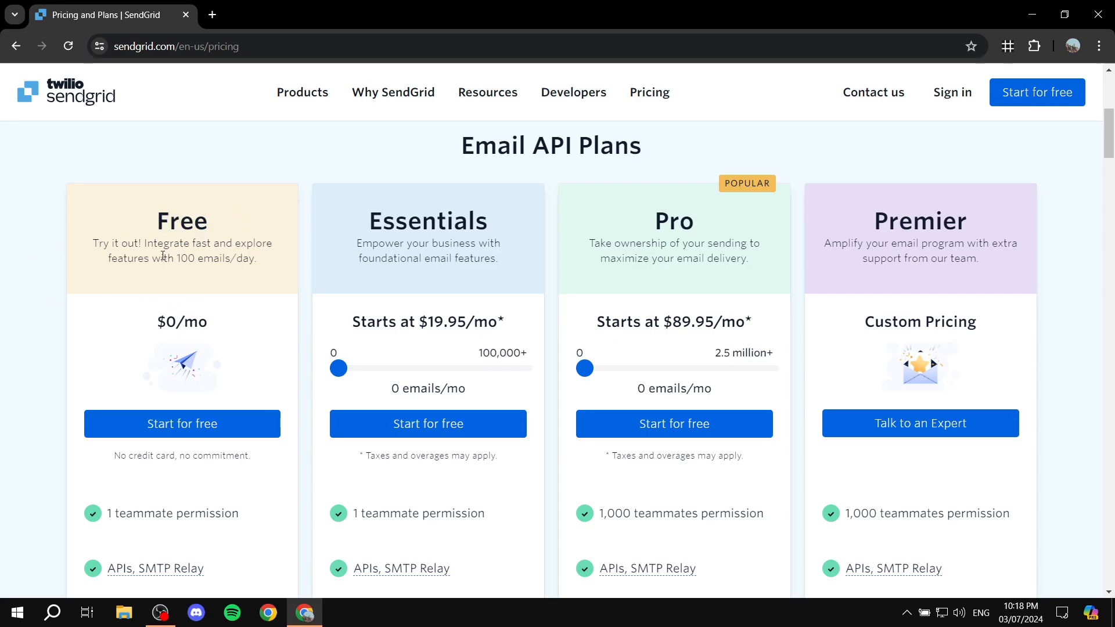
{"action": "scroll", "scroll_direction": "down", "scroll_amount": 3}
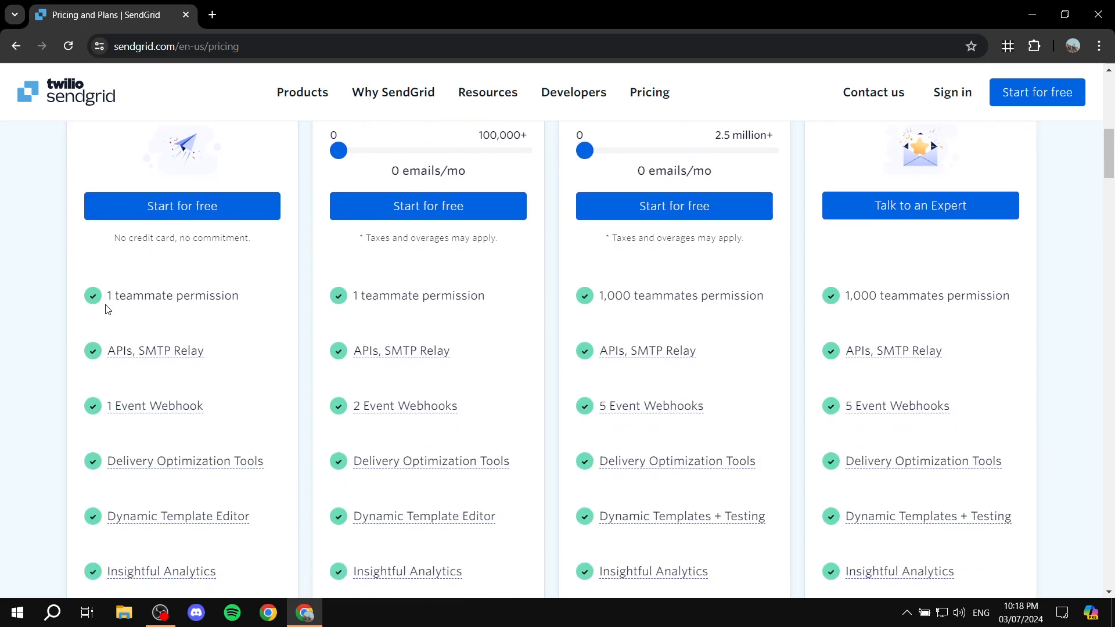
{"action": "mouse_move", "coordinate": [205, 316]}
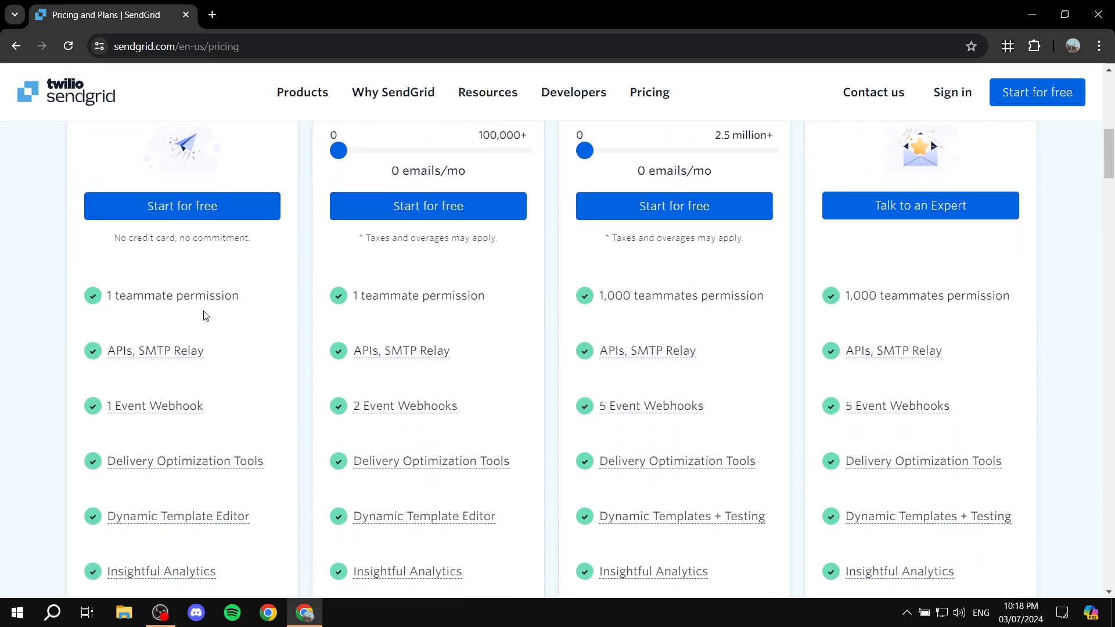
{"action": "scroll", "scroll_direction": "down", "scroll_amount": 3}
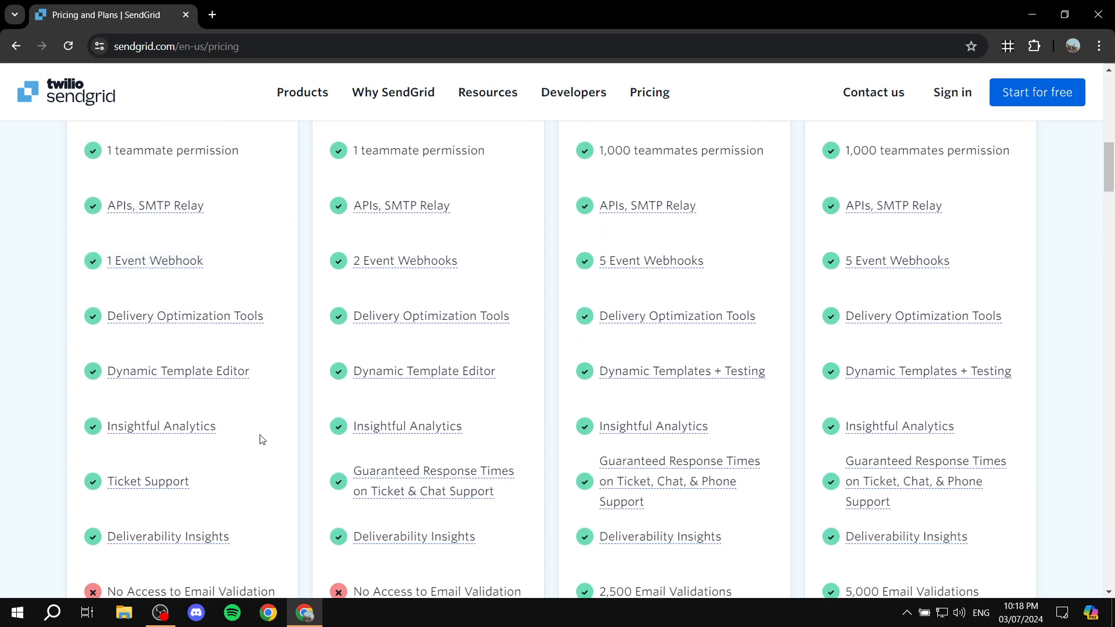
{"action": "mouse_move", "coordinate": [165, 341]}
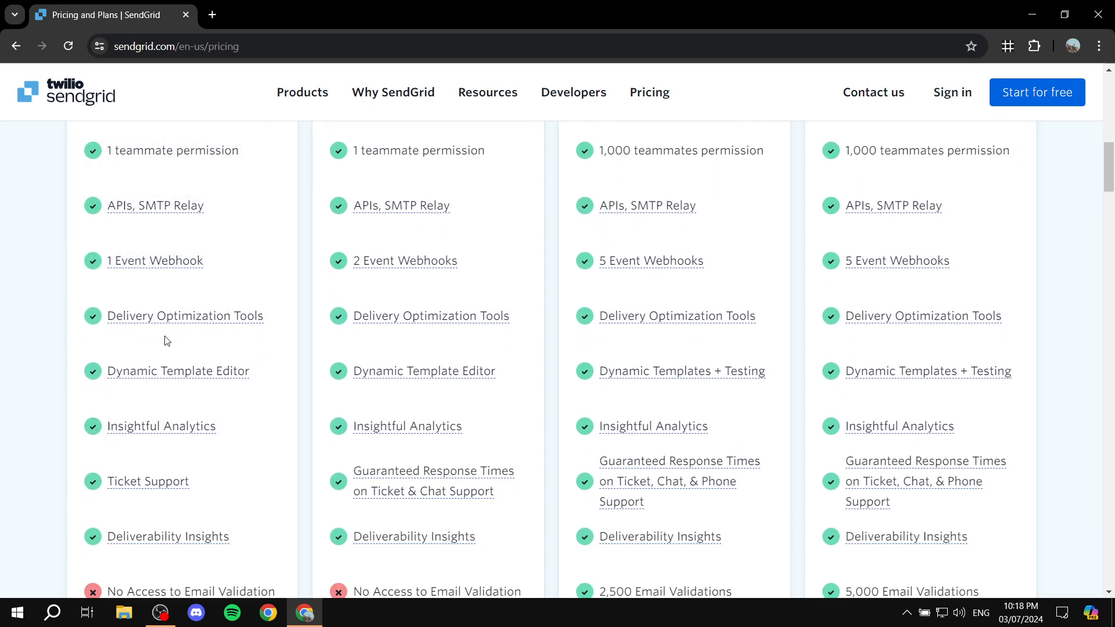
{"action": "scroll", "scroll_direction": "up", "scroll_amount": 3}
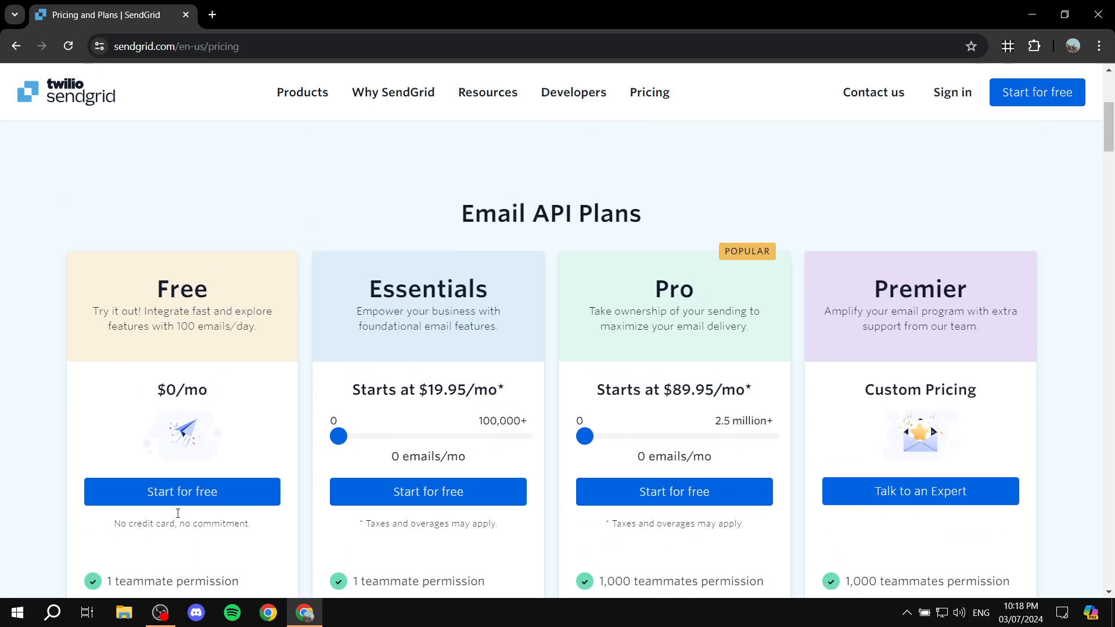
{"action": "scroll", "scroll_direction": "down", "scroll_amount": 3}
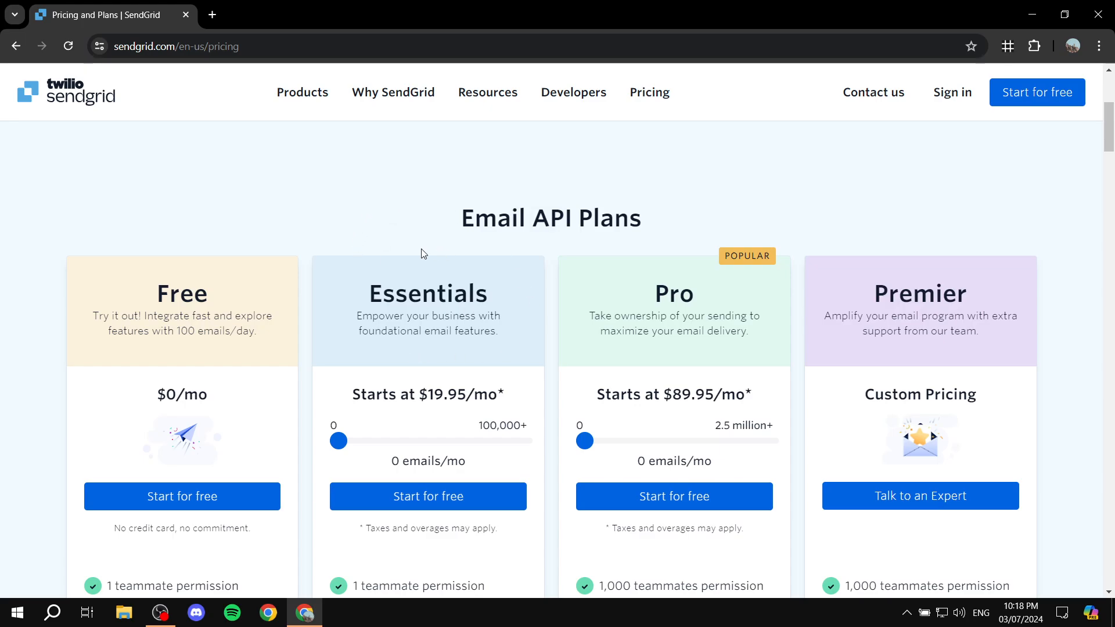
{"action": "mouse_move", "coordinate": [294, 154]}
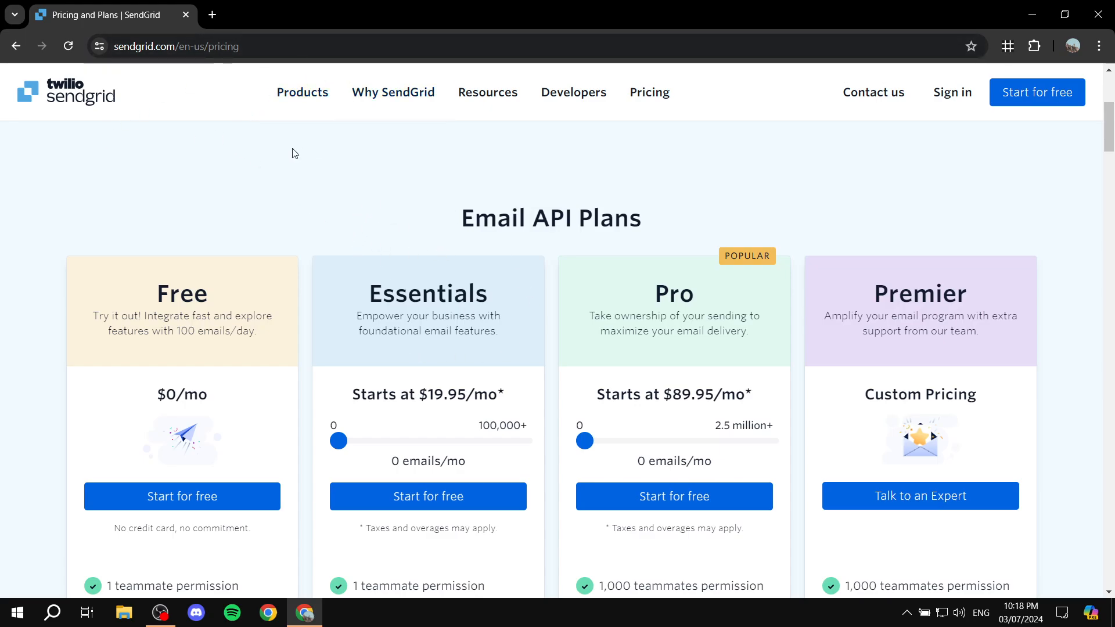
{"action": "mouse_move", "coordinate": [442, 211]}
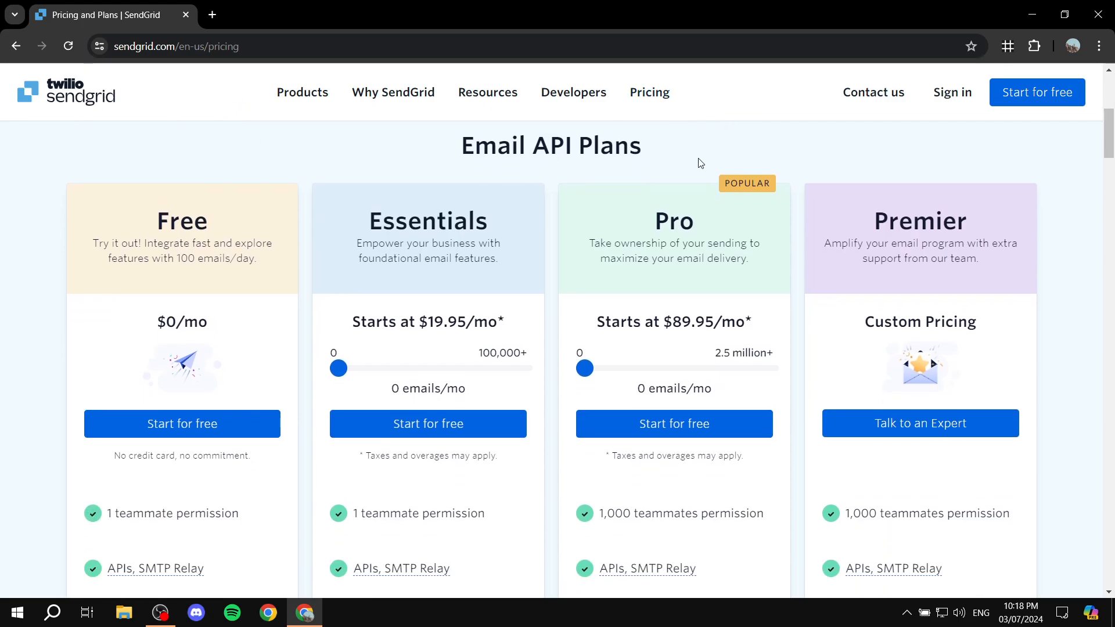
{"action": "mouse_move", "coordinate": [726, 219]}
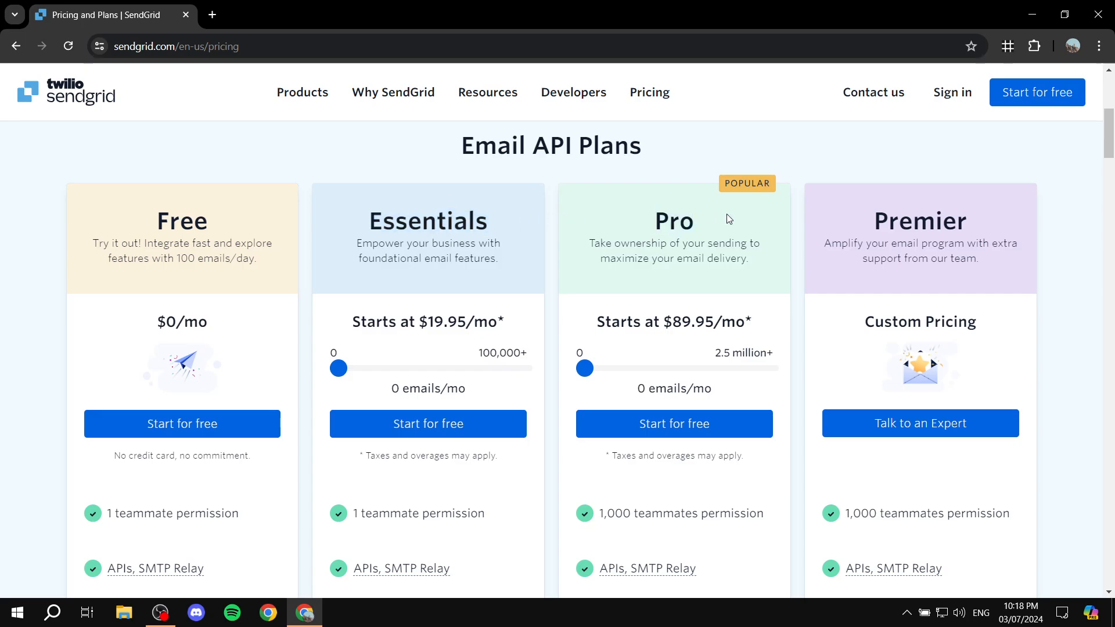
{"action": "scroll", "scroll_direction": "down", "scroll_amount": 3}
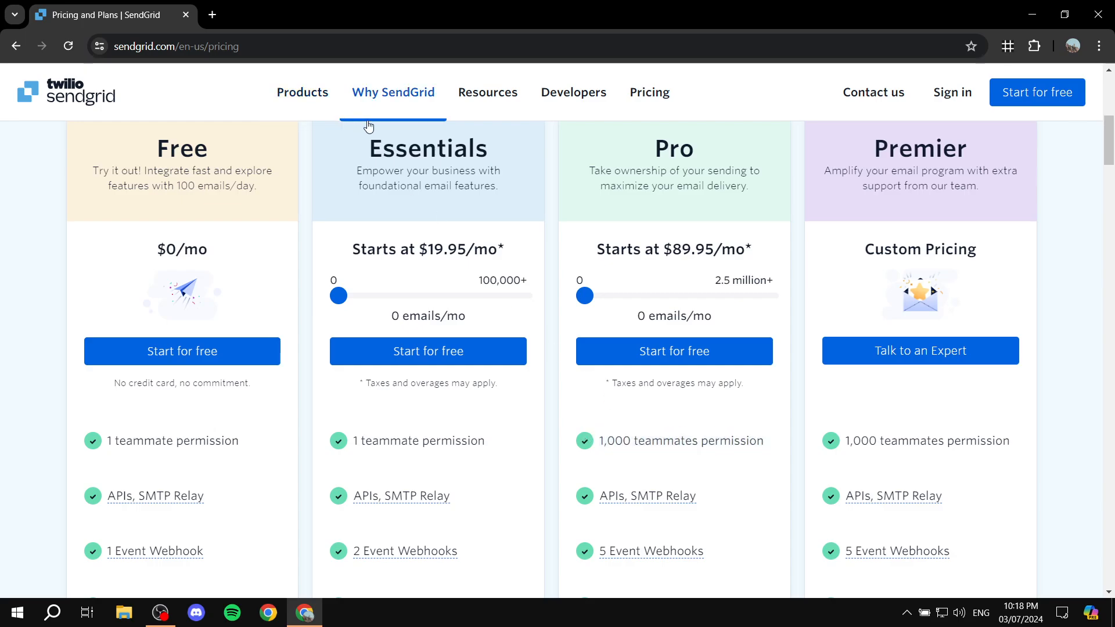
{"action": "double_click", "coordinate": [419, 442]}
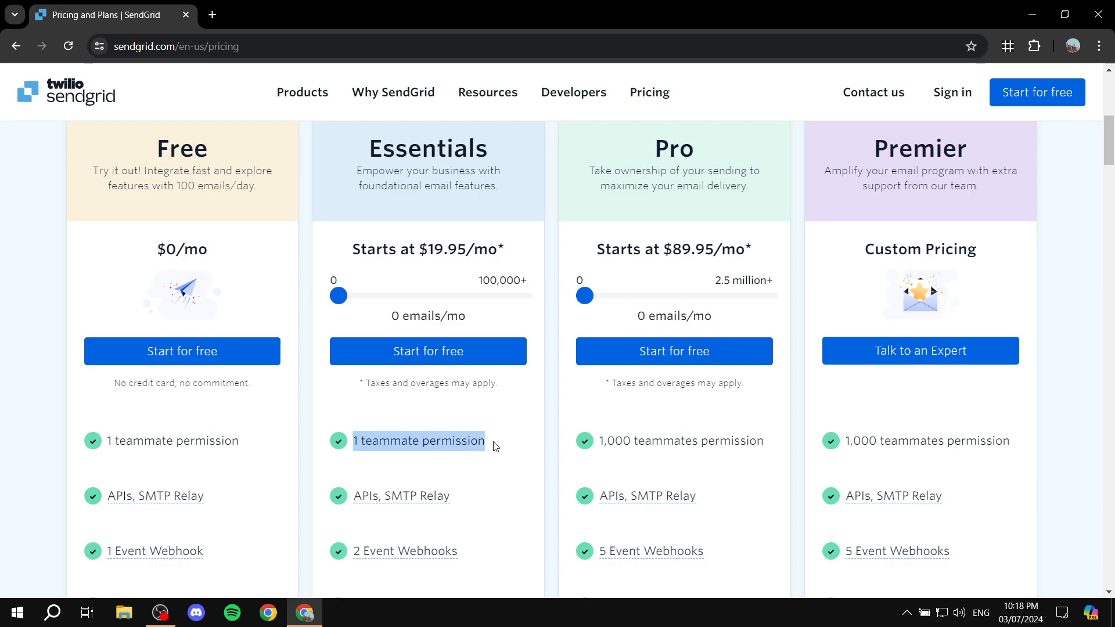
{"action": "scroll", "scroll_direction": "up", "scroll_amount": 3}
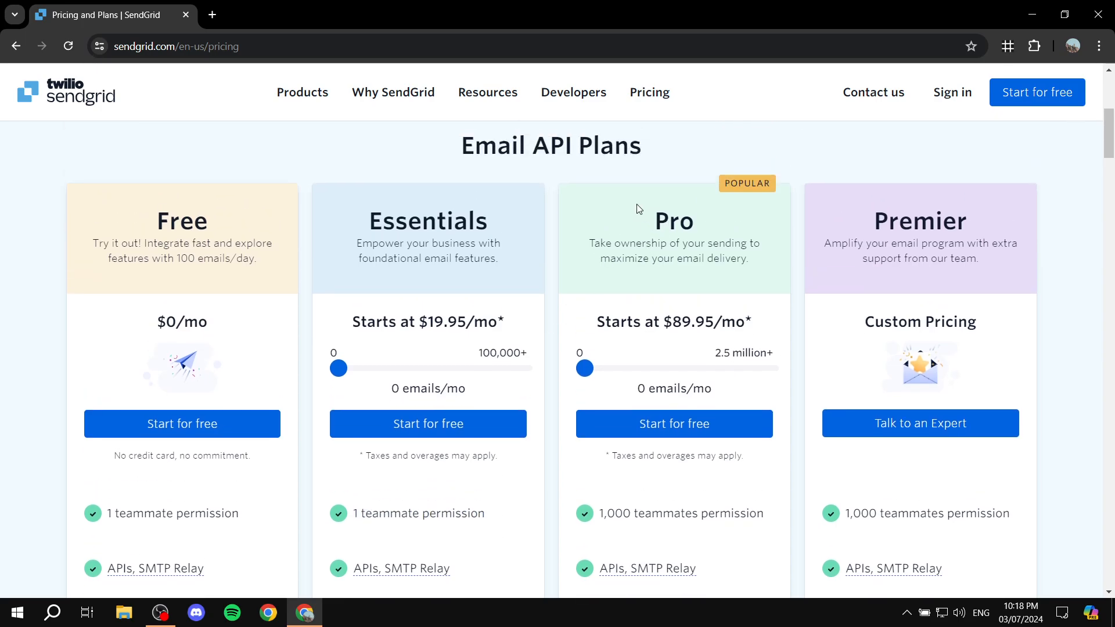
{"action": "scroll", "scroll_direction": "down", "scroll_amount": 3}
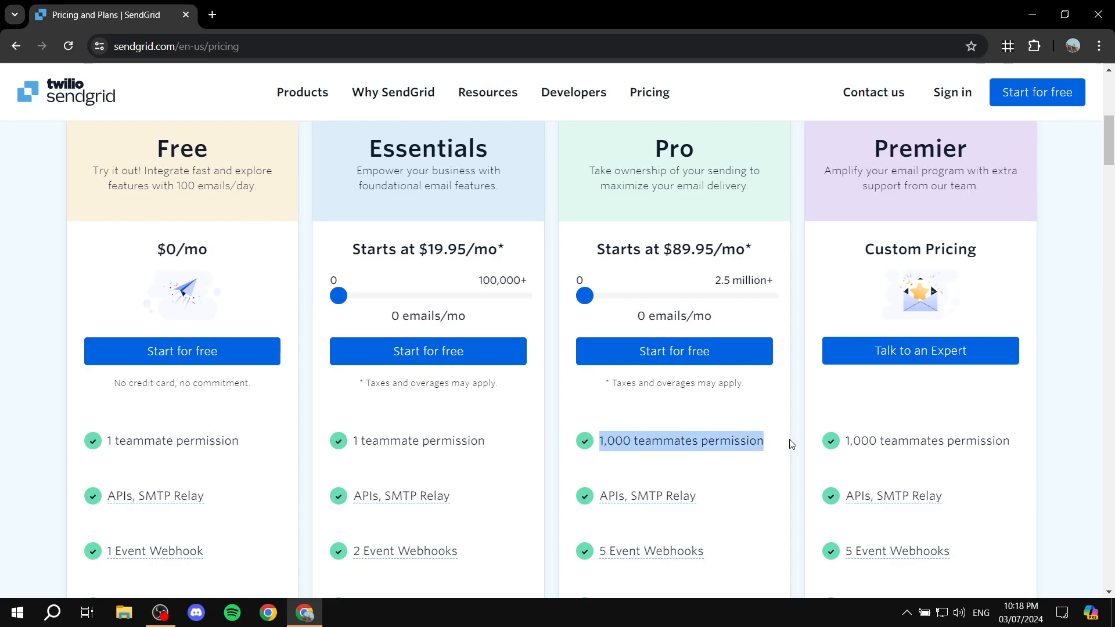
{"action": "scroll", "scroll_direction": "down", "scroll_amount": 3}
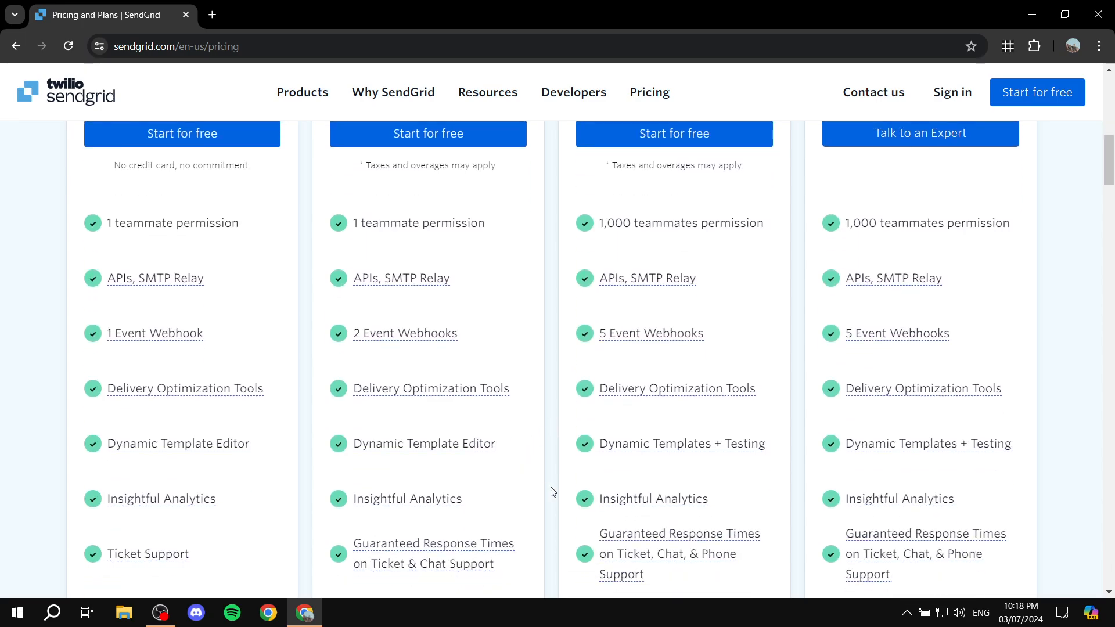
{"action": "scroll", "scroll_direction": "up", "scroll_amount": 3}
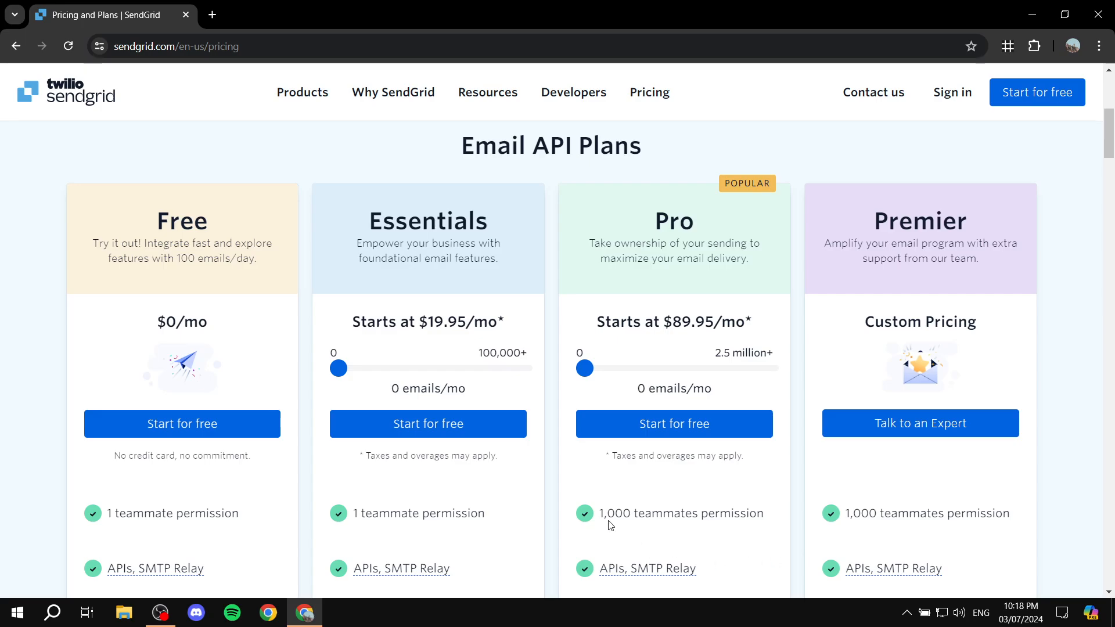
{"action": "mouse_move", "coordinate": [717, 511]}
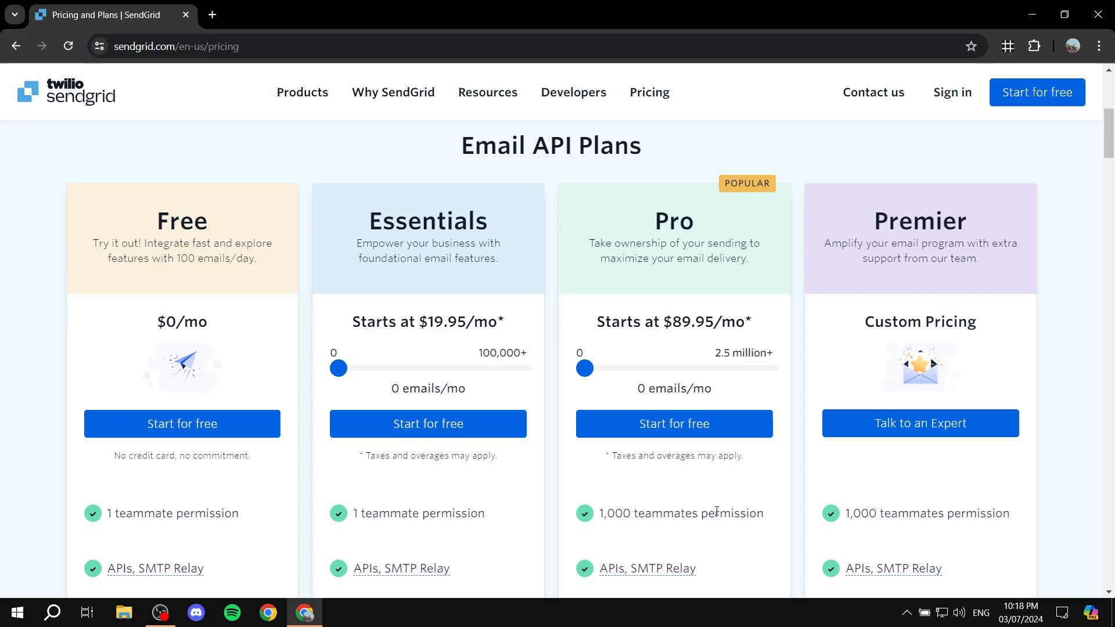
{"action": "mouse_move", "coordinate": [339, 368]}
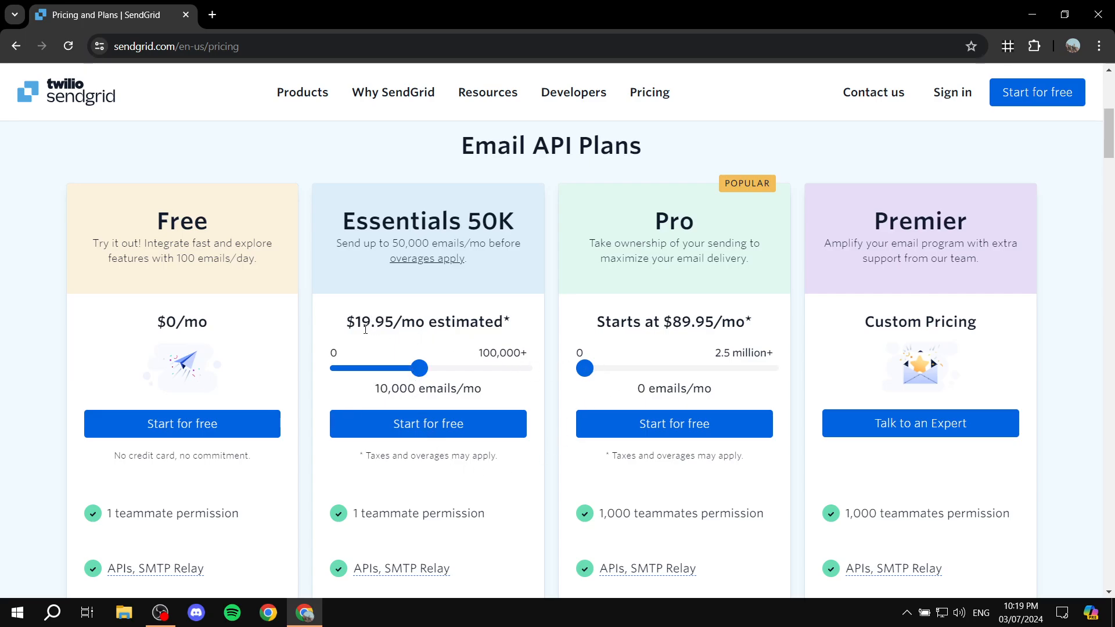
{"action": "mouse_move", "coordinate": [441, 344]}
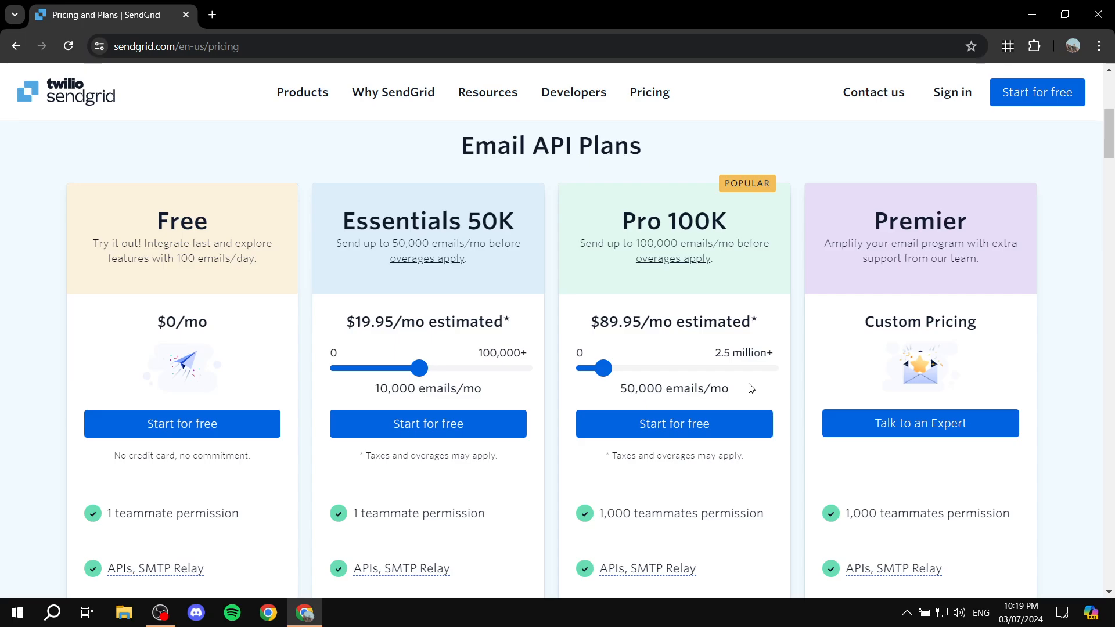
- Highlight the Pro plan's 50,000 emails/mo estimate, review its features, and return to the page top
{"action": "double_click", "coordinate": [673, 388]}
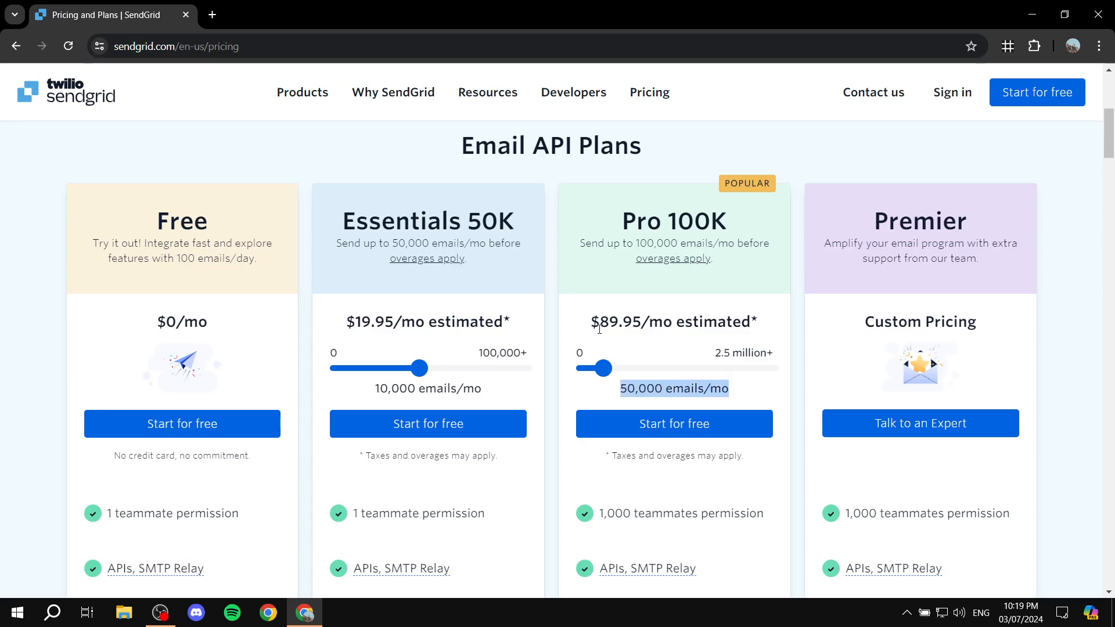
{"action": "mouse_move", "coordinate": [703, 341]}
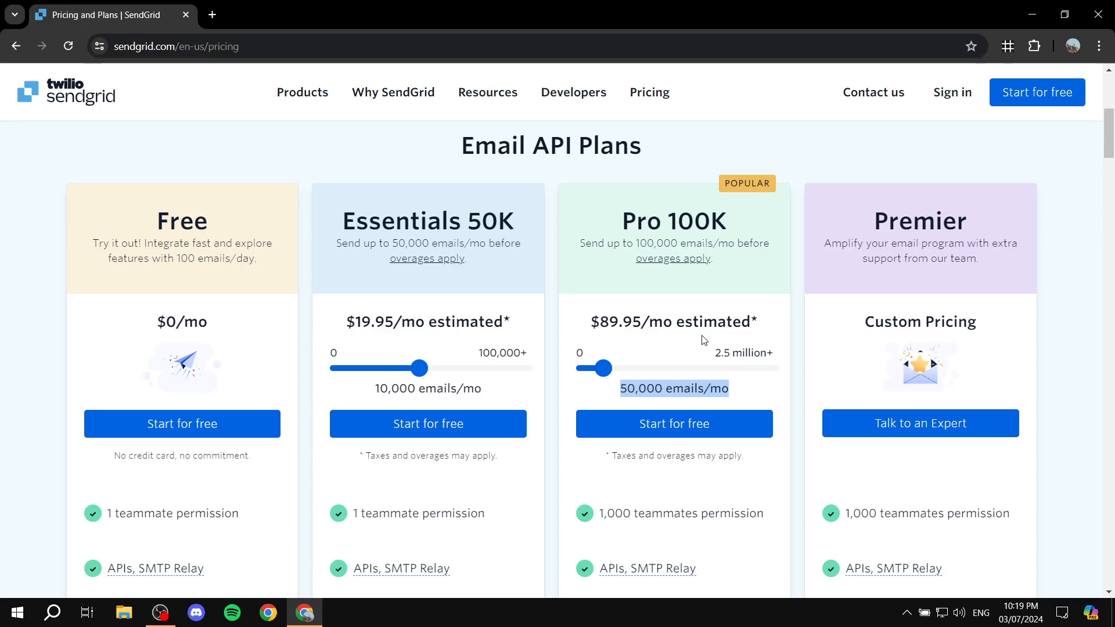
{"action": "scroll", "scroll_direction": "down", "scroll_amount": 3}
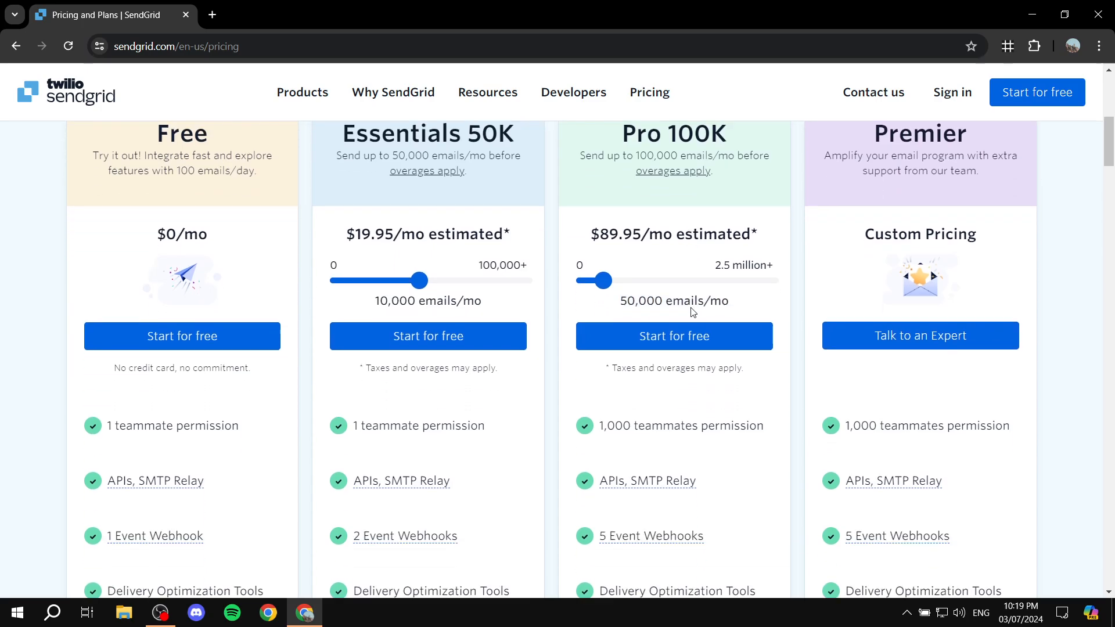
{"action": "scroll", "scroll_direction": "down", "scroll_amount": 3}
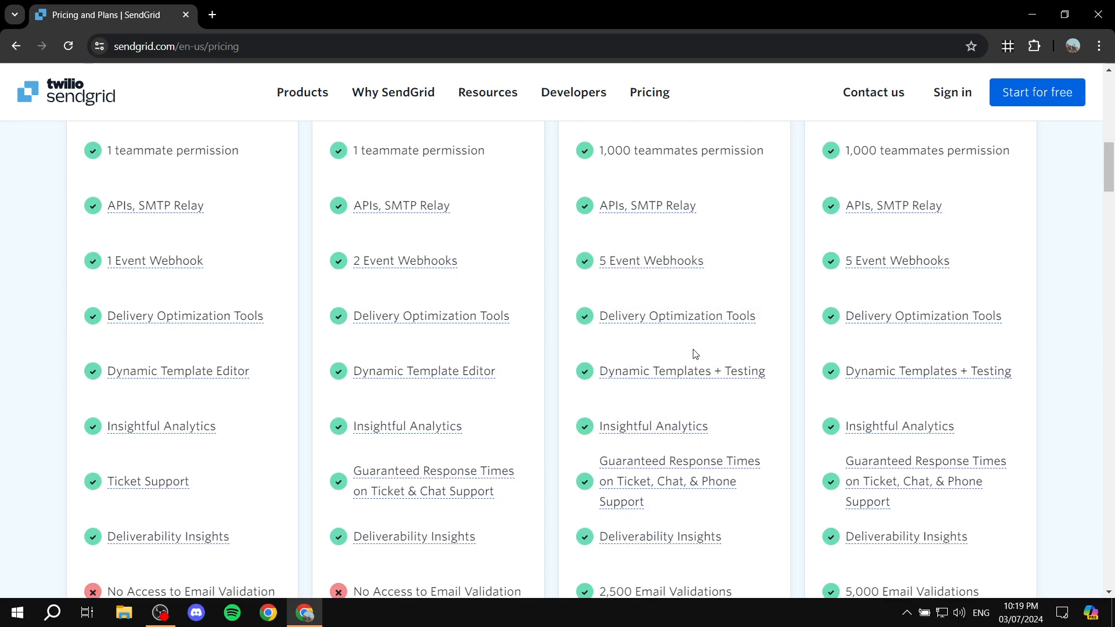
{"action": "scroll", "scroll_direction": "up", "scroll_amount": 3}
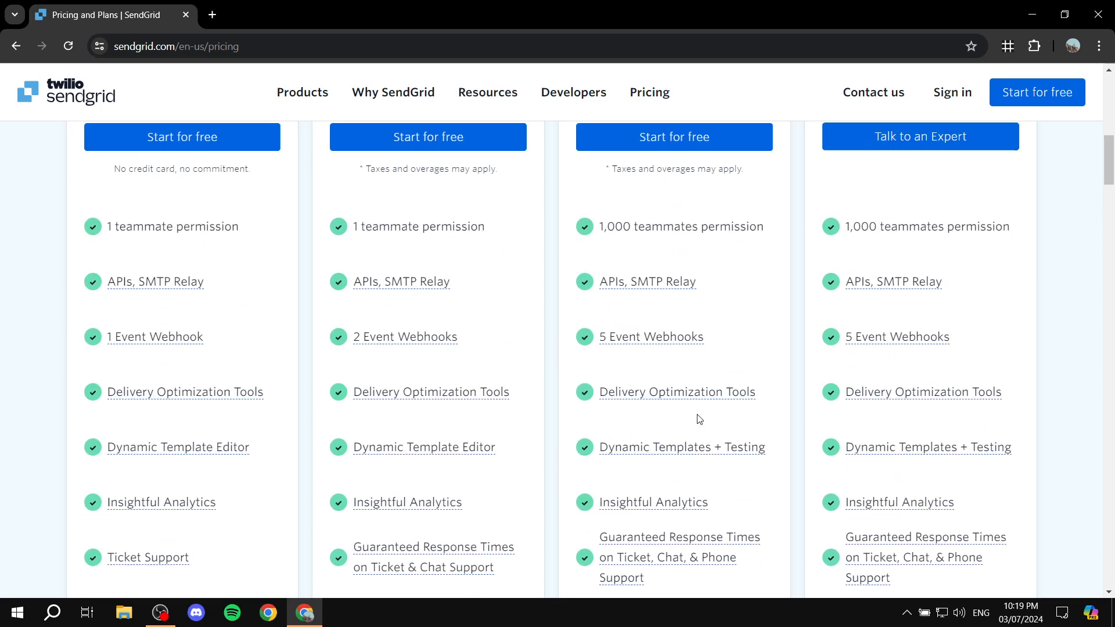
{"action": "scroll", "scroll_direction": "up", "scroll_amount": 3}
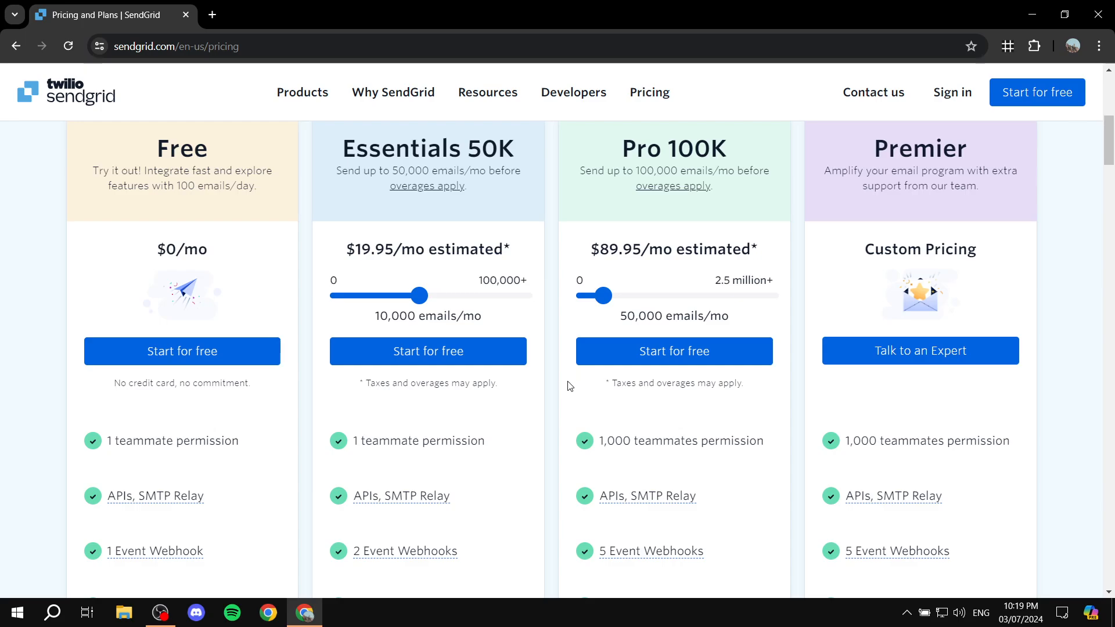
{"action": "scroll", "scroll_direction": "up", "scroll_amount": 3}
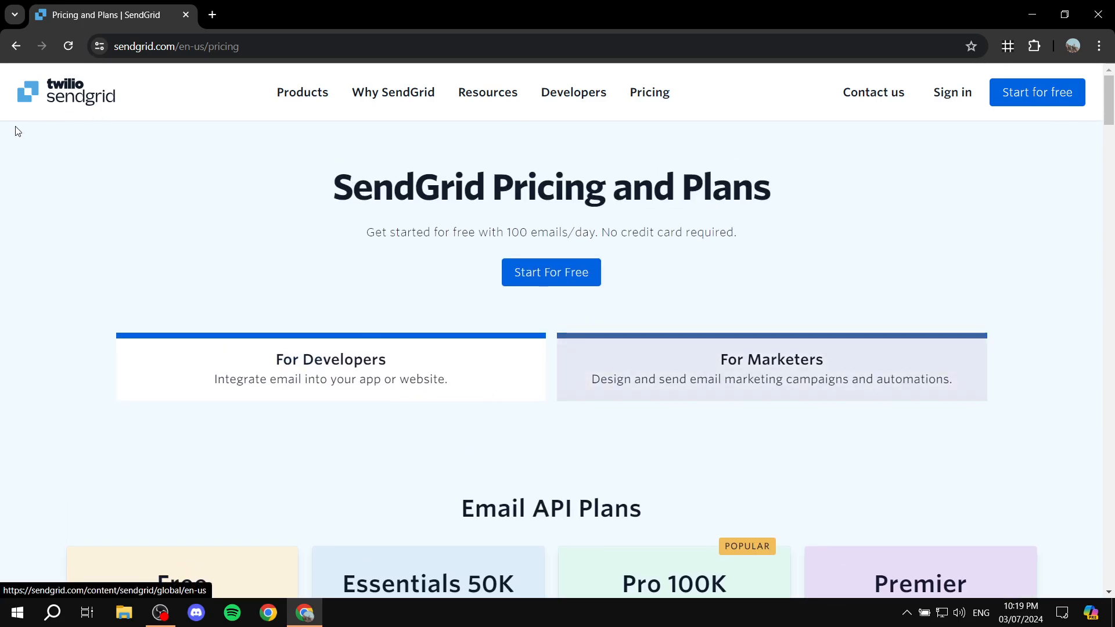
- Return to the SendGrid home page via the logo and begin signing up for a free account
{"action": "left_click", "coordinate": [65, 92]}
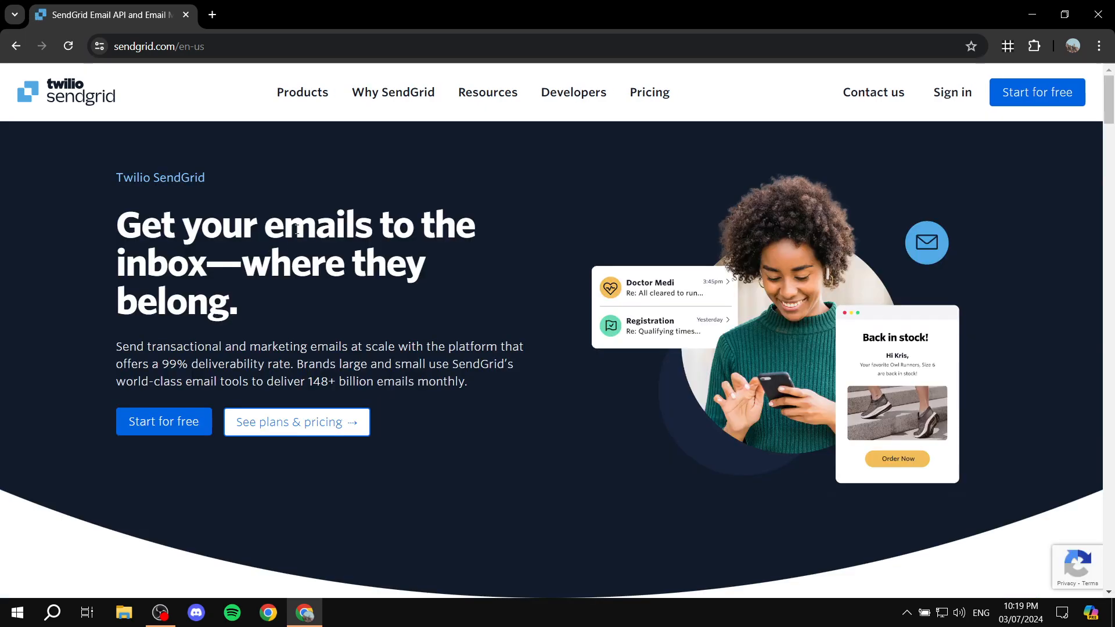
{"action": "mouse_move", "coordinate": [37, 60]}
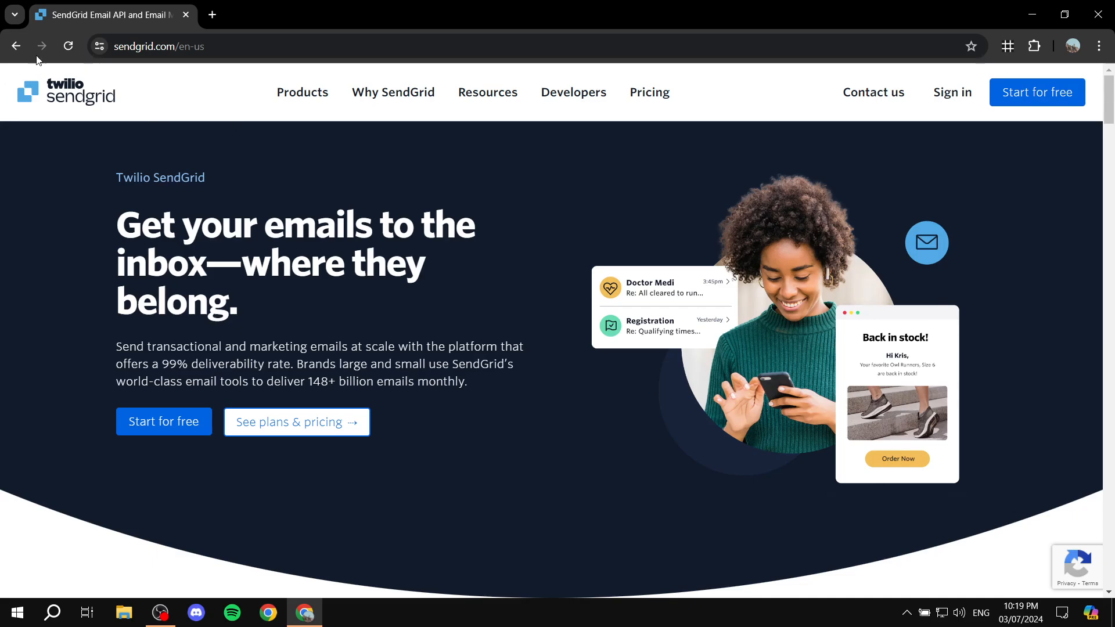
{"action": "mouse_move", "coordinate": [531, 254]}
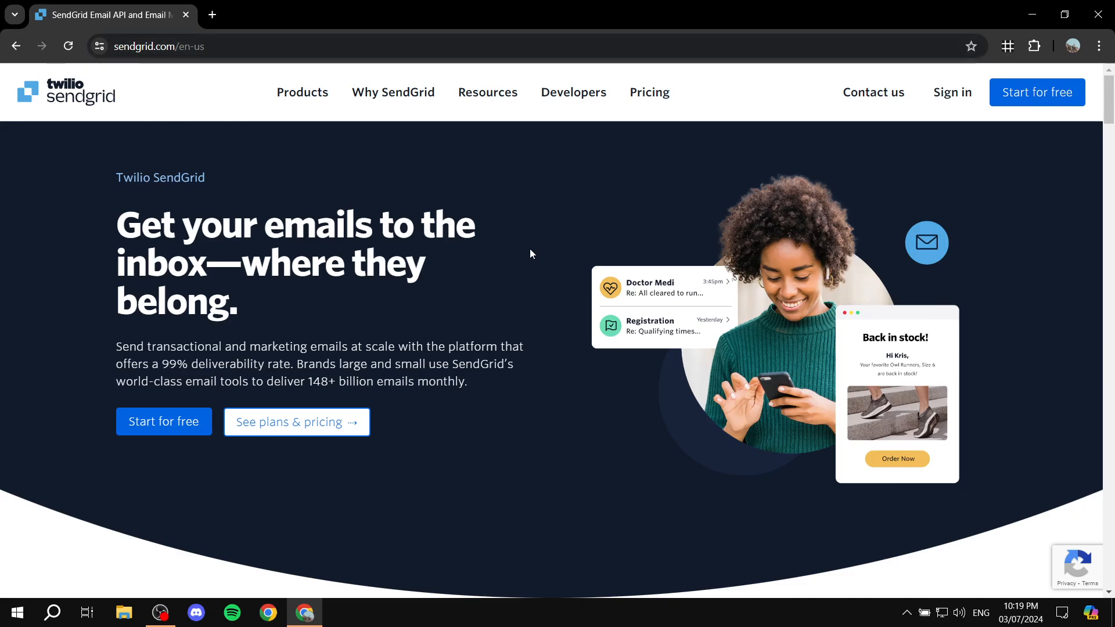
{"action": "mouse_move", "coordinate": [1037, 92]}
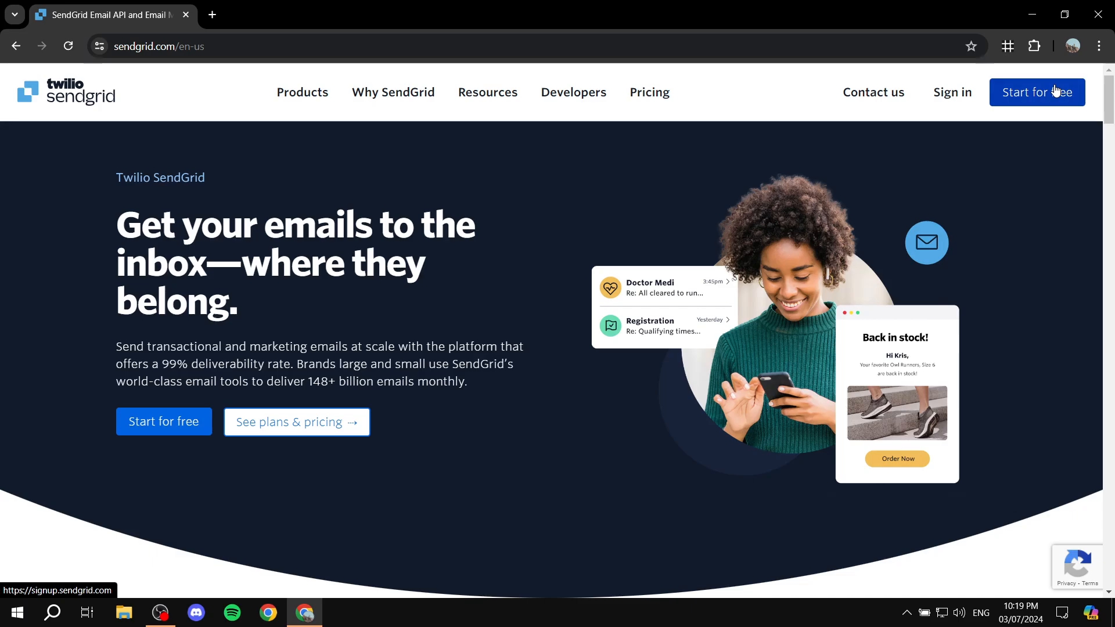
{"action": "left_click", "coordinate": [1036, 92]}
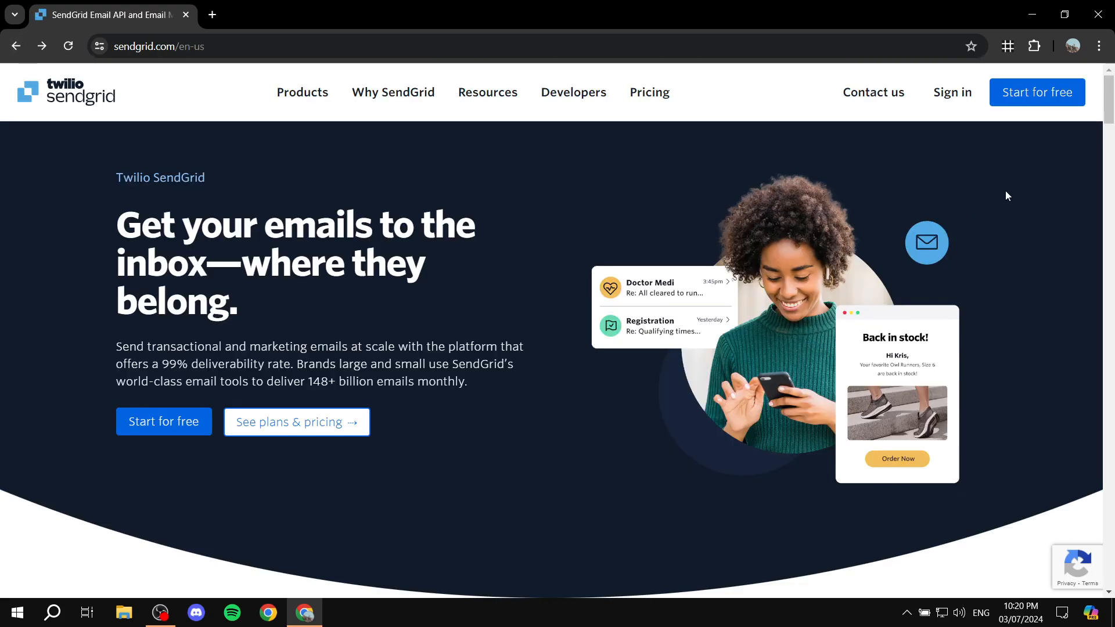
{"action": "mouse_move", "coordinate": [636, 256]}
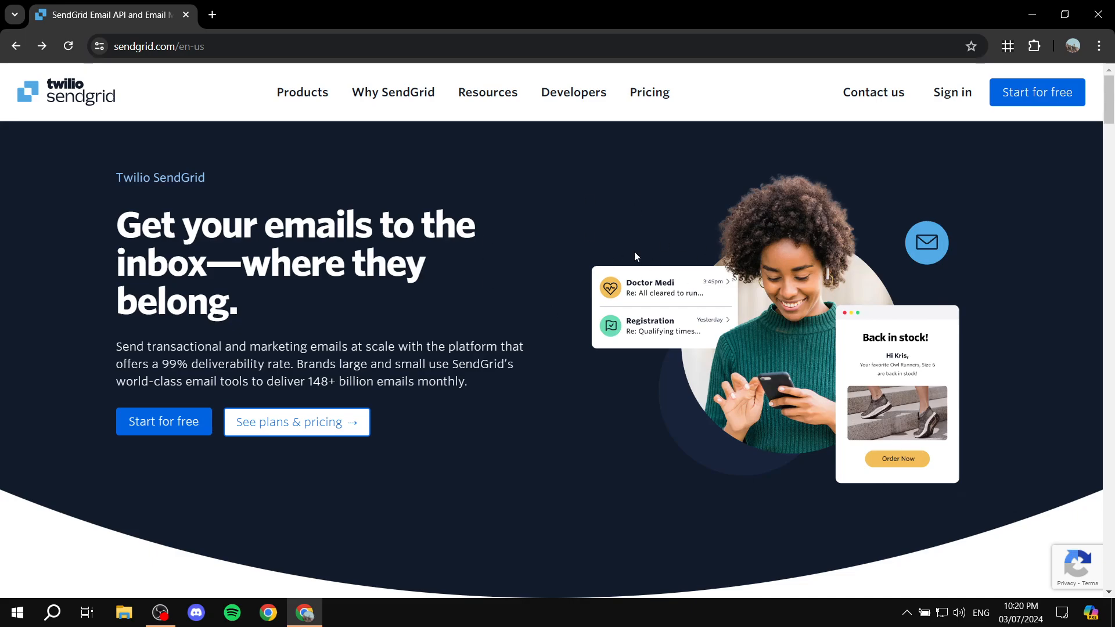
{"action": "mouse_move", "coordinate": [717, 204]}
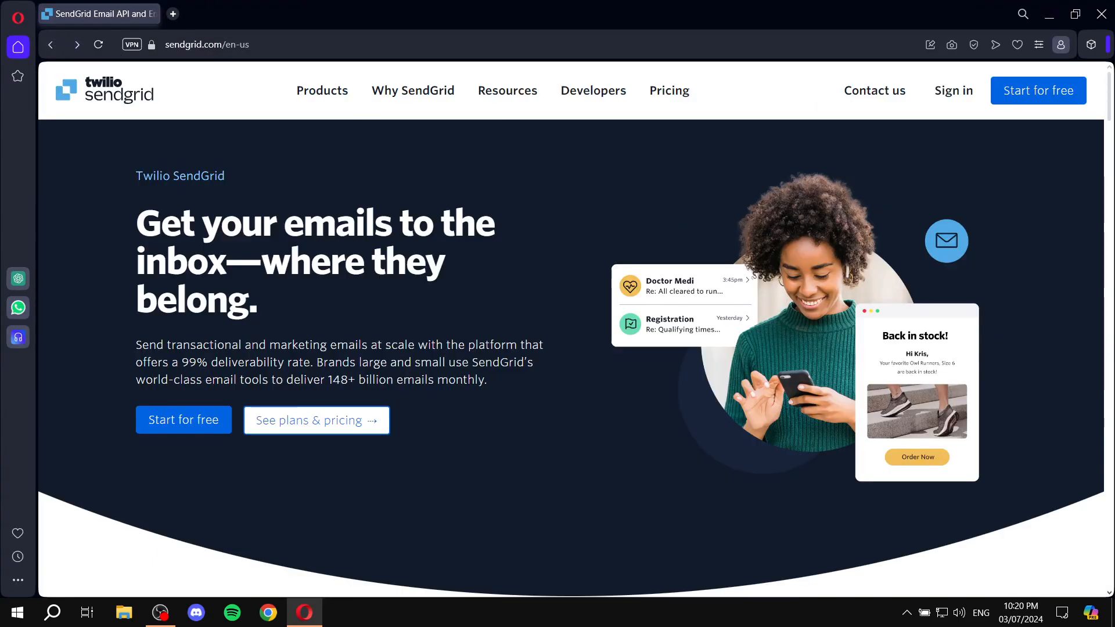
- Choose Start for free to reach the Twilio sign-up form for a SendGrid trial
{"action": "left_click", "coordinate": [184, 419]}
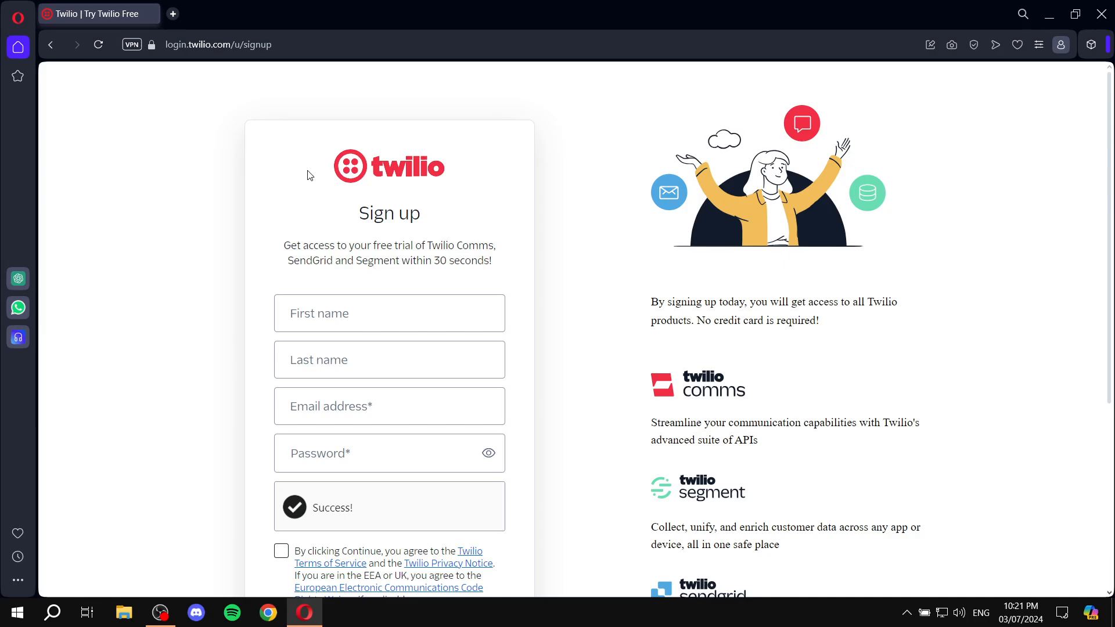
- Review the Twilio sign-up form and agree to the Terms of Service and Privacy Notice
{"action": "scroll", "scroll_direction": "down", "scroll_amount": 3}
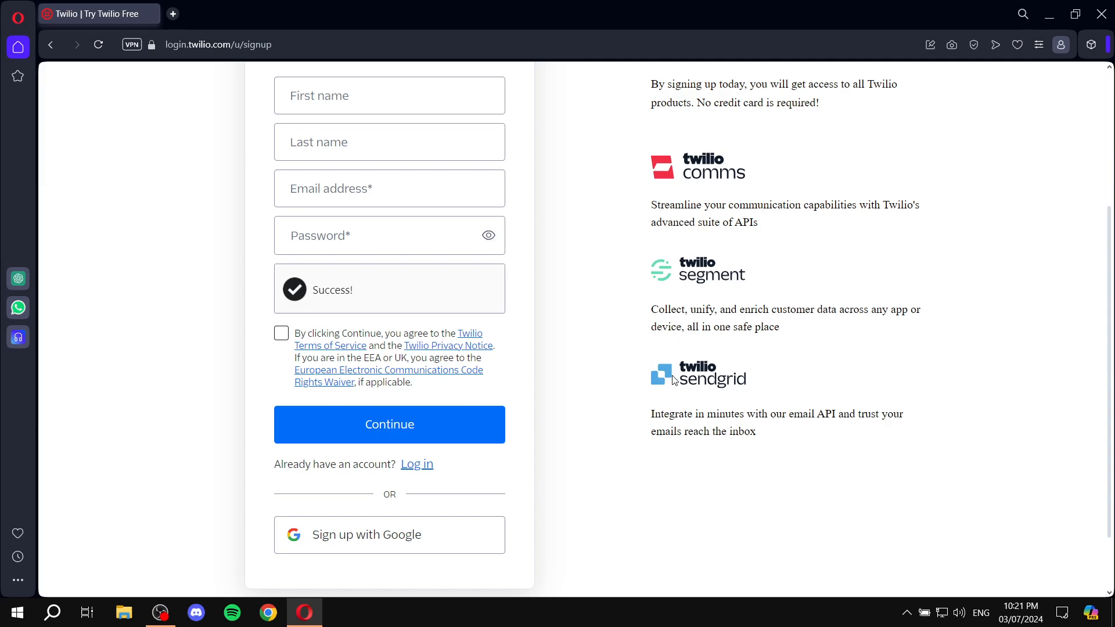
{"action": "mouse_move", "coordinate": [669, 248]}
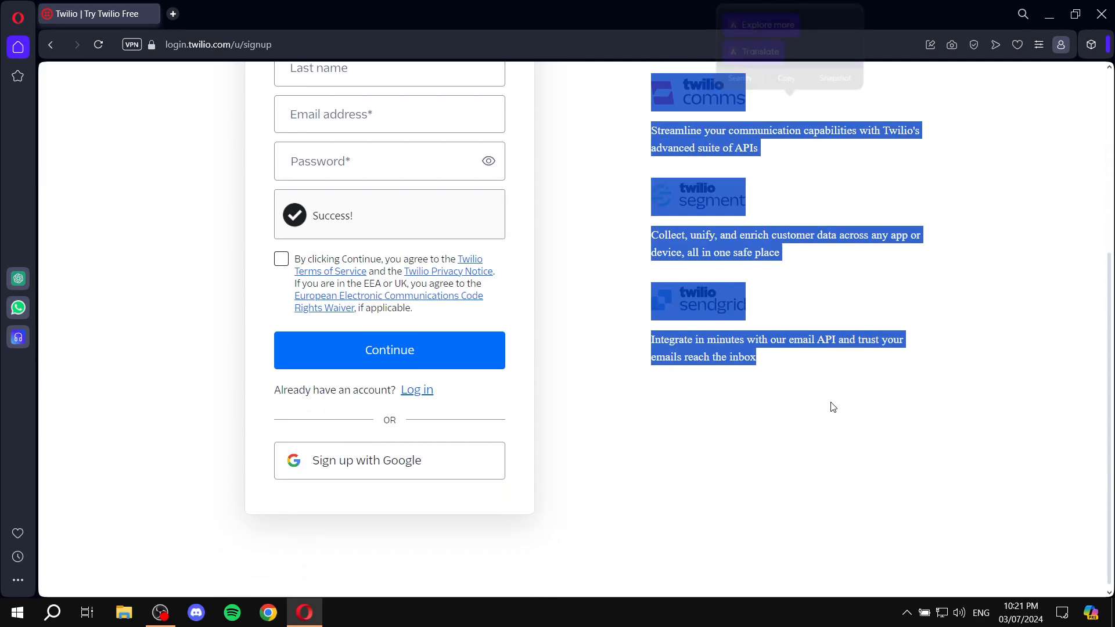
{"action": "scroll", "scroll_direction": "up", "scroll_amount": 3}
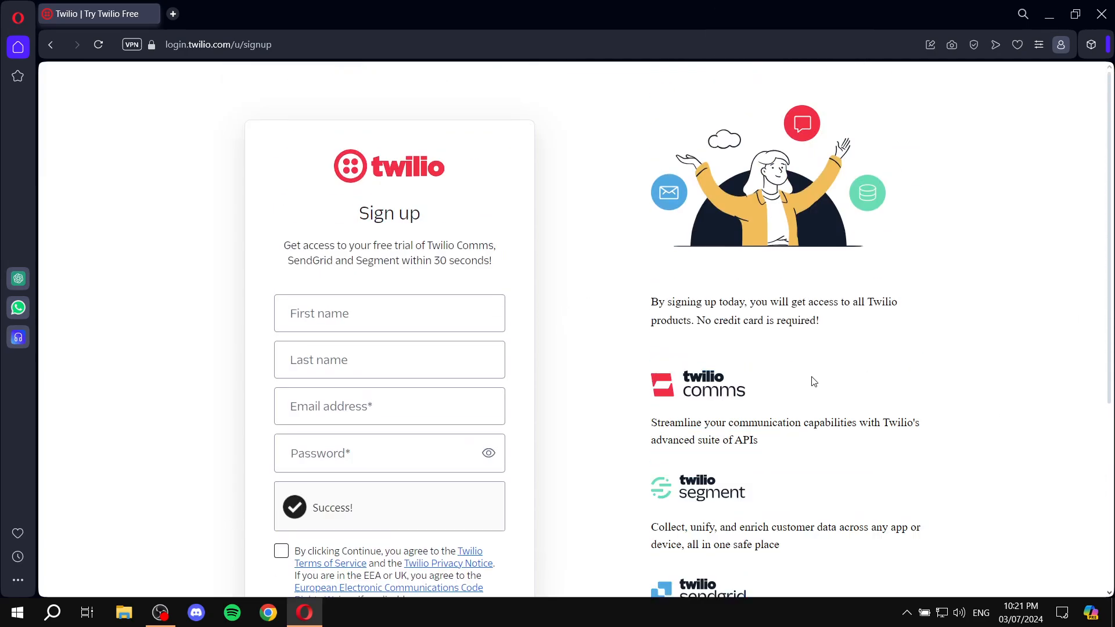
{"action": "mouse_move", "coordinate": [555, 183]}
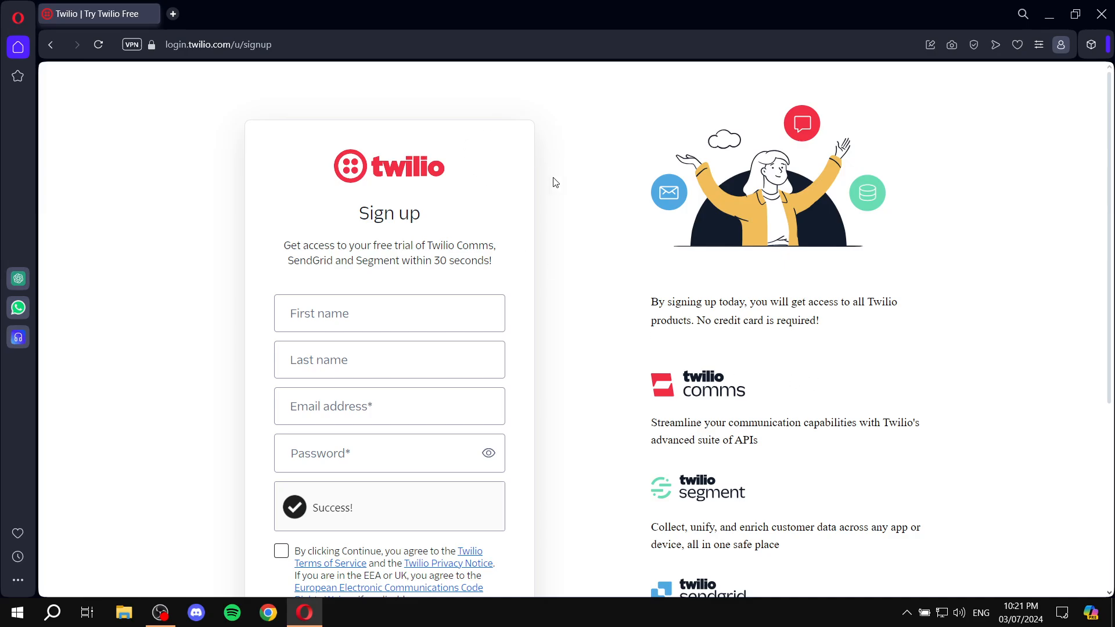
{"action": "mouse_move", "coordinate": [515, 147]}
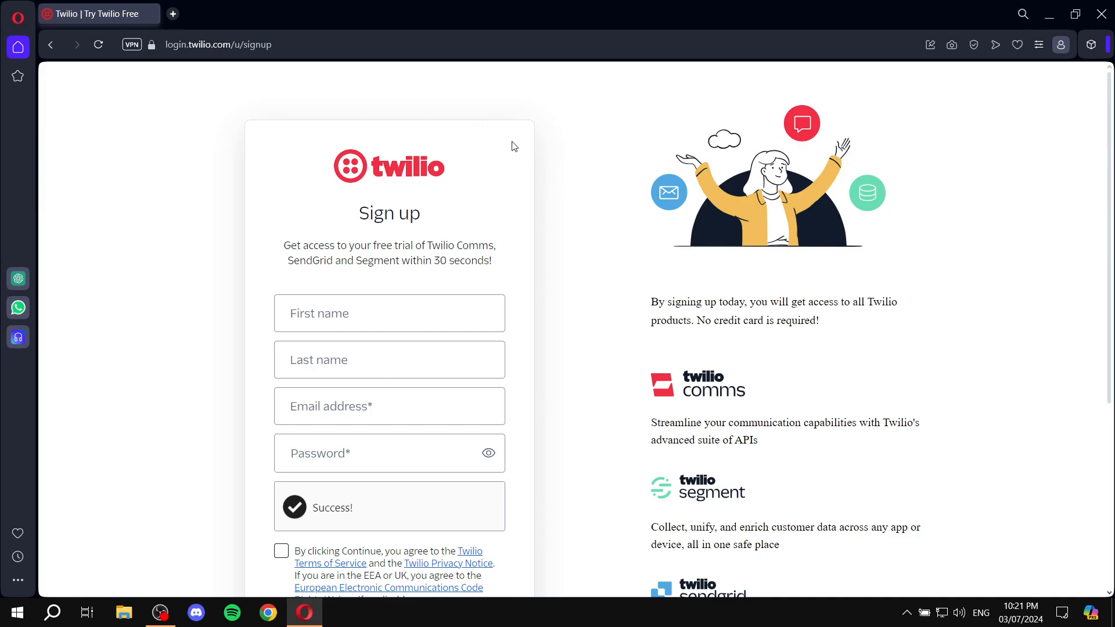
{"action": "mouse_move", "coordinate": [771, 390]}
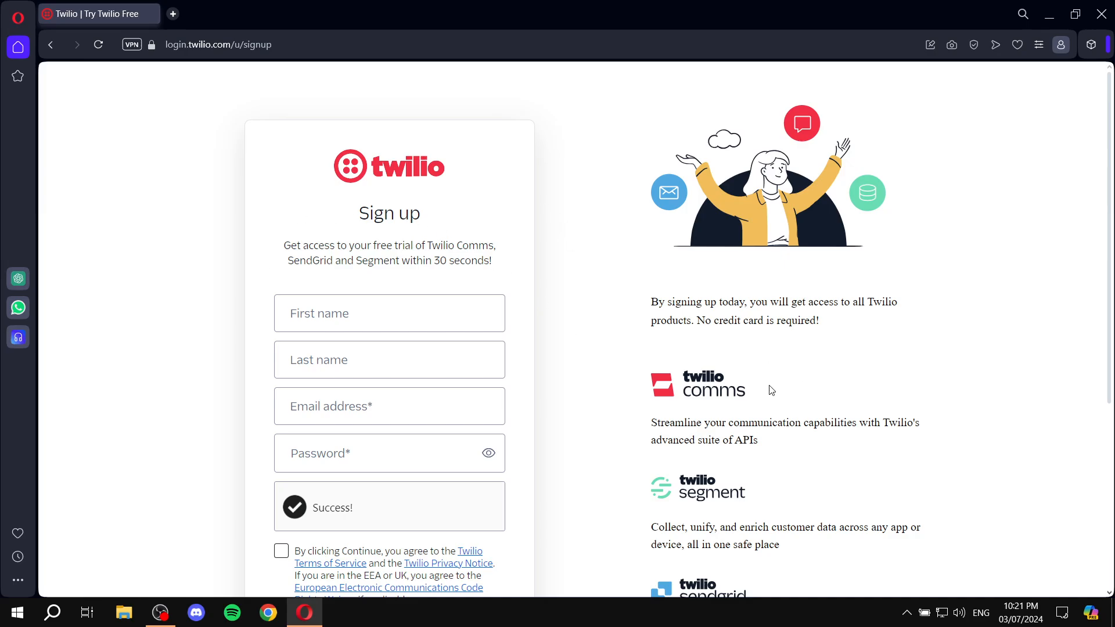
{"action": "mouse_move", "coordinate": [658, 290]}
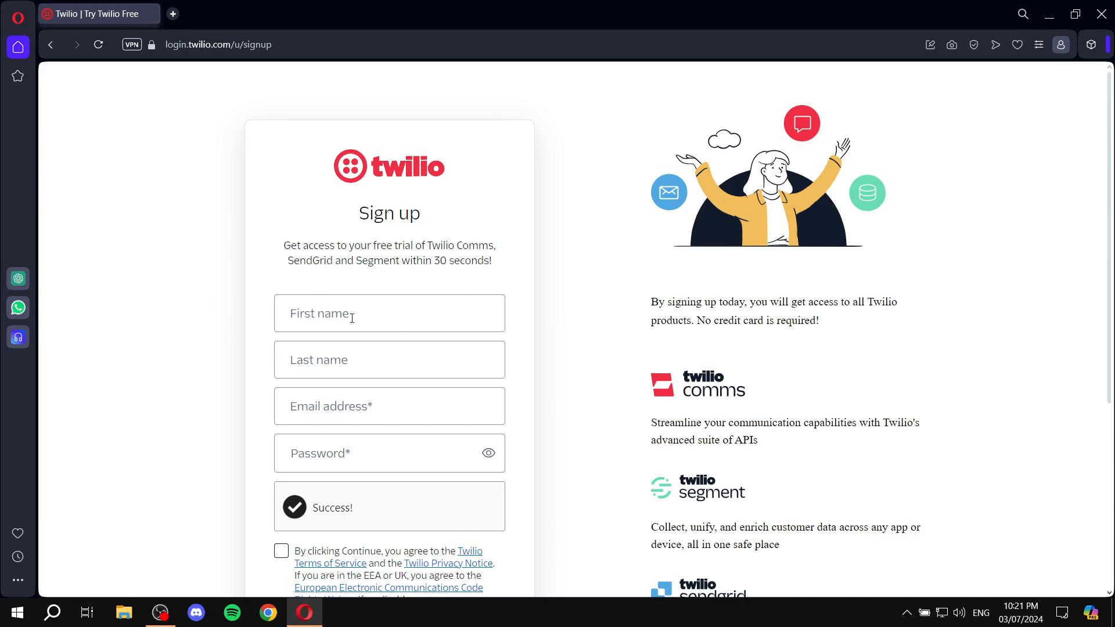
{"action": "scroll", "scroll_direction": "down", "scroll_amount": 3}
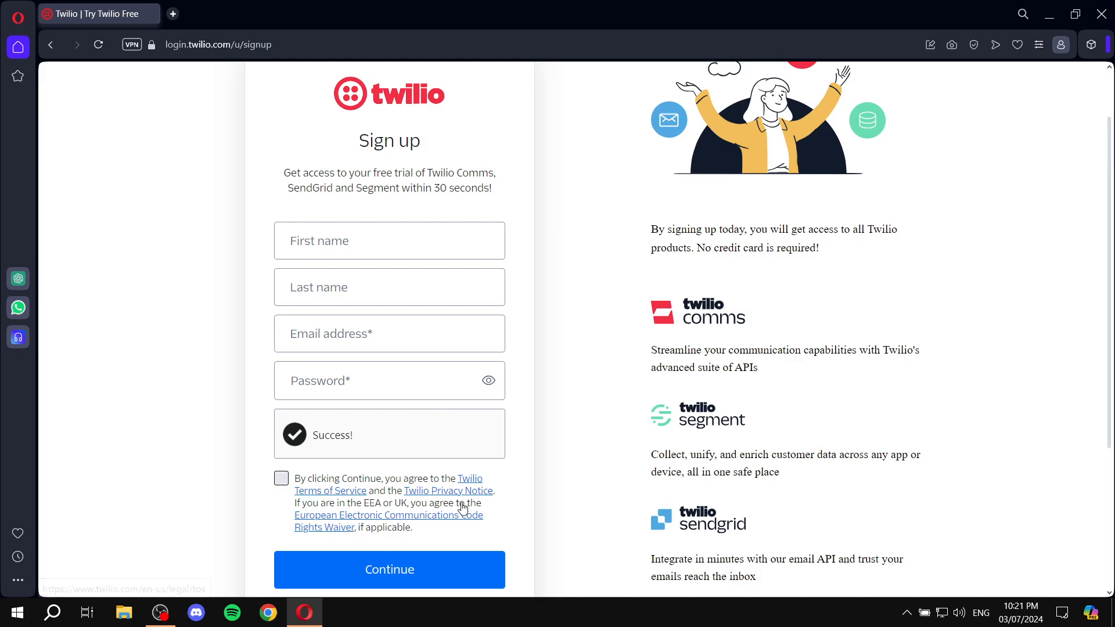
{"action": "mouse_move", "coordinate": [496, 495]}
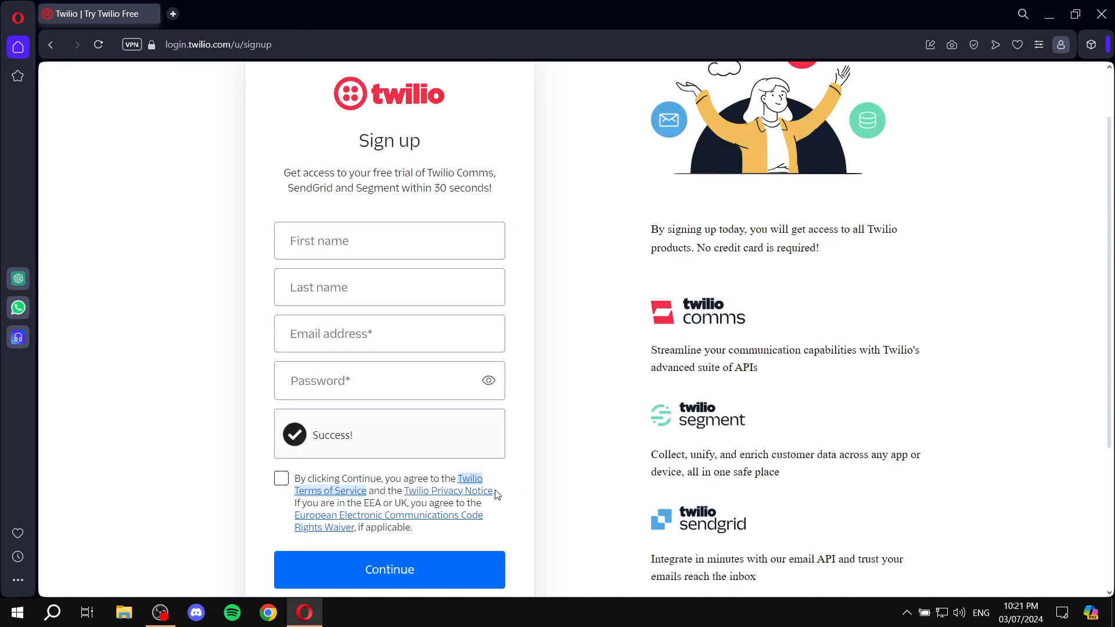
{"action": "mouse_move", "coordinate": [546, 501]}
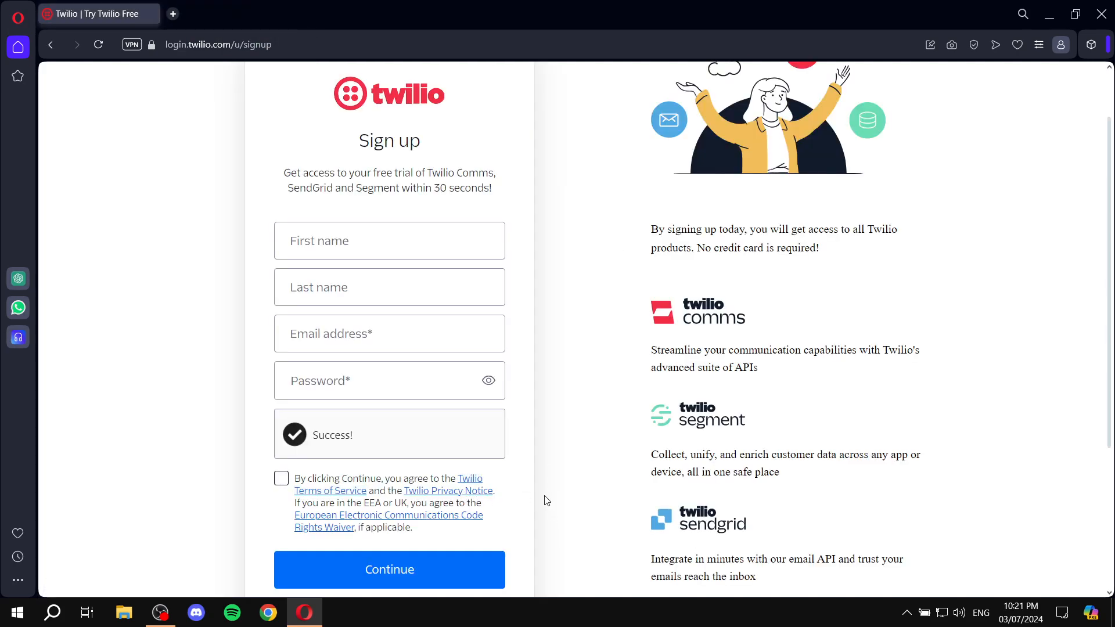
{"action": "left_click", "coordinate": [281, 478]}
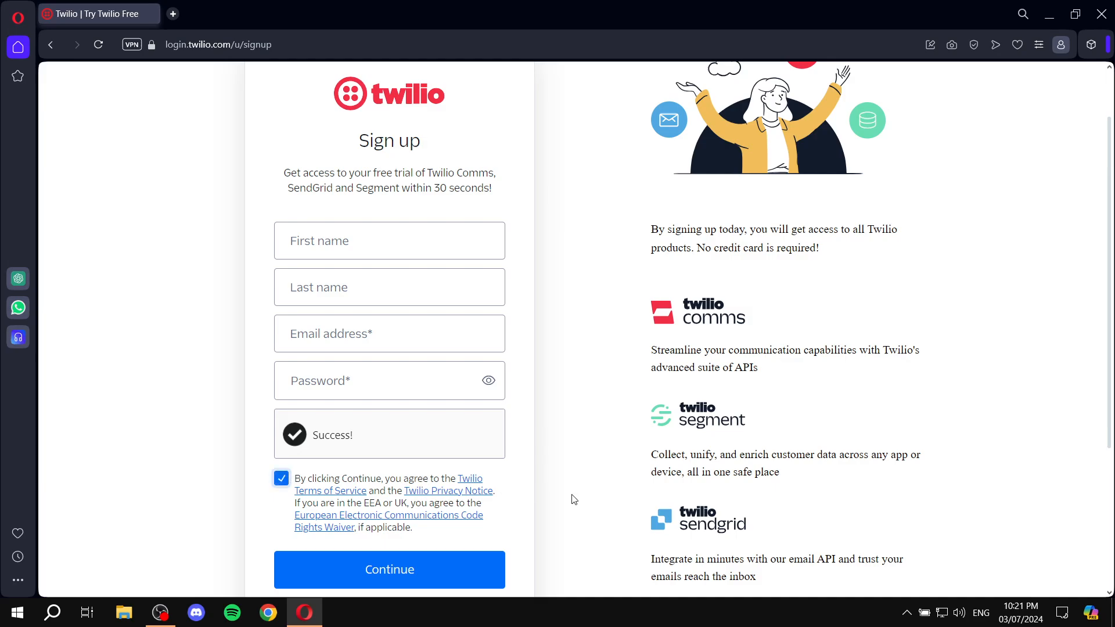
{"action": "mouse_move", "coordinate": [704, 622]}
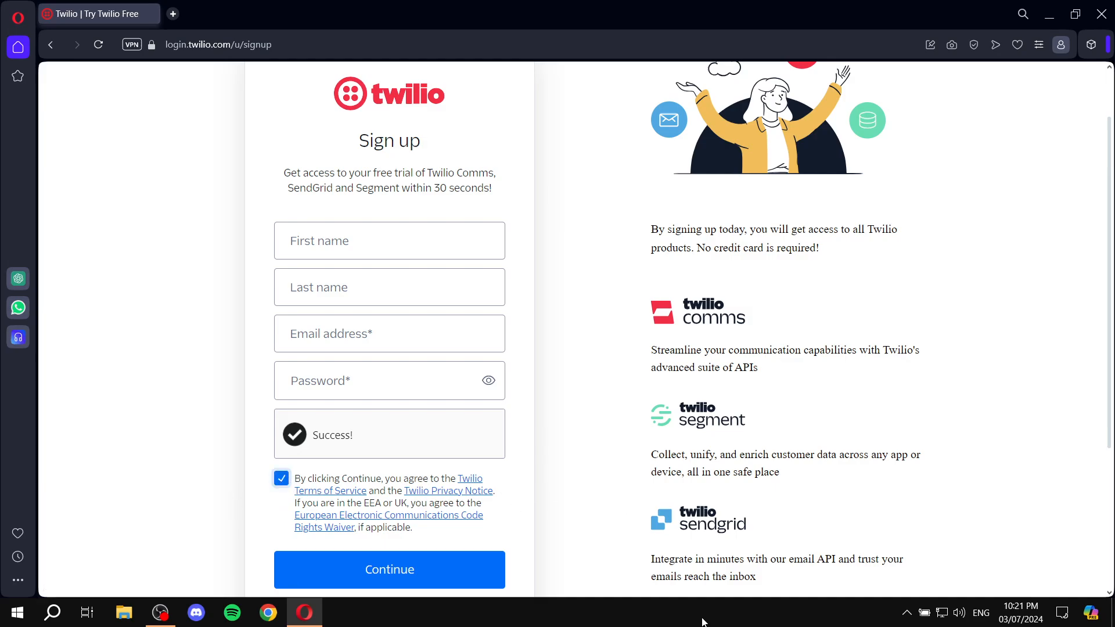
- Activate the First name field and submit the Twilio sign-up form
{"action": "scroll", "scroll_direction": "up", "scroll_amount": 3}
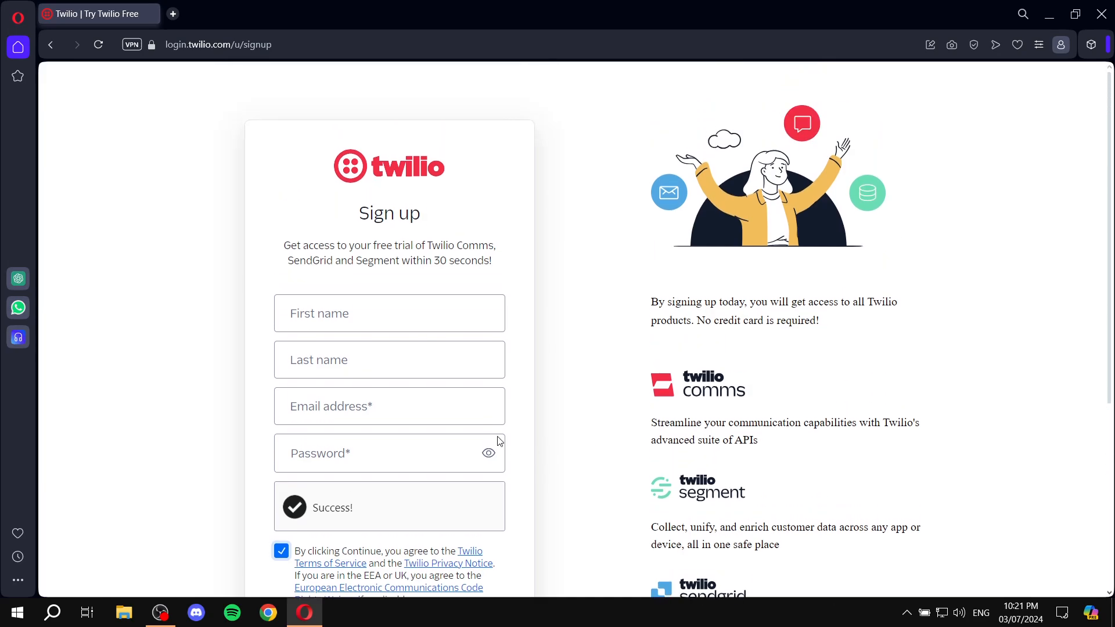
{"action": "scroll", "scroll_direction": "down", "scroll_amount": 3}
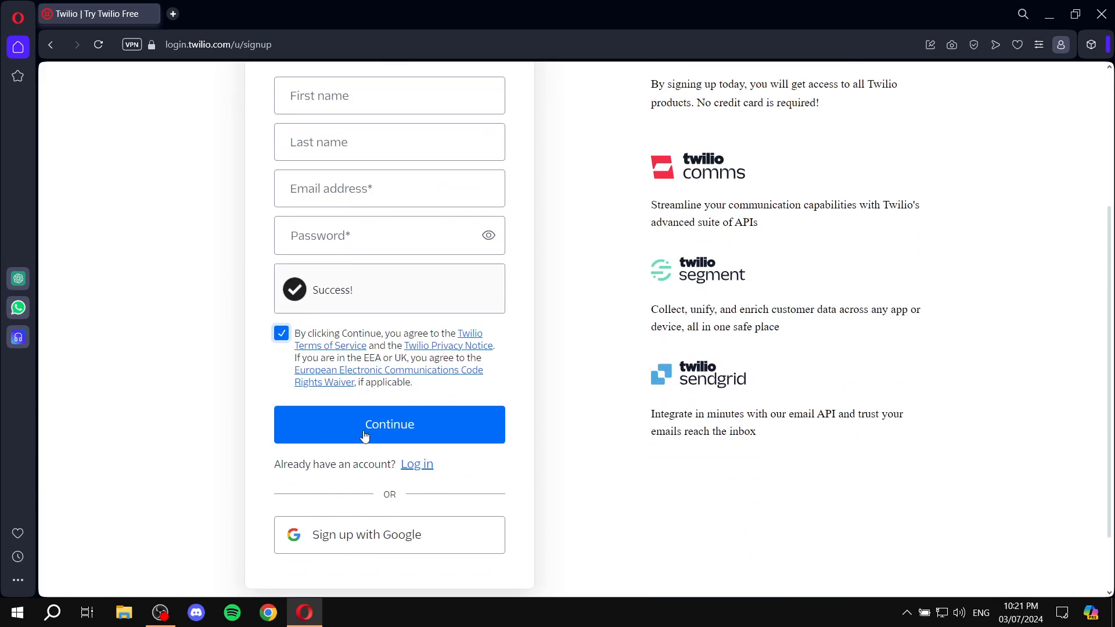
{"action": "mouse_move", "coordinate": [582, 391]}
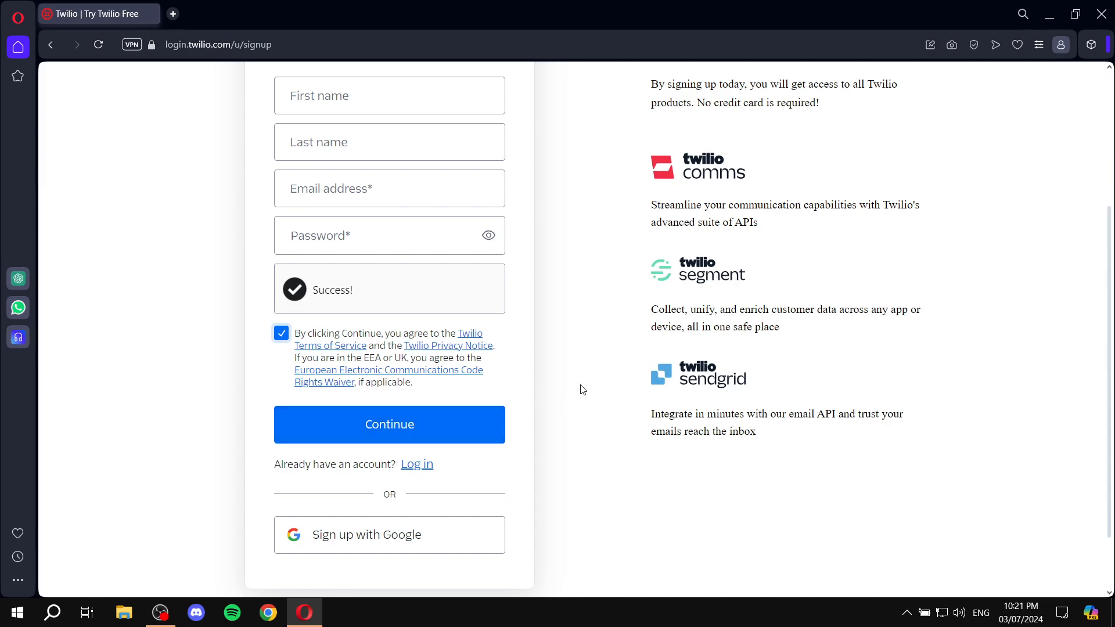
{"action": "scroll", "scroll_direction": "down", "scroll_amount": 3}
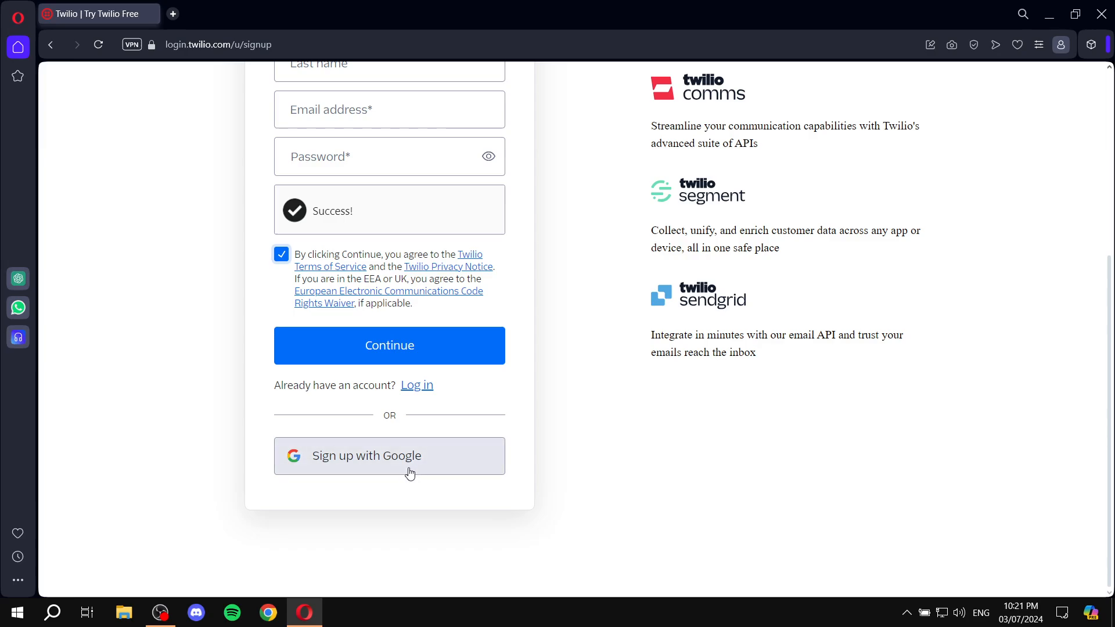
{"action": "scroll", "scroll_direction": "up", "scroll_amount": 3}
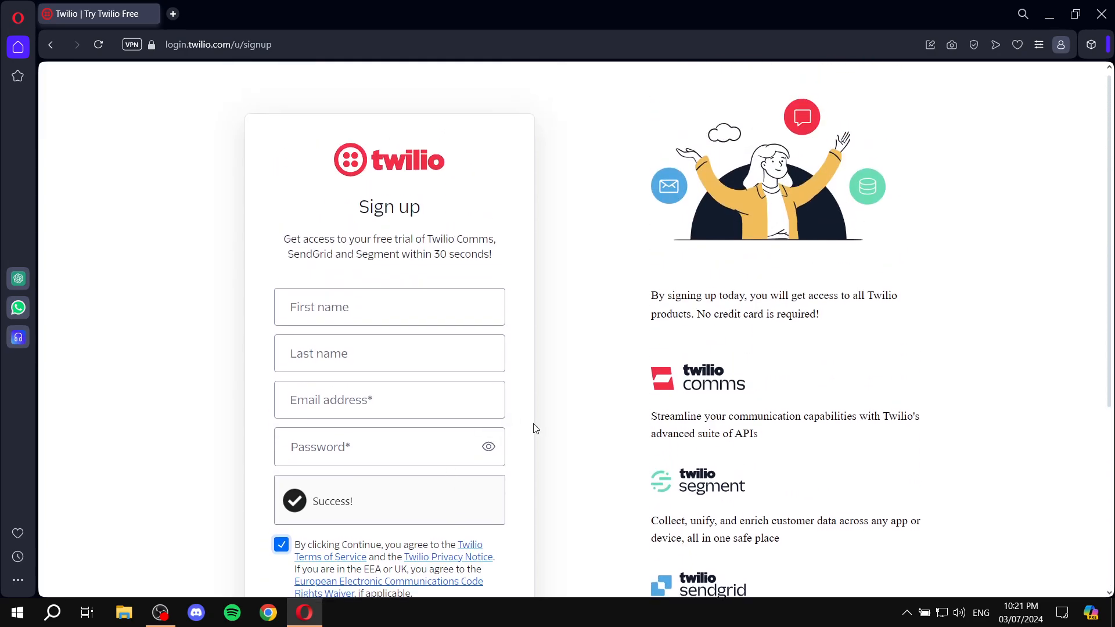
{"action": "scroll", "scroll_direction": "down", "scroll_amount": 3}
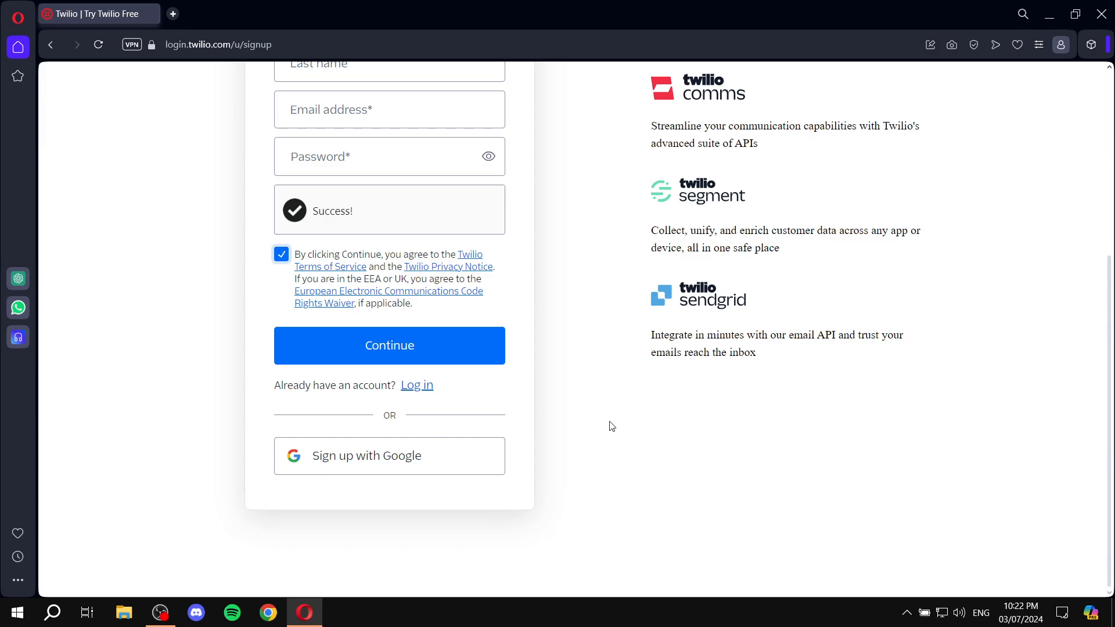
{"action": "scroll", "scroll_direction": "up", "scroll_amount": 3}
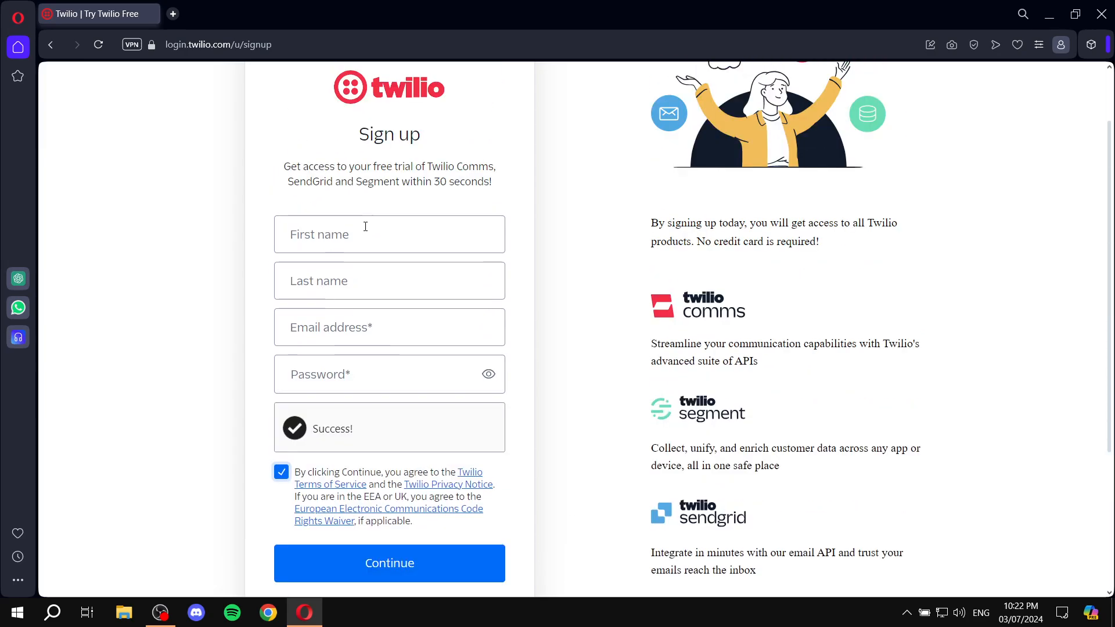
{"action": "left_click", "coordinate": [389, 233]}
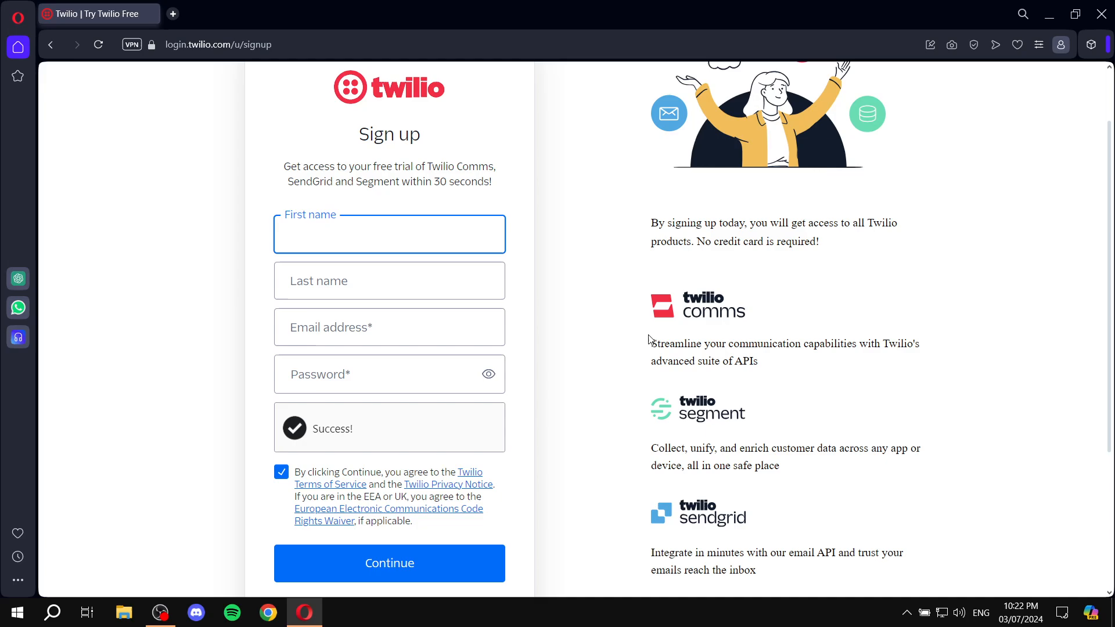
{"action": "mouse_move", "coordinate": [632, 351]}
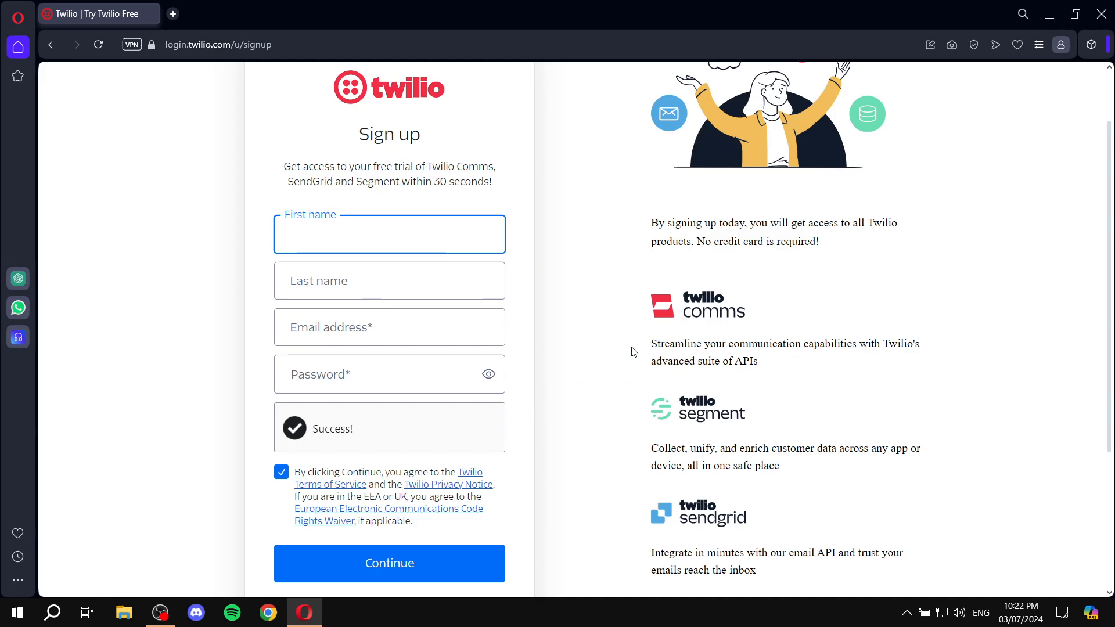
{"action": "mouse_move", "coordinate": [816, 339]}
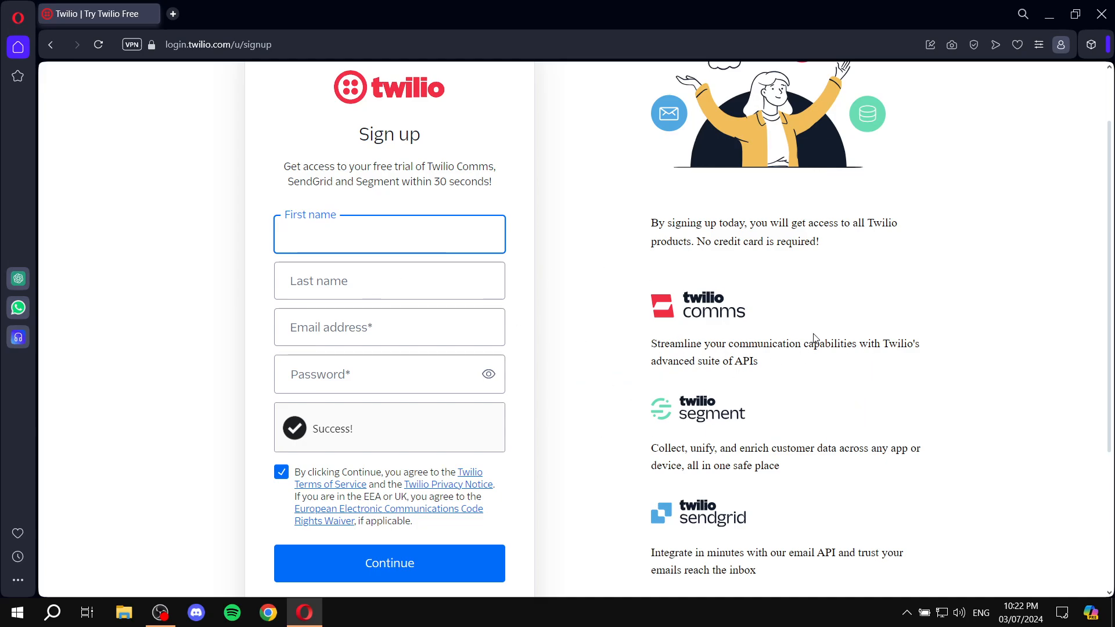
{"action": "left_click", "coordinate": [389, 564]}
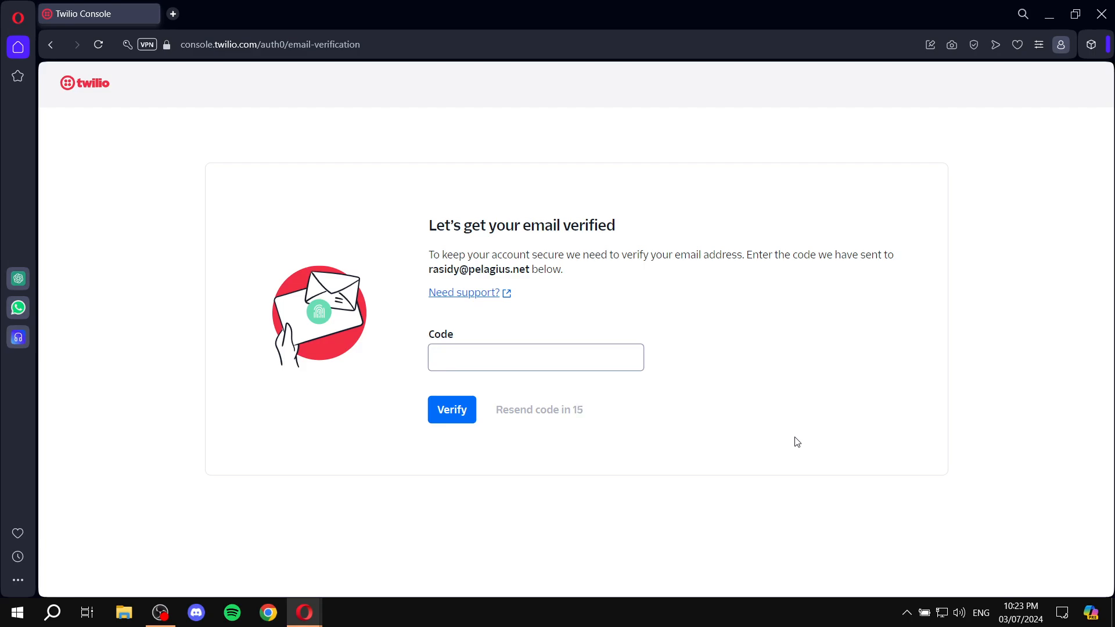
- Select the code field on the email verification page while the Resend code link becomes available
{"action": "left_click", "coordinate": [535, 357]}
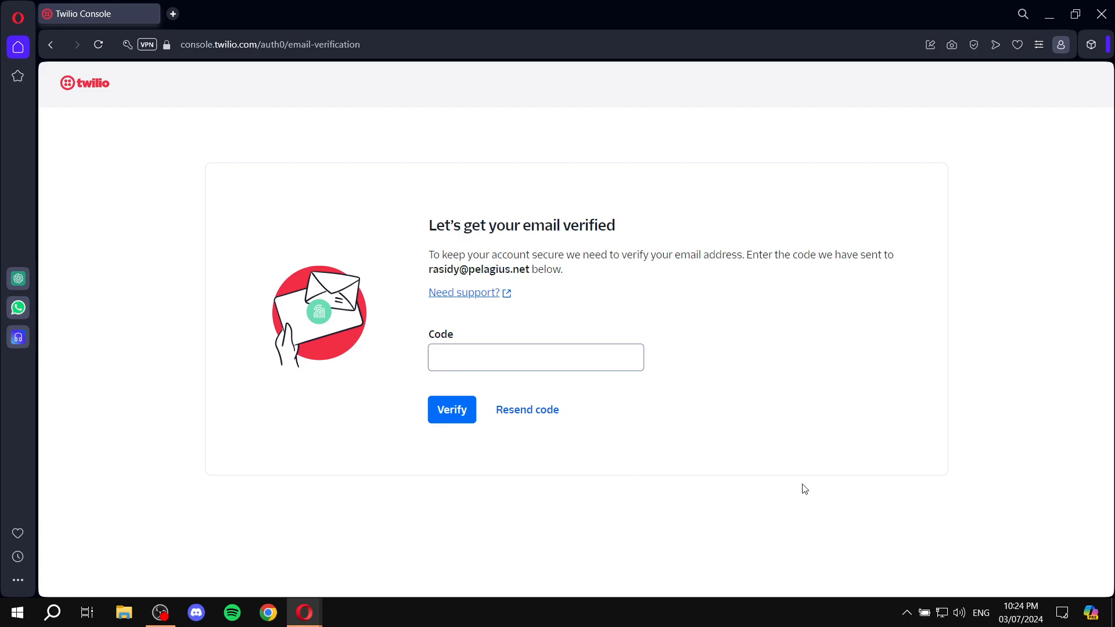
{"action": "mouse_move", "coordinate": [854, 416]}
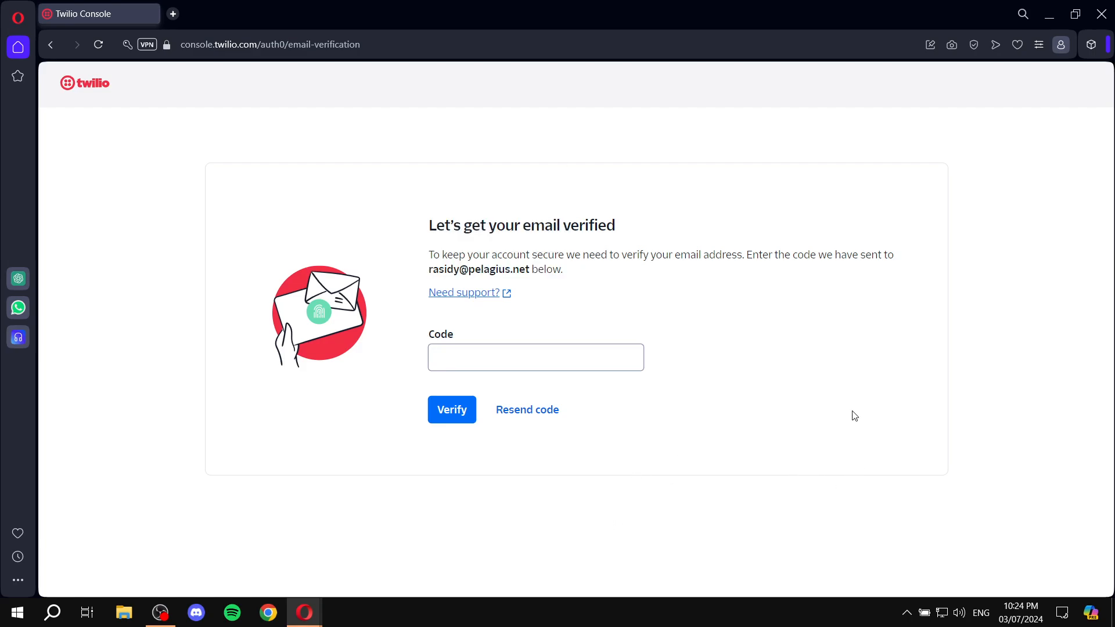
{"action": "mouse_move", "coordinate": [860, 418]}
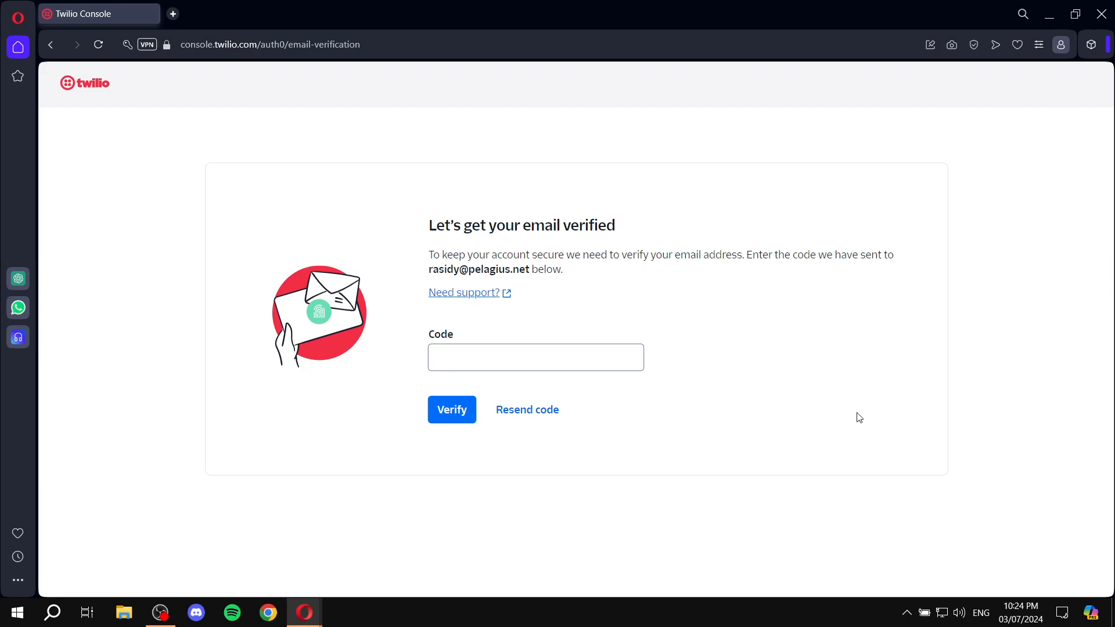
{"action": "mouse_move", "coordinate": [854, 388]}
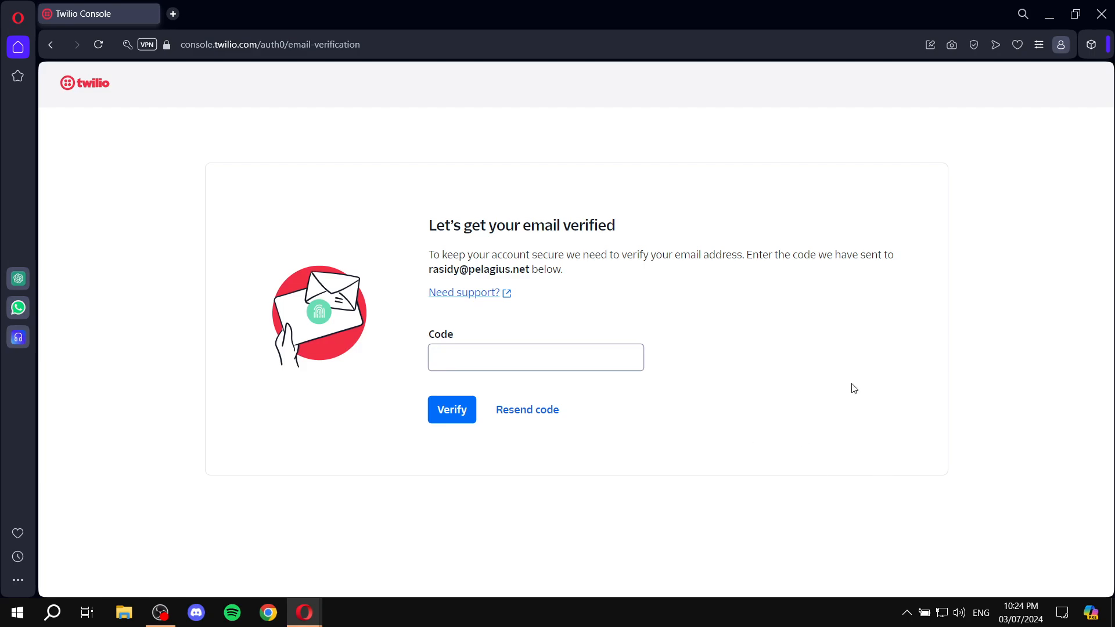
{"action": "mouse_move", "coordinate": [746, 255]}
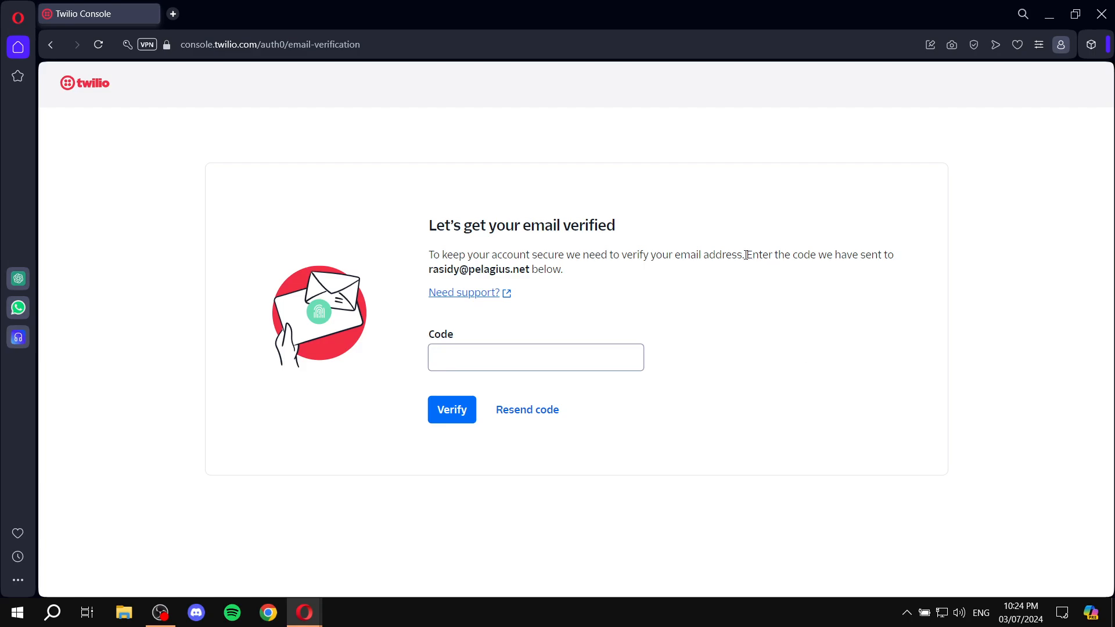
{"action": "mouse_move", "coordinate": [848, 319]}
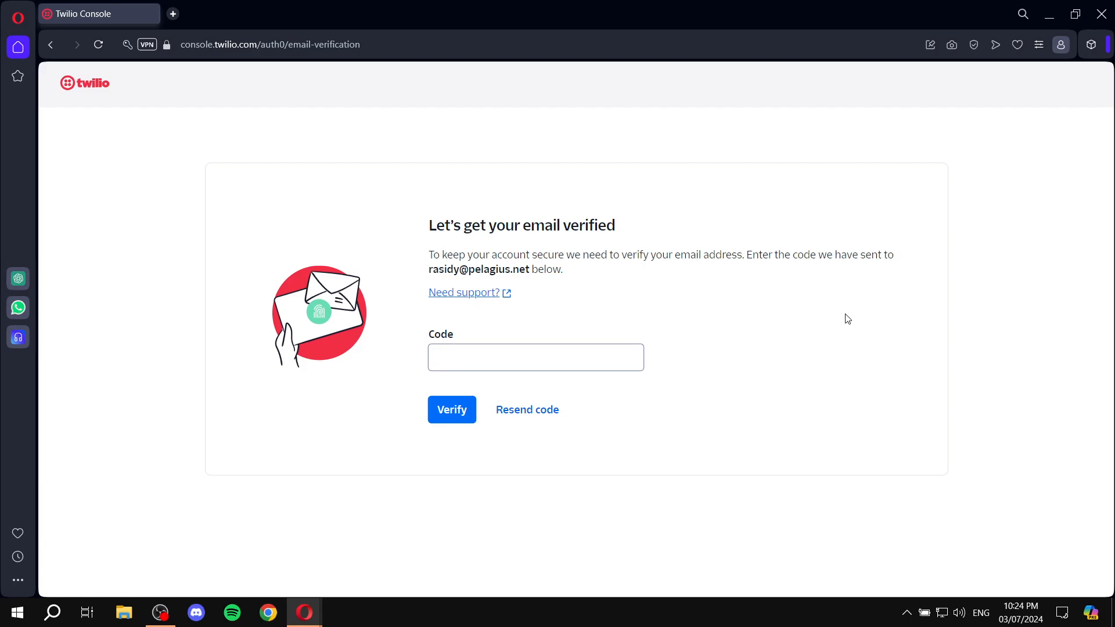
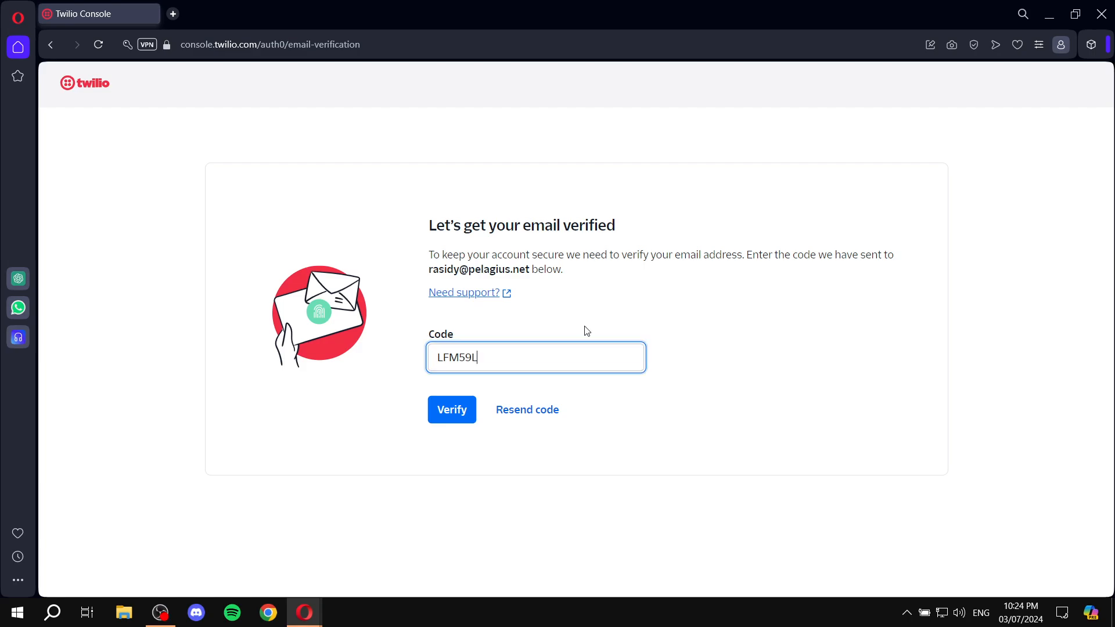
{"action": "left_click", "coordinate": [452, 410]}
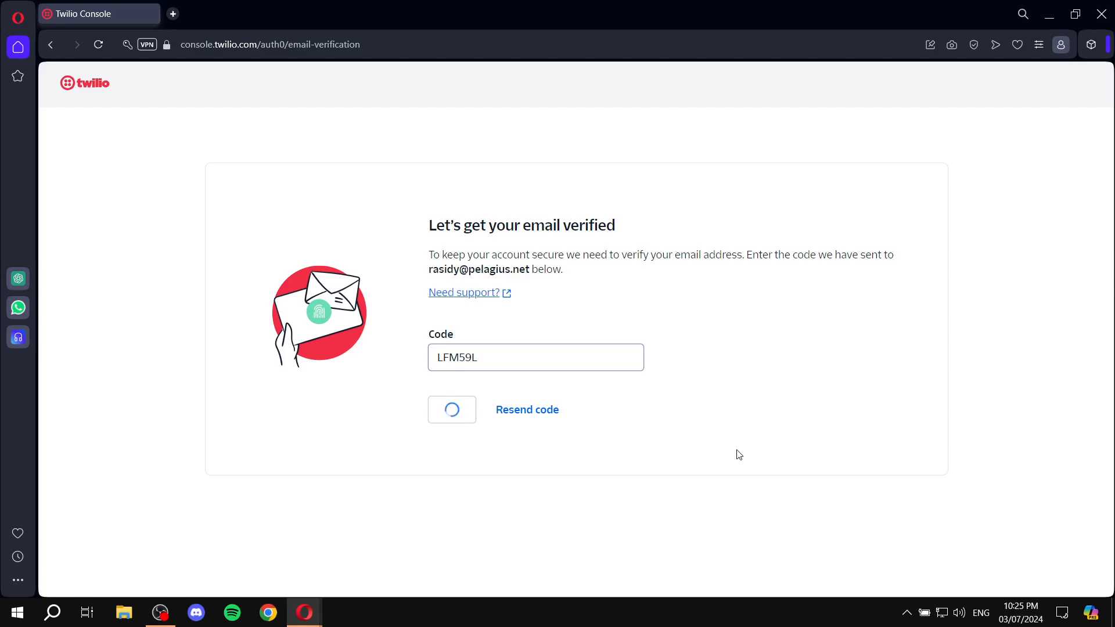
{"action": "left_click", "coordinate": [452, 410]}
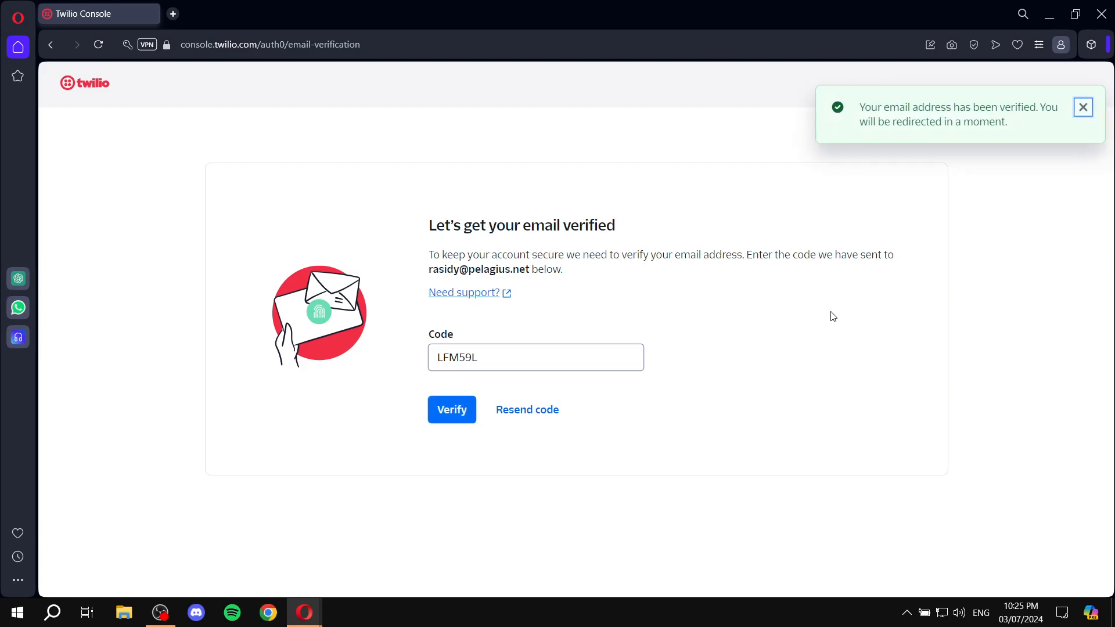
{"action": "left_click", "coordinate": [451, 410]}
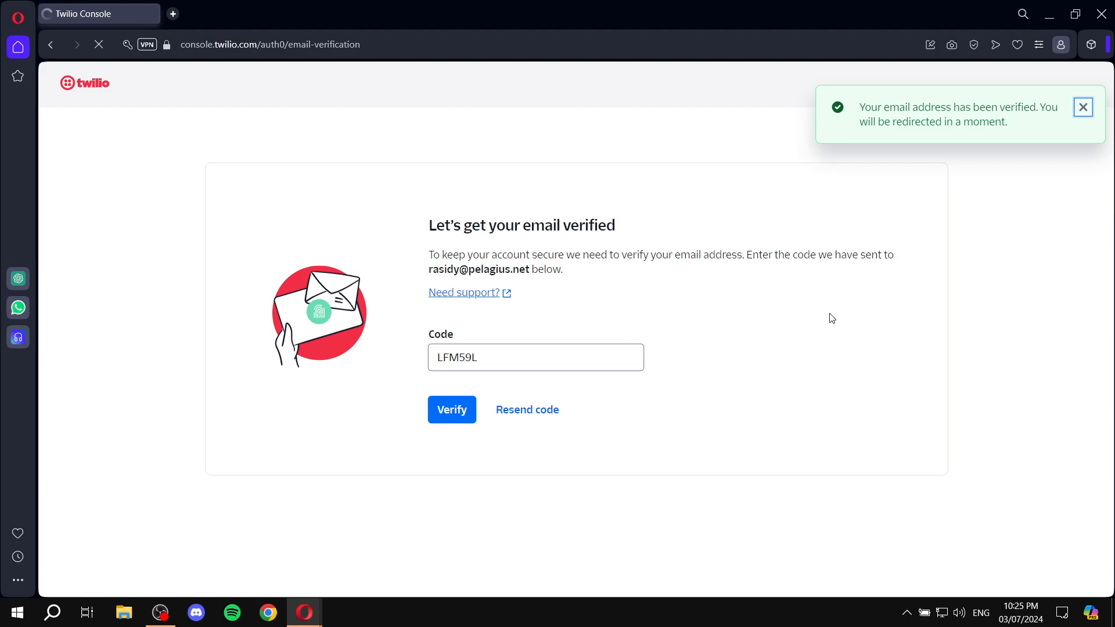
{"action": "left_click", "coordinate": [452, 410]}
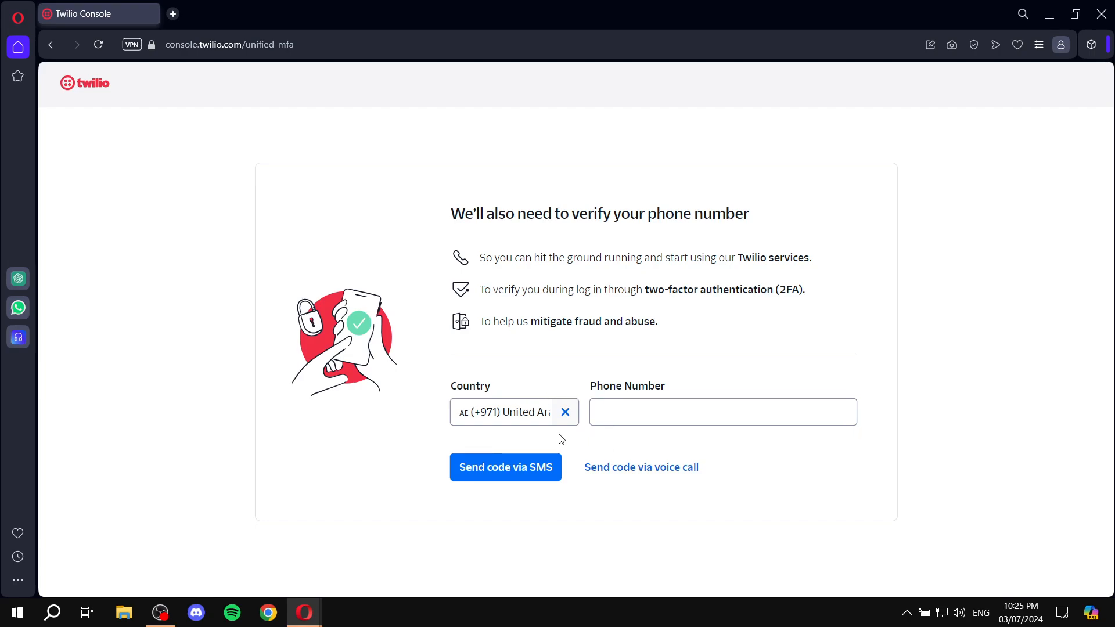
{"action": "mouse_move", "coordinate": [535, 351]}
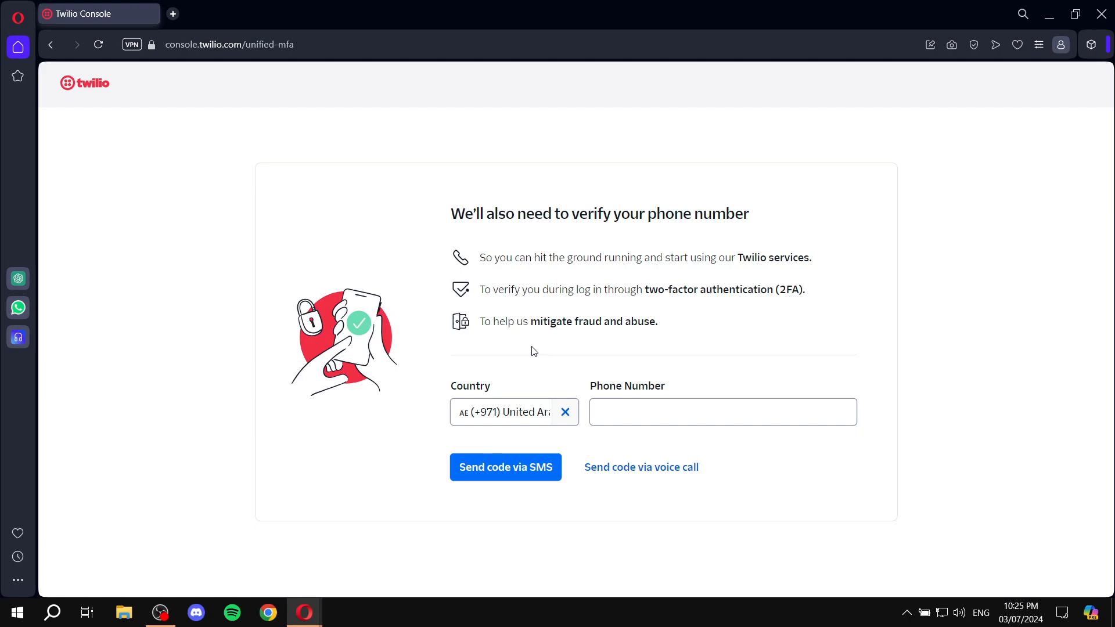
{"action": "mouse_move", "coordinate": [505, 467]}
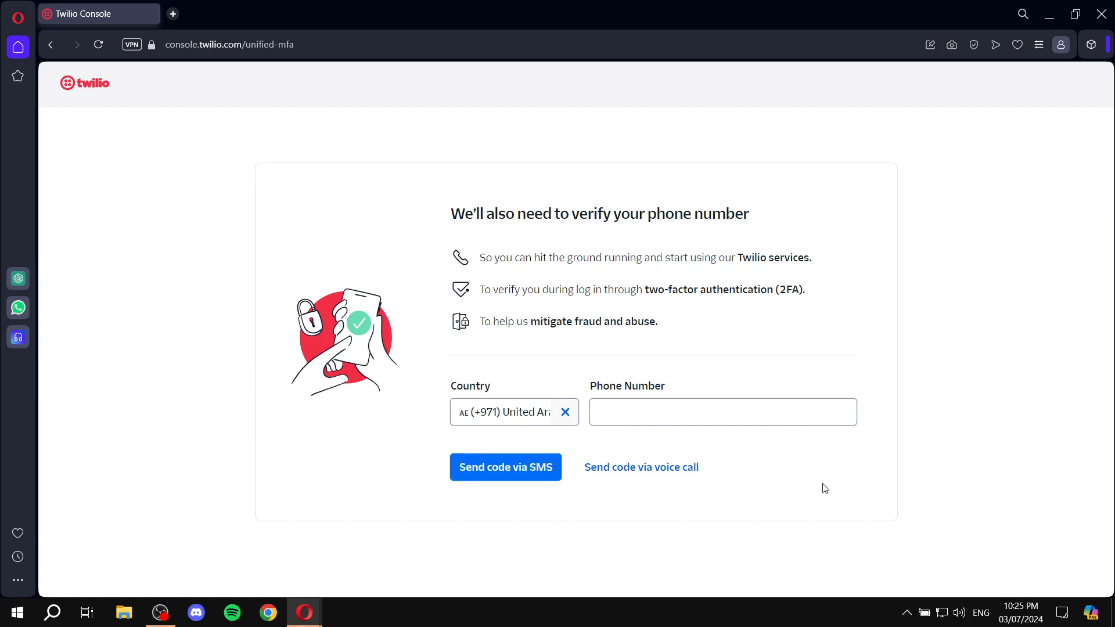
- Set the phone verification country to US (+1) United States and activate the Phone Number field
{"action": "left_click", "coordinate": [566, 411]}
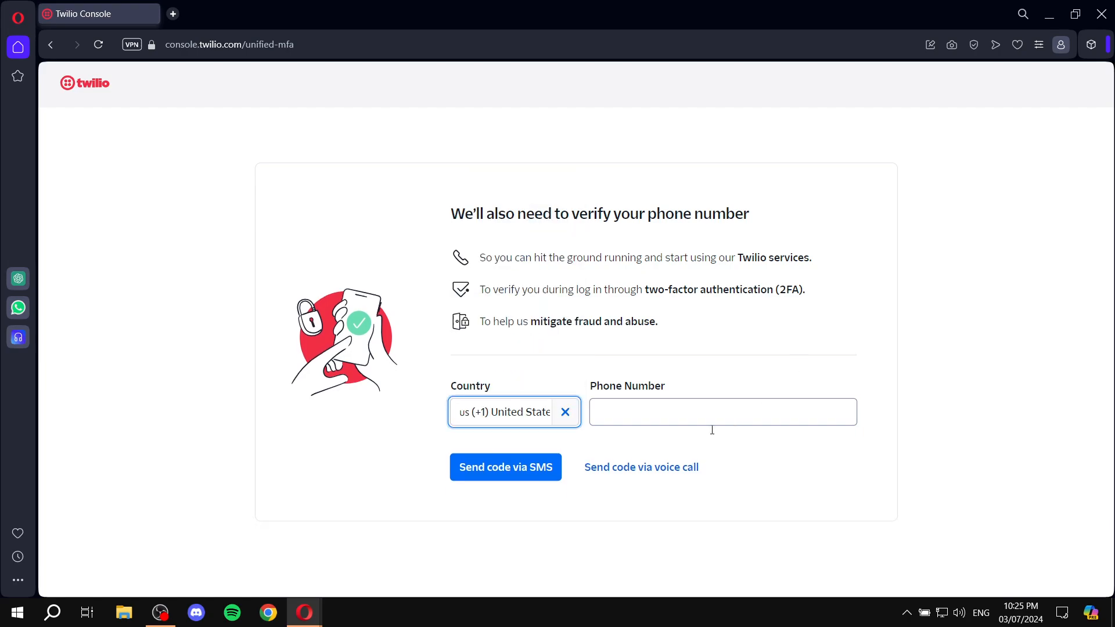
{"action": "left_click", "coordinate": [722, 412]}
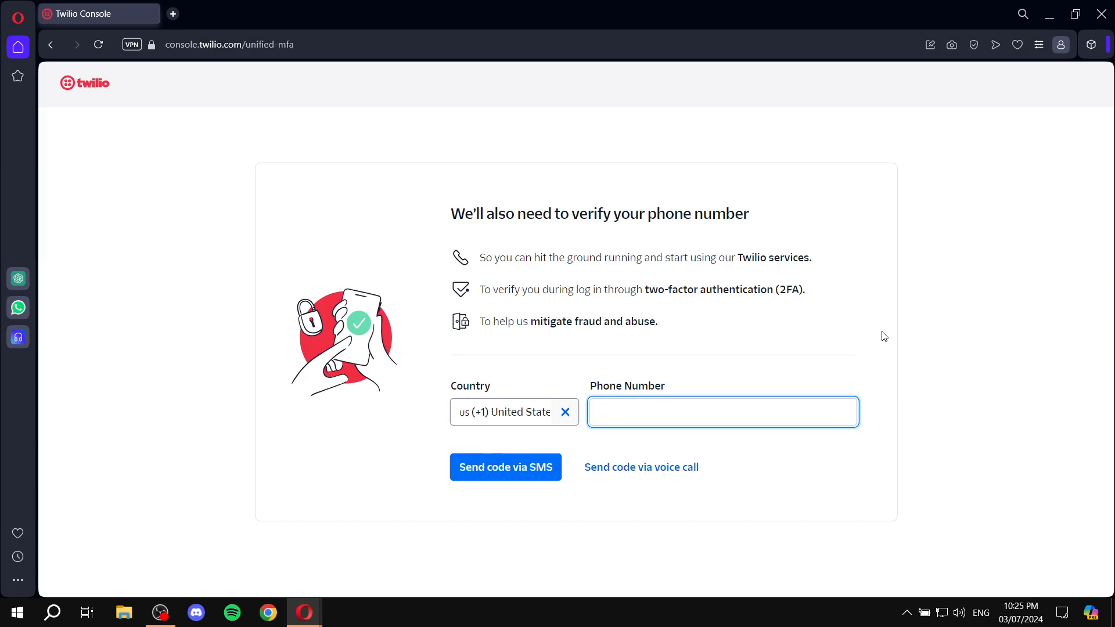
{"action": "left_click", "coordinate": [722, 412]}
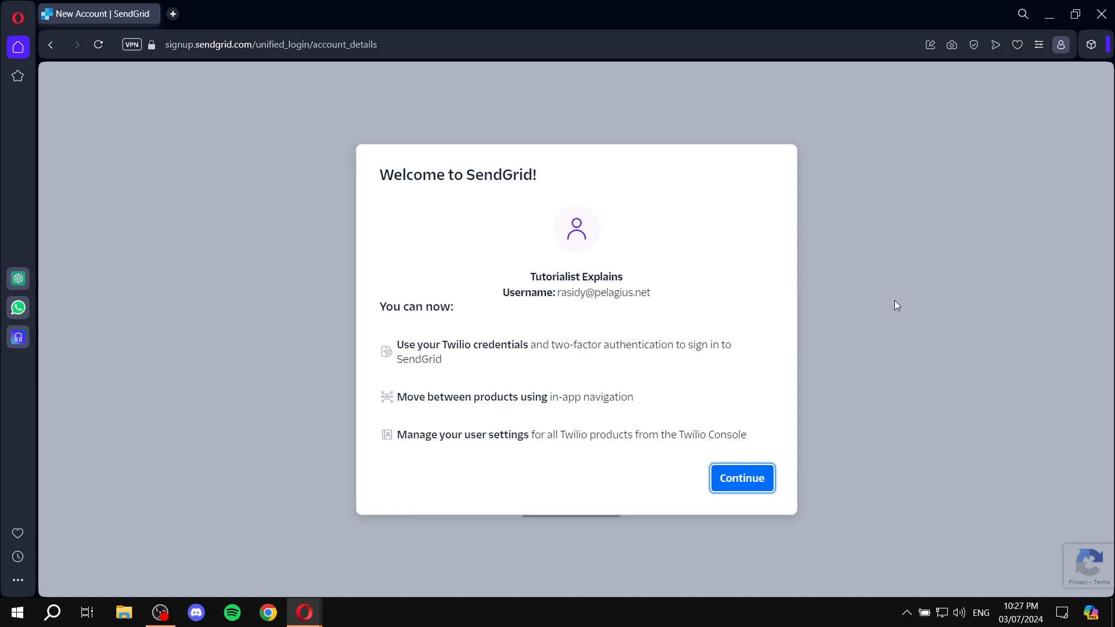
{"action": "mouse_move", "coordinate": [620, 328]}
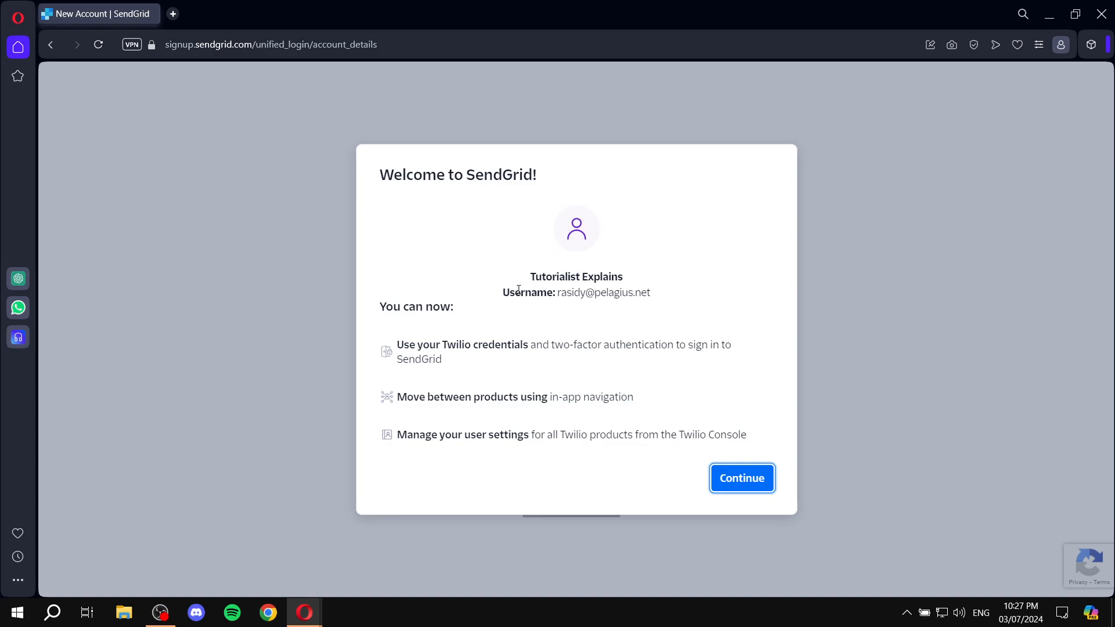
{"action": "mouse_move", "coordinate": [429, 333]}
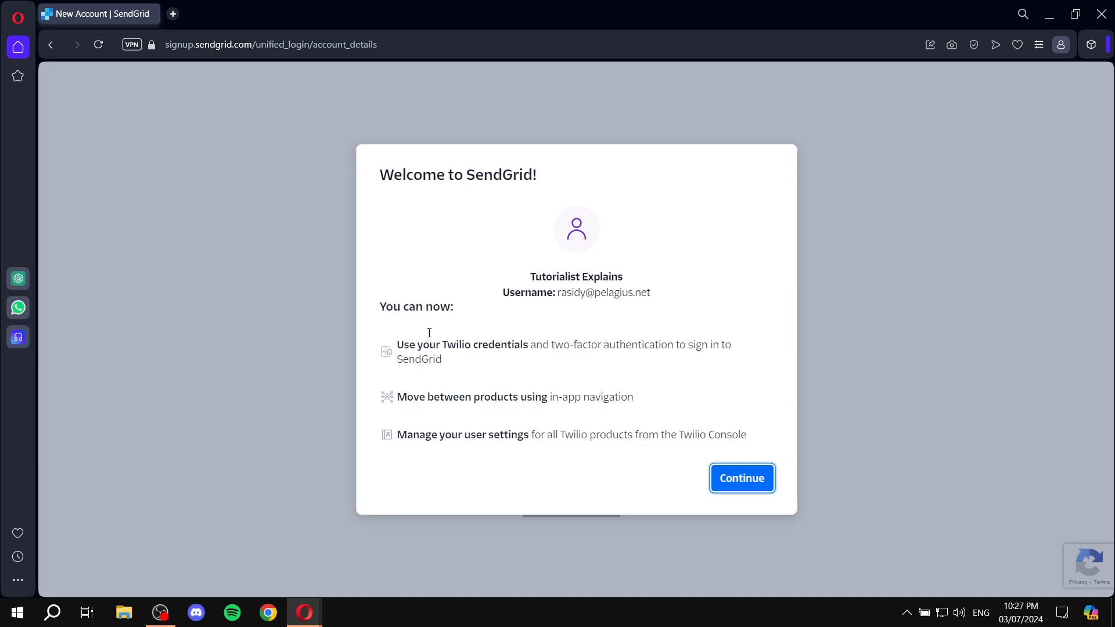
{"action": "mouse_move", "coordinate": [438, 321]}
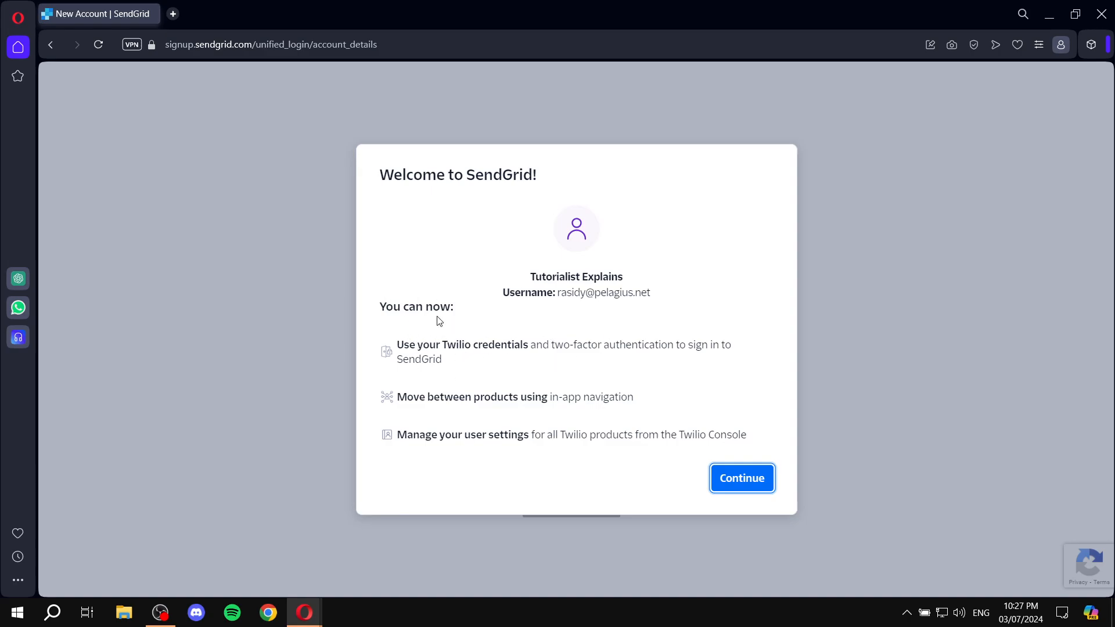
{"action": "mouse_move", "coordinate": [496, 295]}
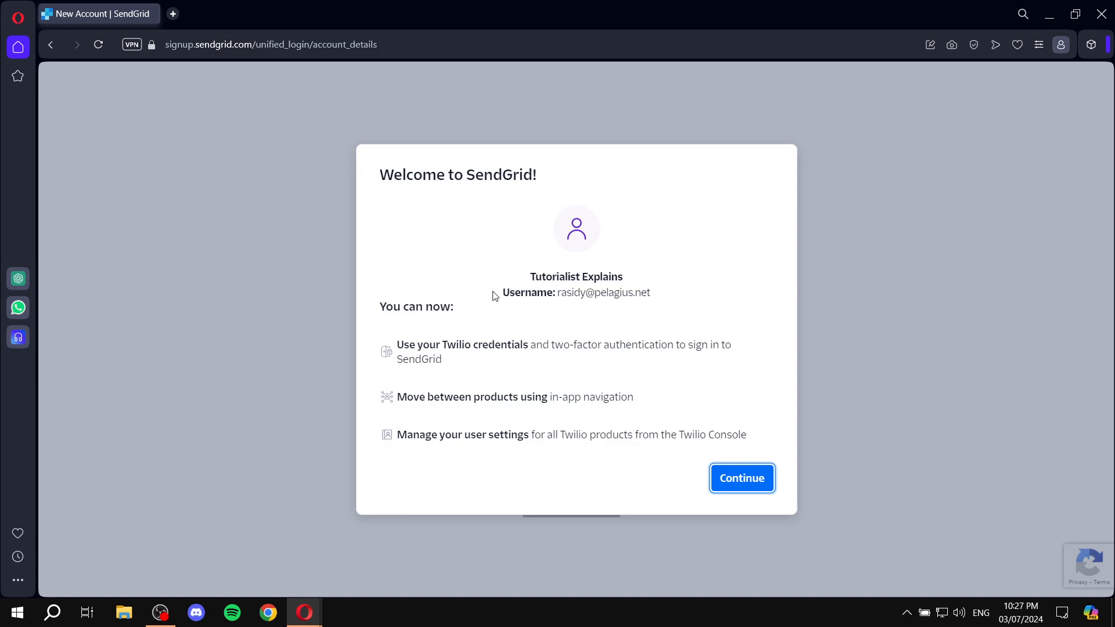
{"action": "mouse_move", "coordinate": [530, 378]}
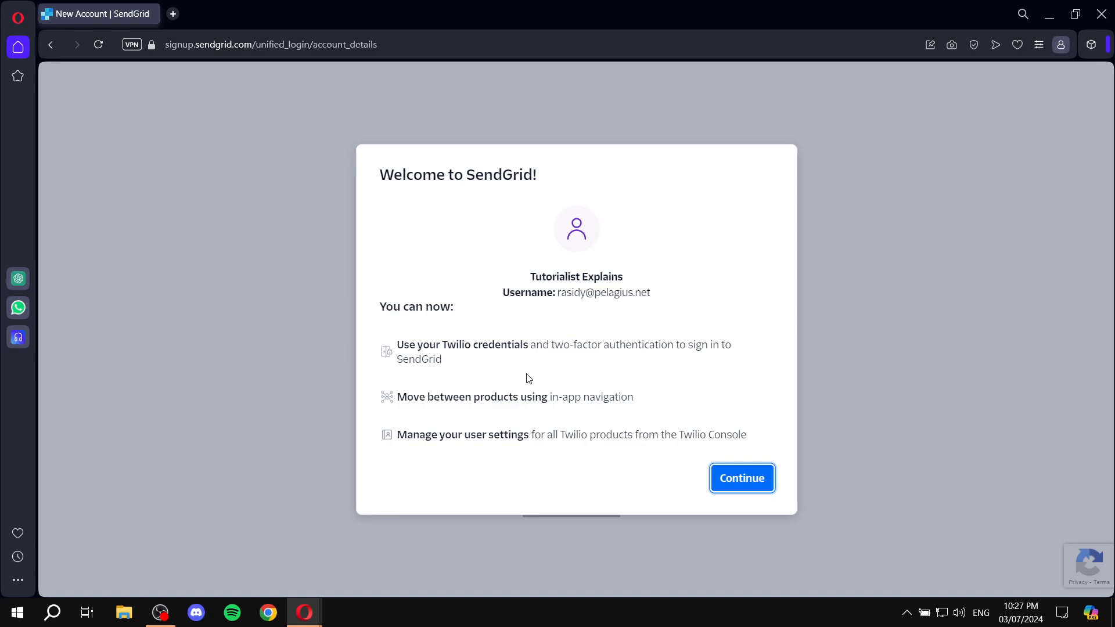
{"action": "mouse_move", "coordinate": [643, 394]}
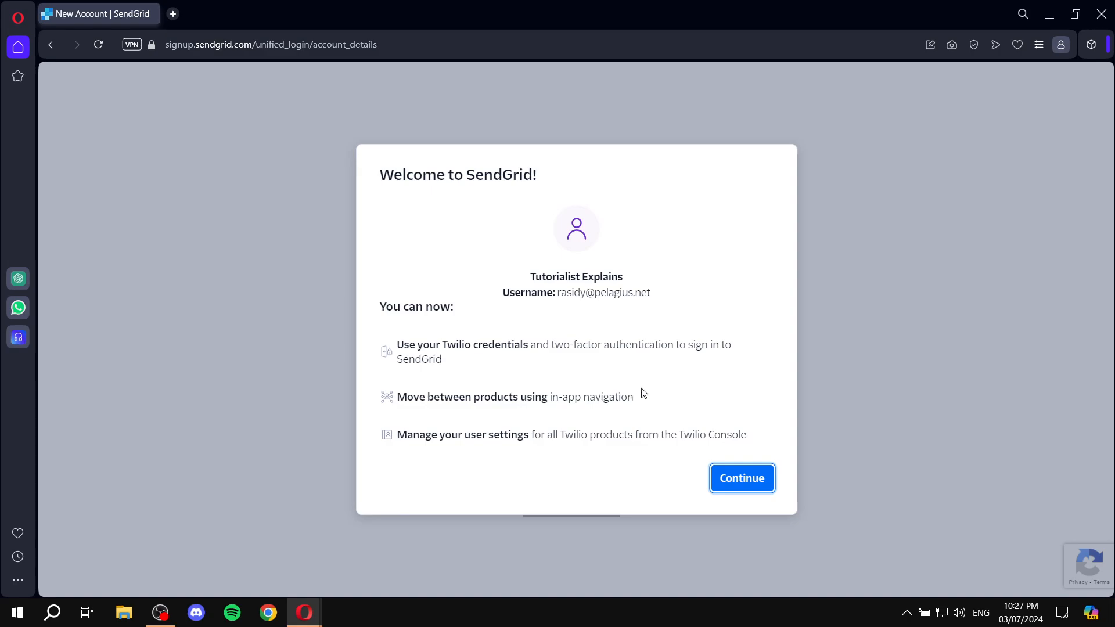
{"action": "mouse_move", "coordinate": [661, 388]}
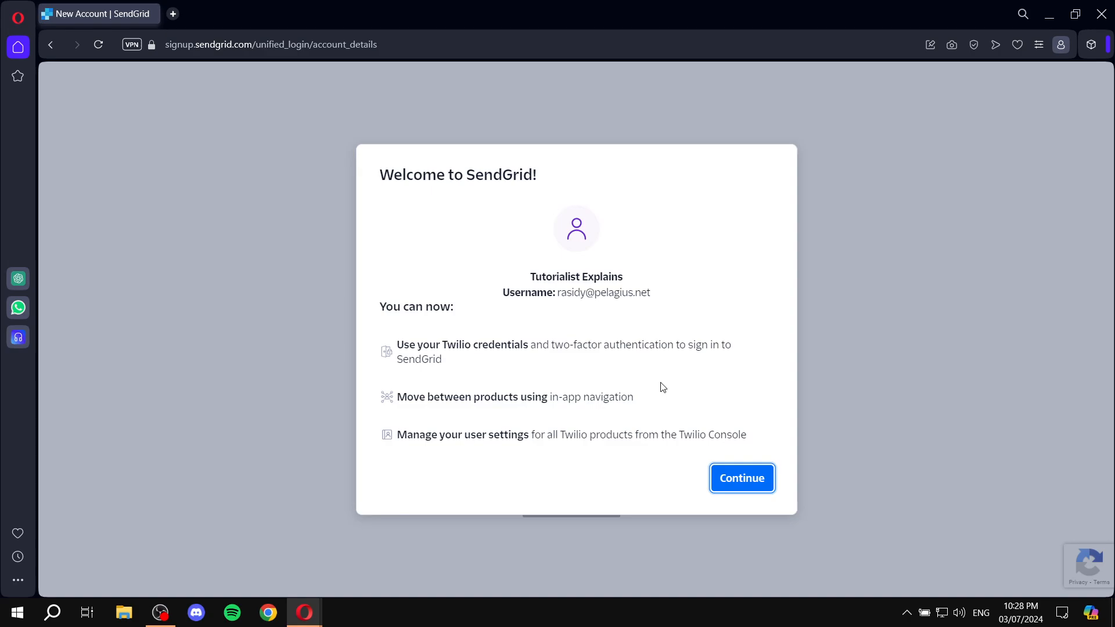
{"action": "mouse_move", "coordinate": [483, 415]}
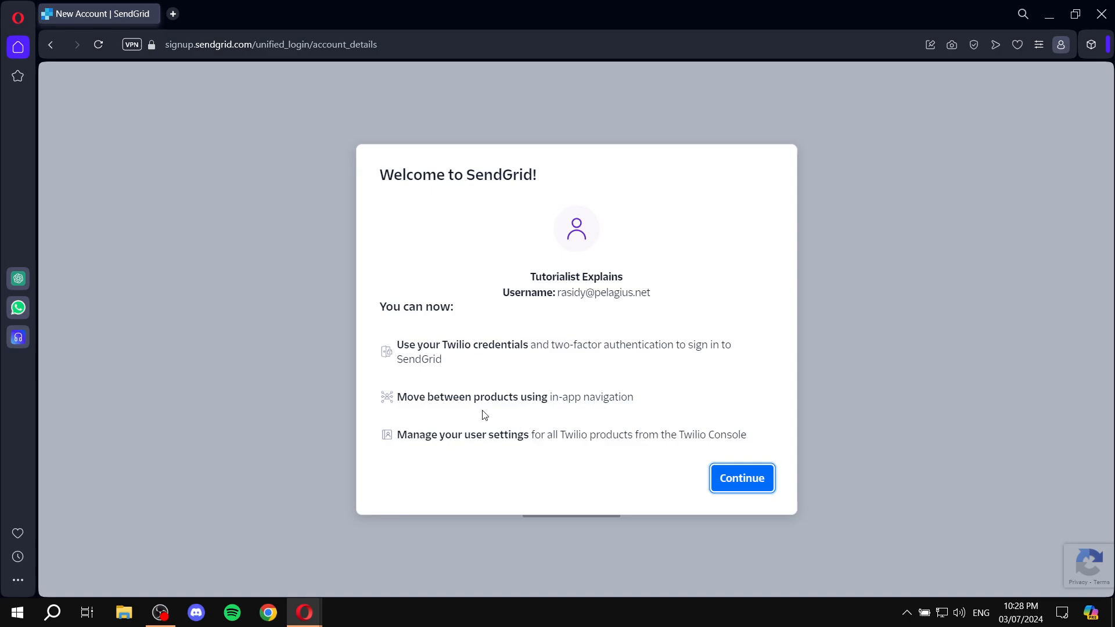
{"action": "mouse_move", "coordinate": [767, 449]}
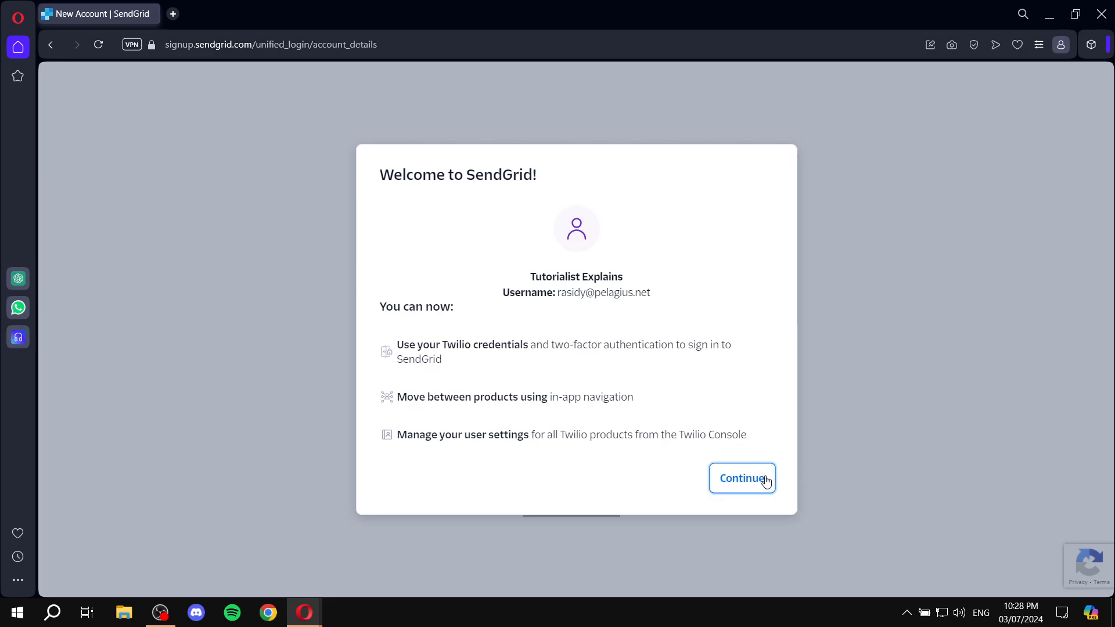
- Continue past the welcome summary and activate the Company Name field on Tell Us About Yourself
{"action": "left_click", "coordinate": [743, 478]}
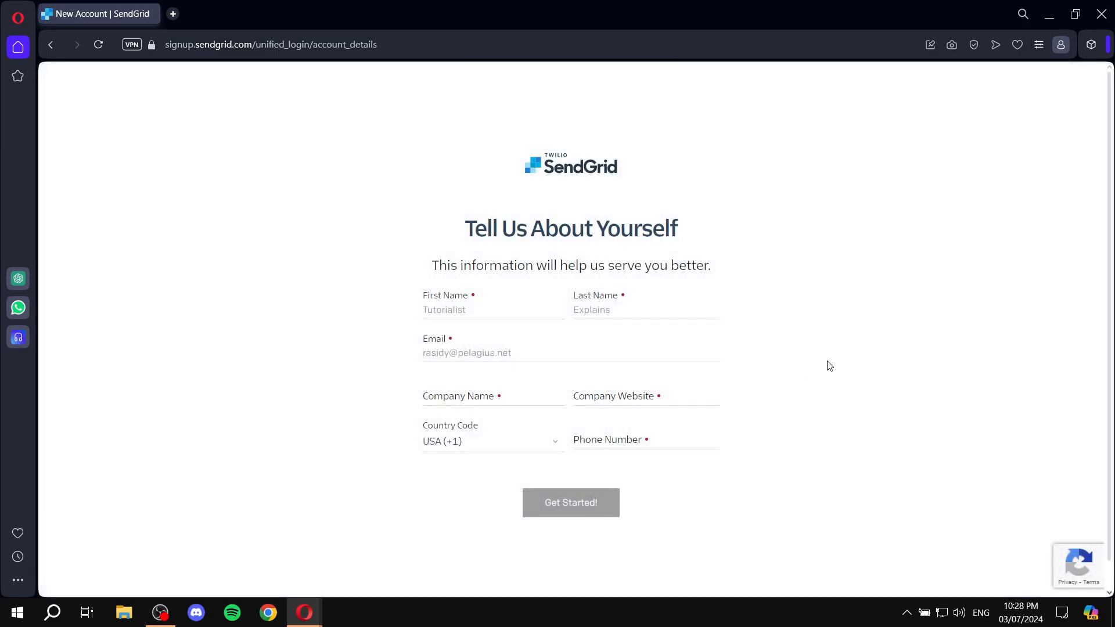
{"action": "mouse_move", "coordinate": [775, 307]}
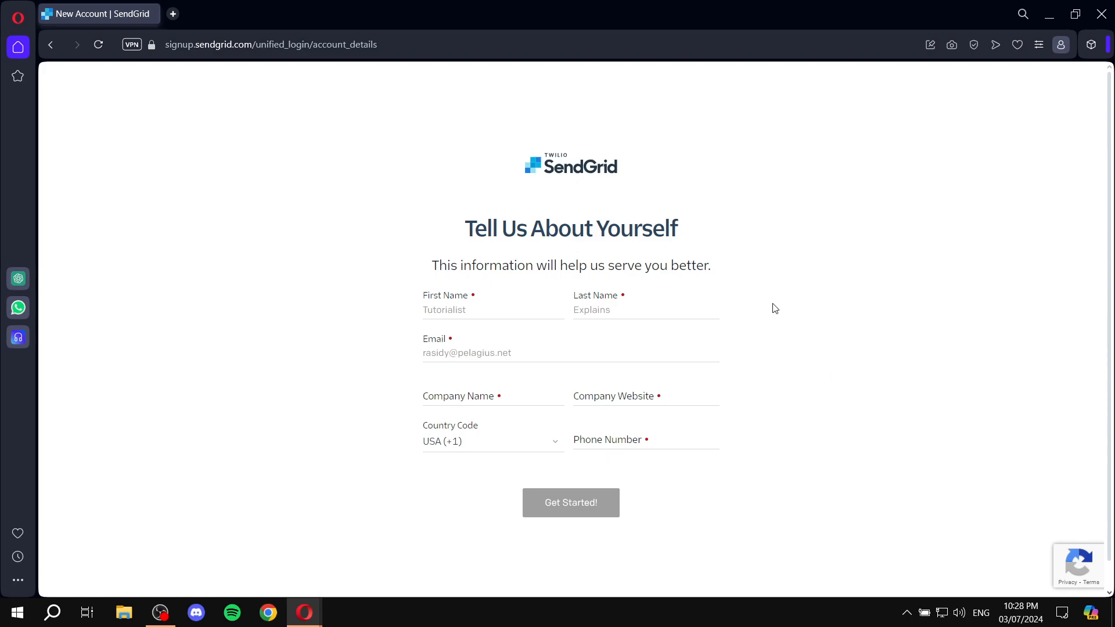
{"action": "mouse_move", "coordinate": [550, 294]}
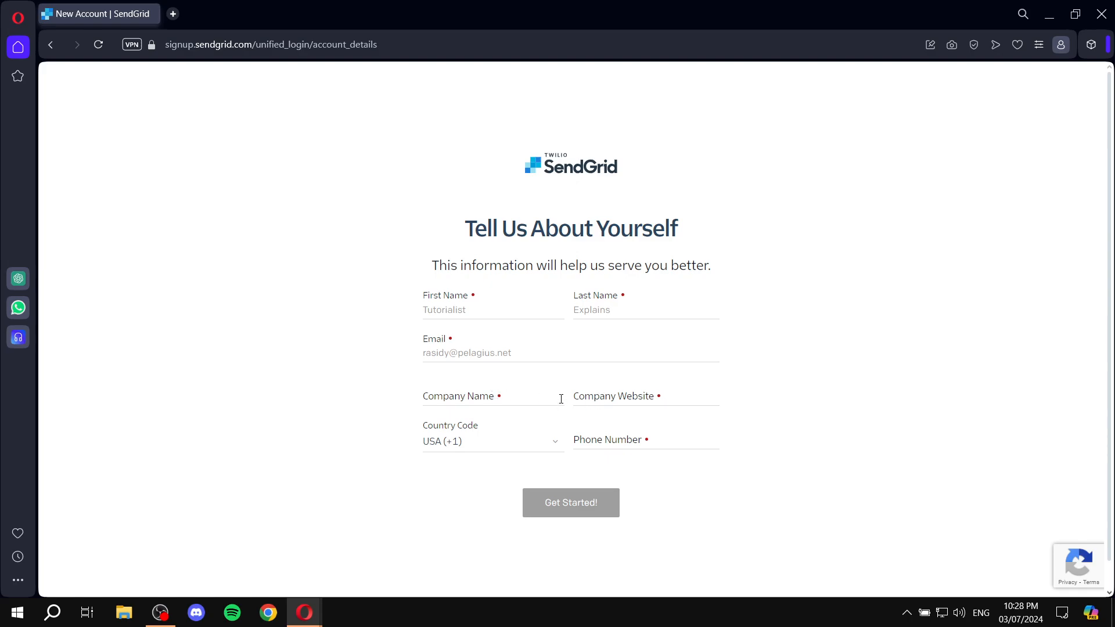
{"action": "mouse_move", "coordinate": [614, 395]}
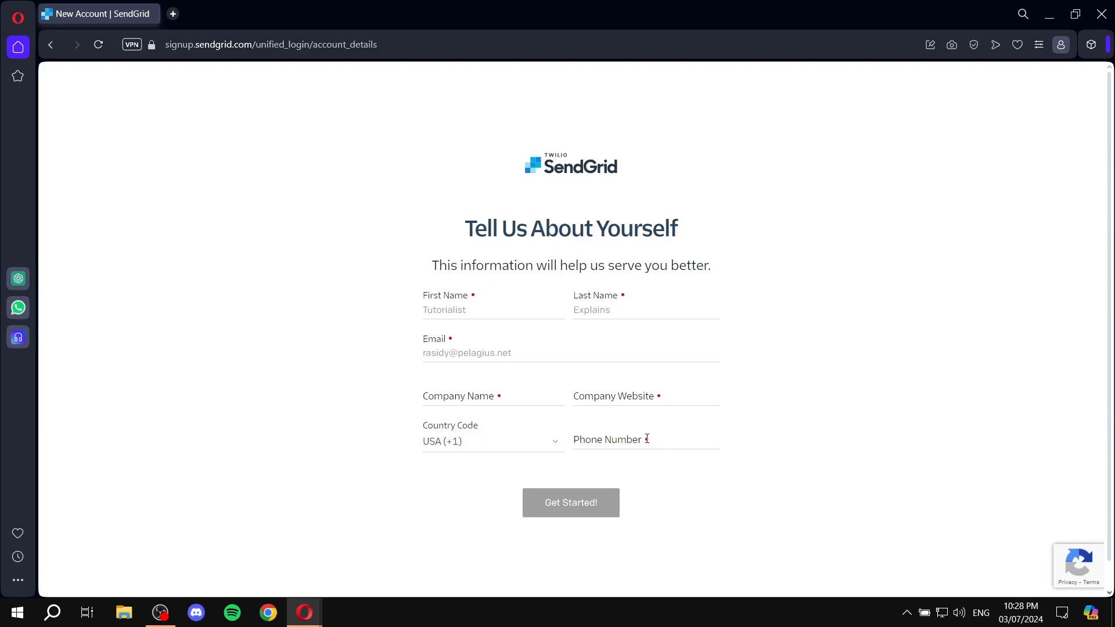
{"action": "left_click", "coordinate": [634, 439]}
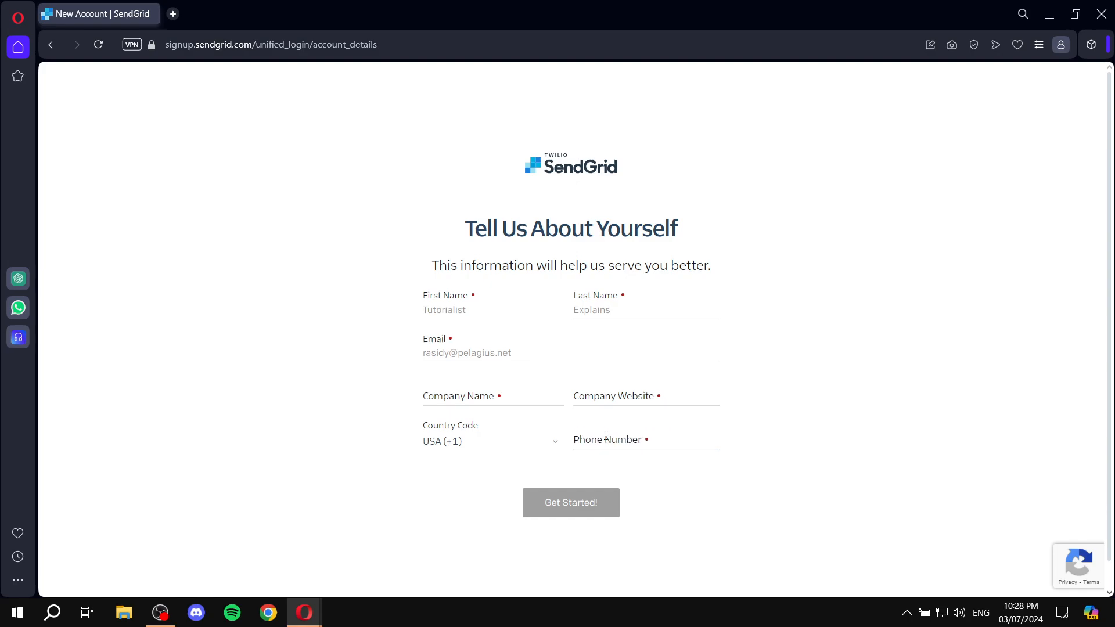
{"action": "left_click", "coordinate": [492, 397]}
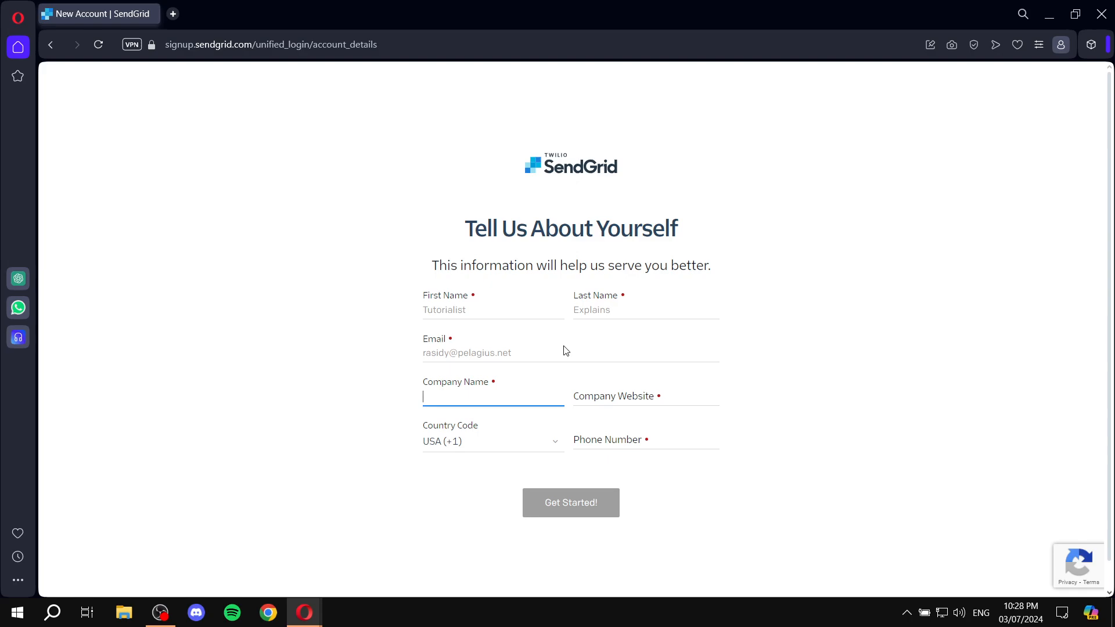
{"action": "type", "text": "Te"}
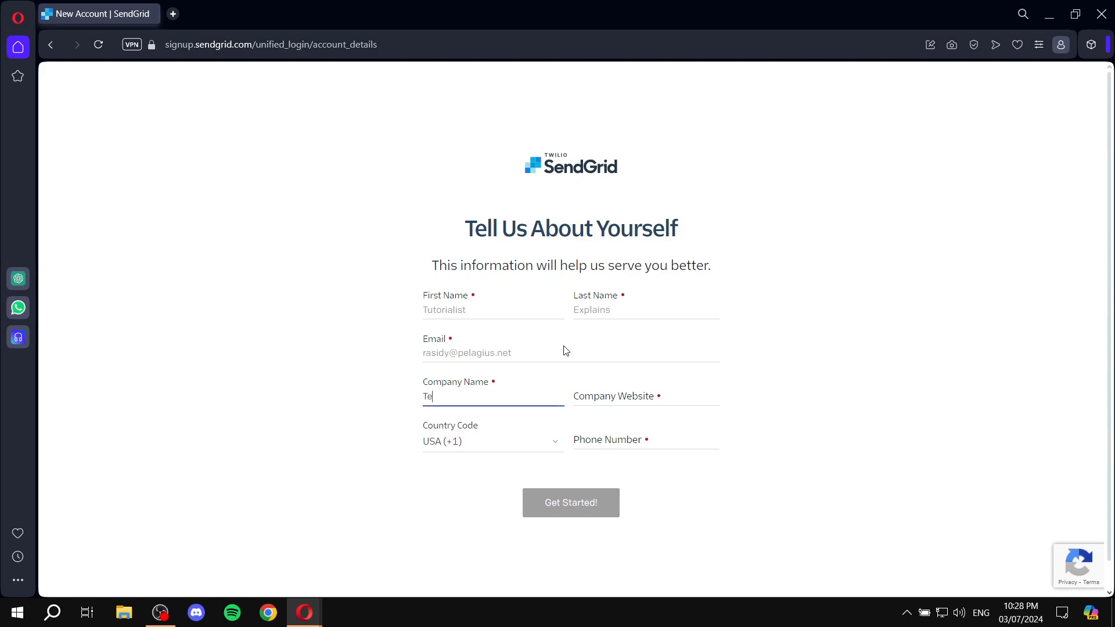
{"action": "type", "text": "st compa"}
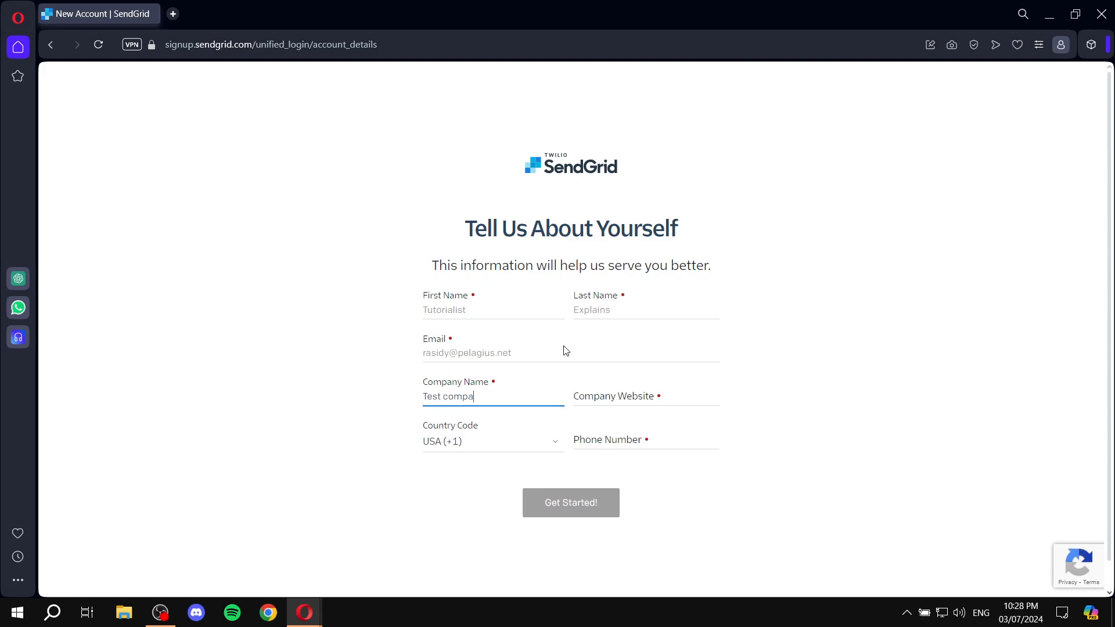
{"action": "left_click", "coordinate": [645, 396]}
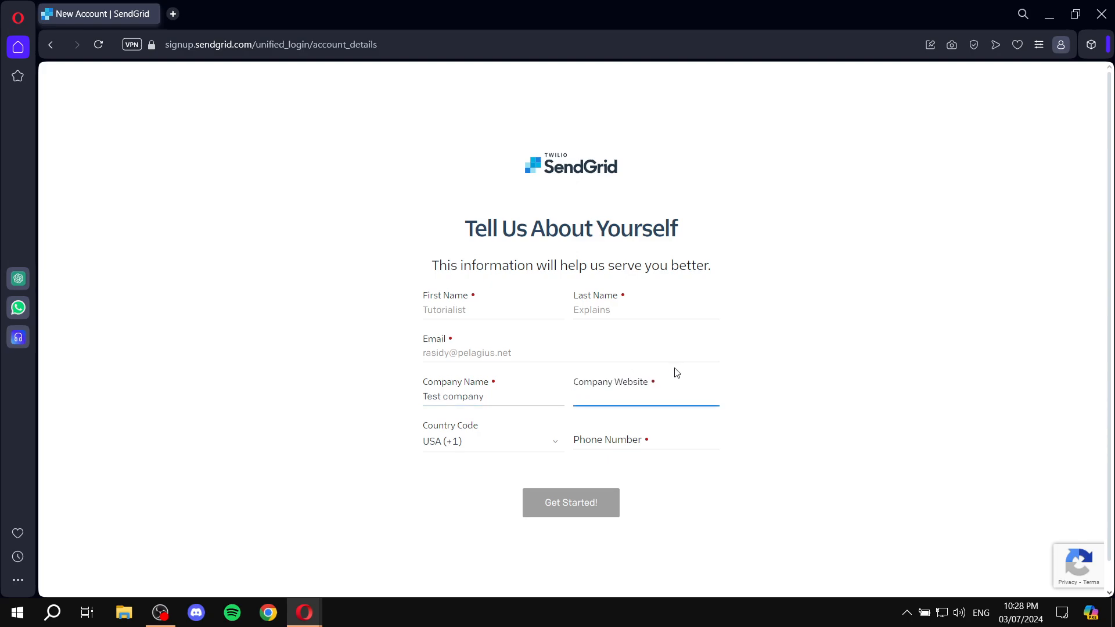
{"action": "type", "text": "htt"}
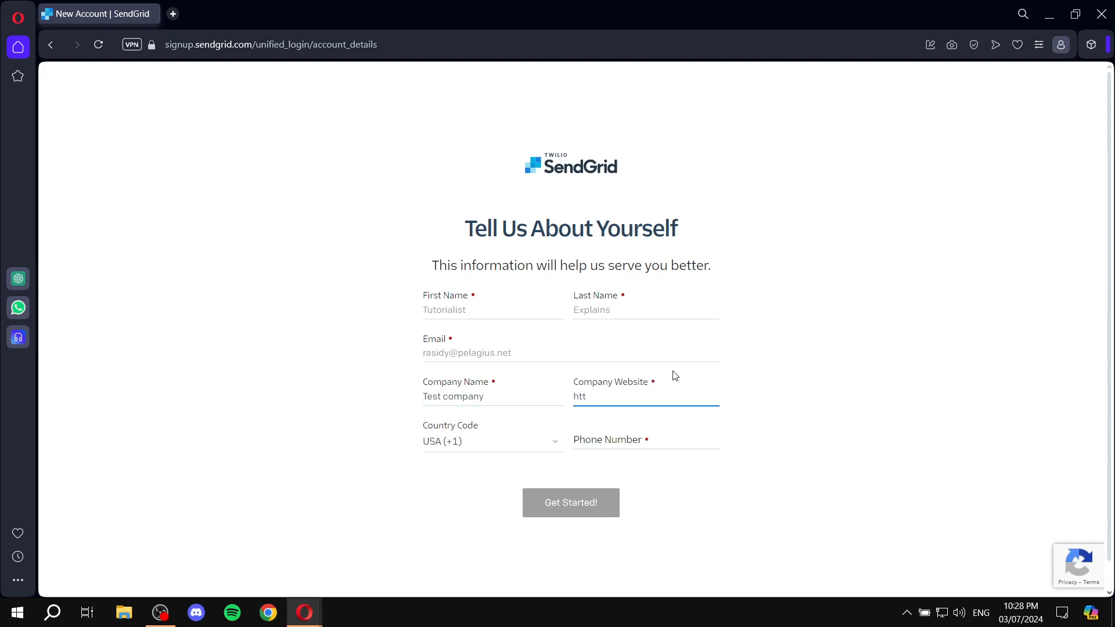
{"action": "type", "text": "https://"}
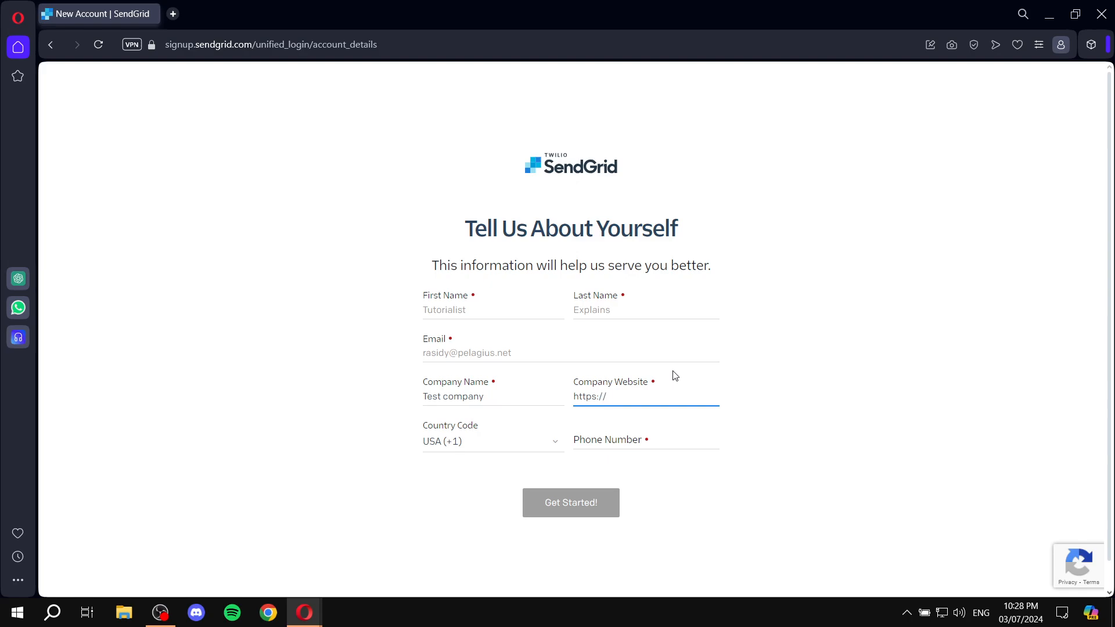
{"action": "type", "text": "tutorialistexplai"}
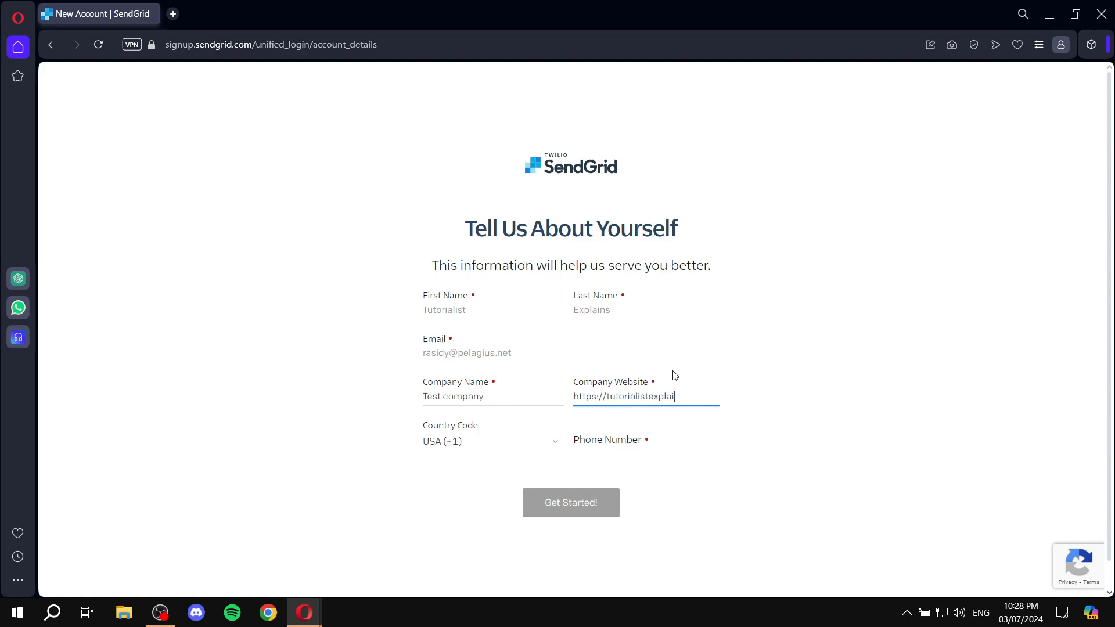
{"action": "type", "text": "ns.com"}
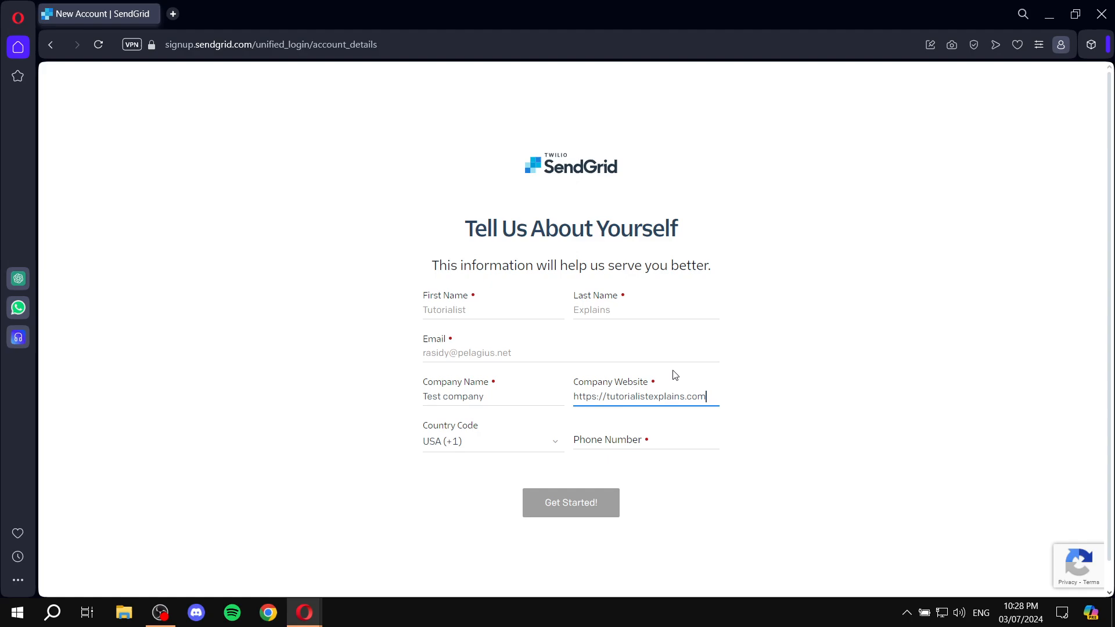
{"action": "mouse_move", "coordinate": [348, 401]}
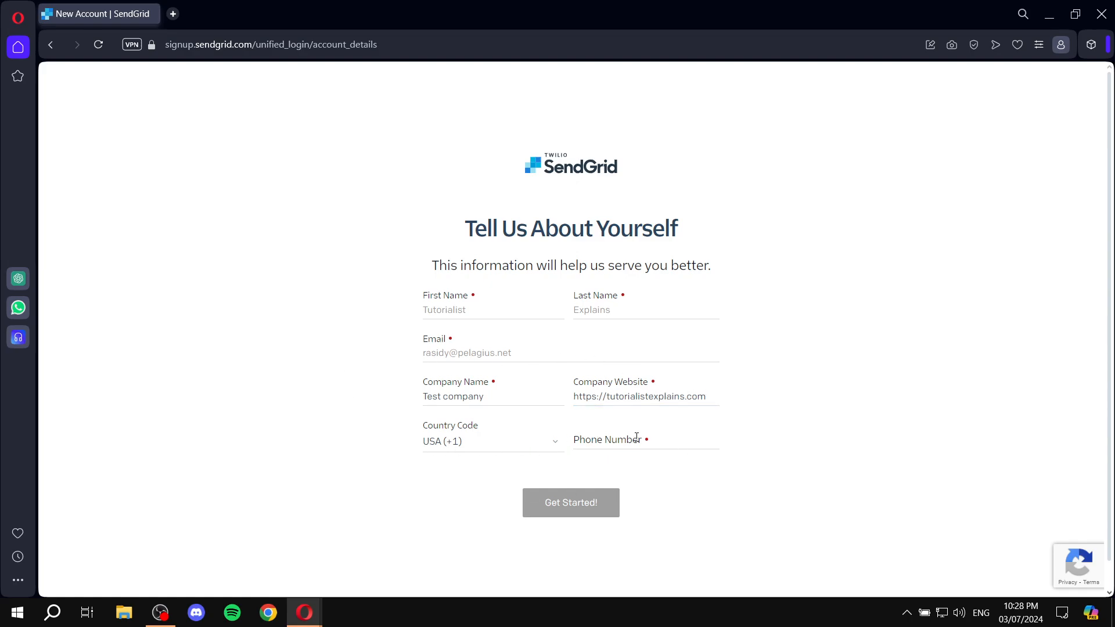
{"action": "left_click", "coordinate": [644, 441]}
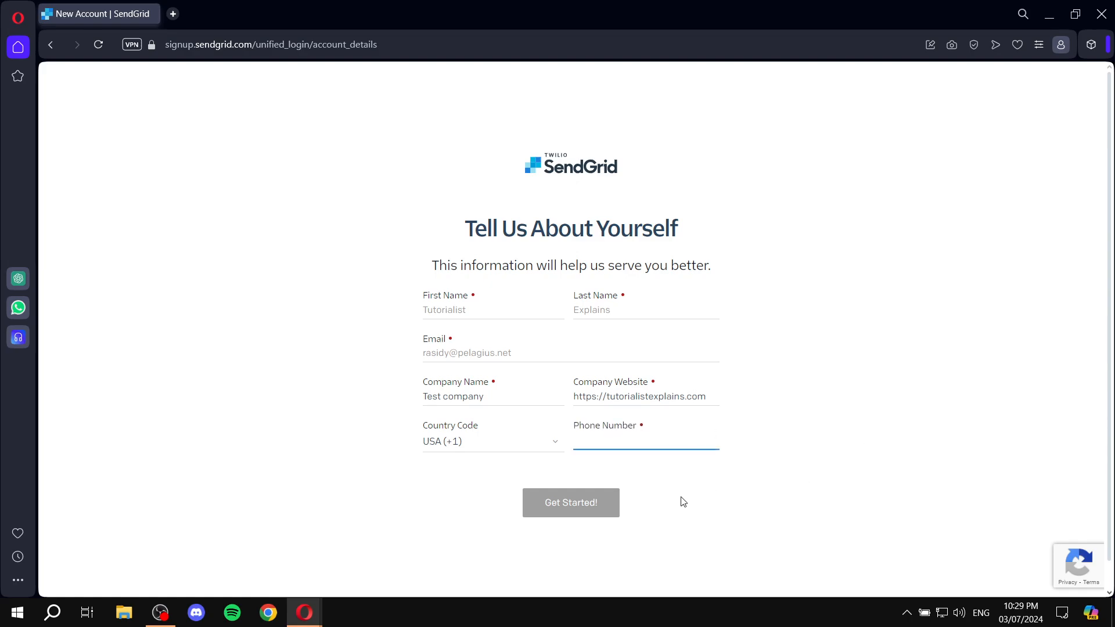
- Keep the country code as USA (+1) and return to the empty Phone Number field
{"action": "left_click", "coordinate": [492, 441]}
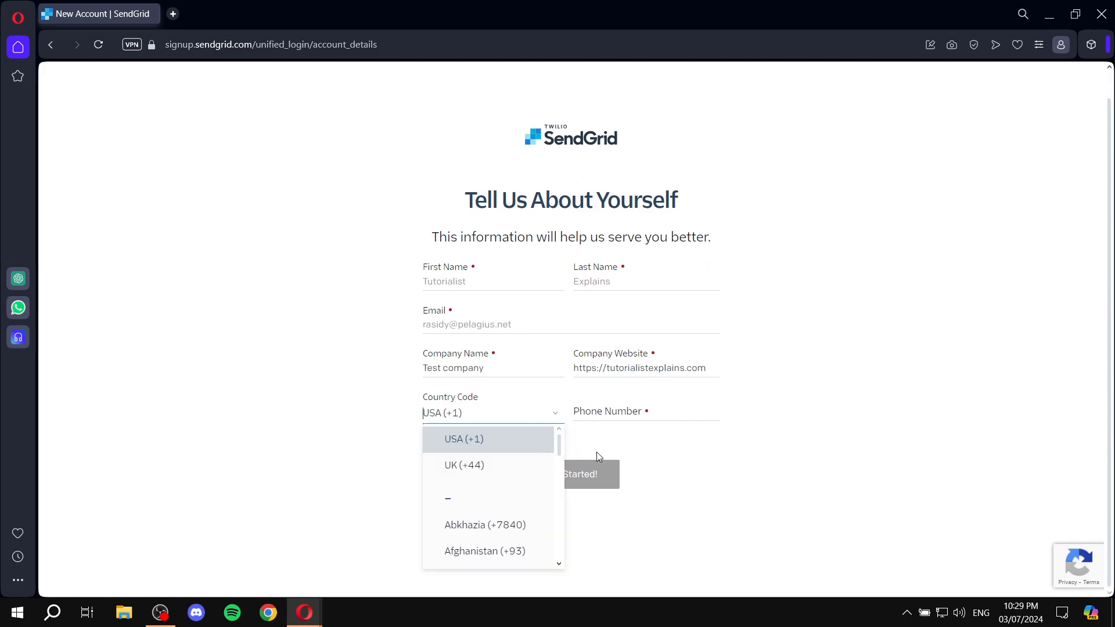
{"action": "mouse_move", "coordinate": [521, 465]}
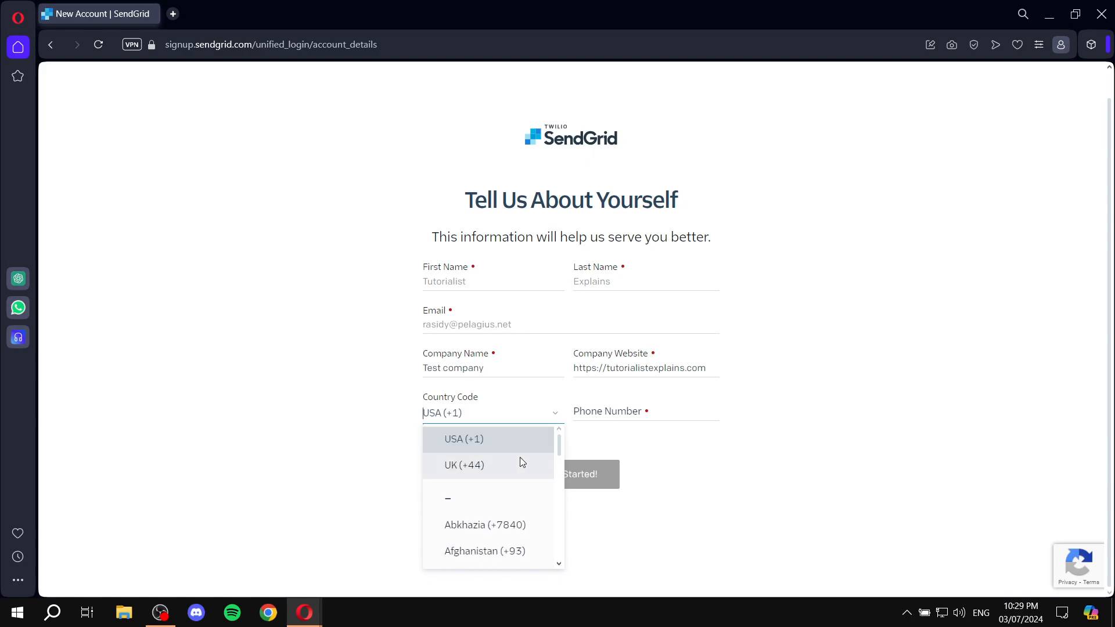
{"action": "left_click", "coordinate": [464, 439]}
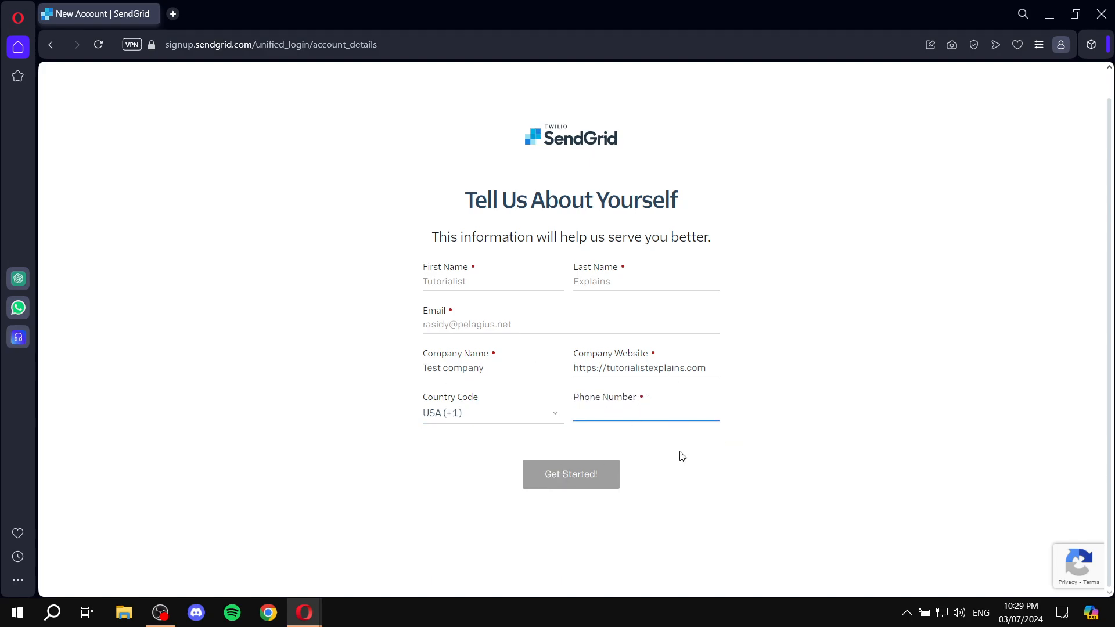
{"action": "mouse_move", "coordinate": [849, 356]}
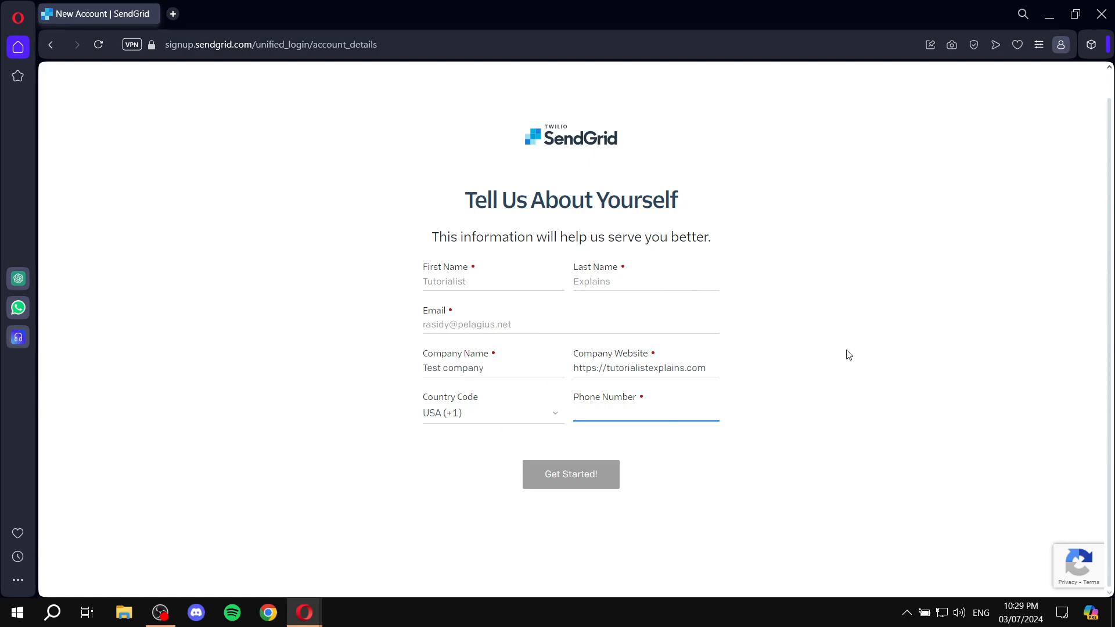
{"action": "mouse_move", "coordinate": [459, 460]}
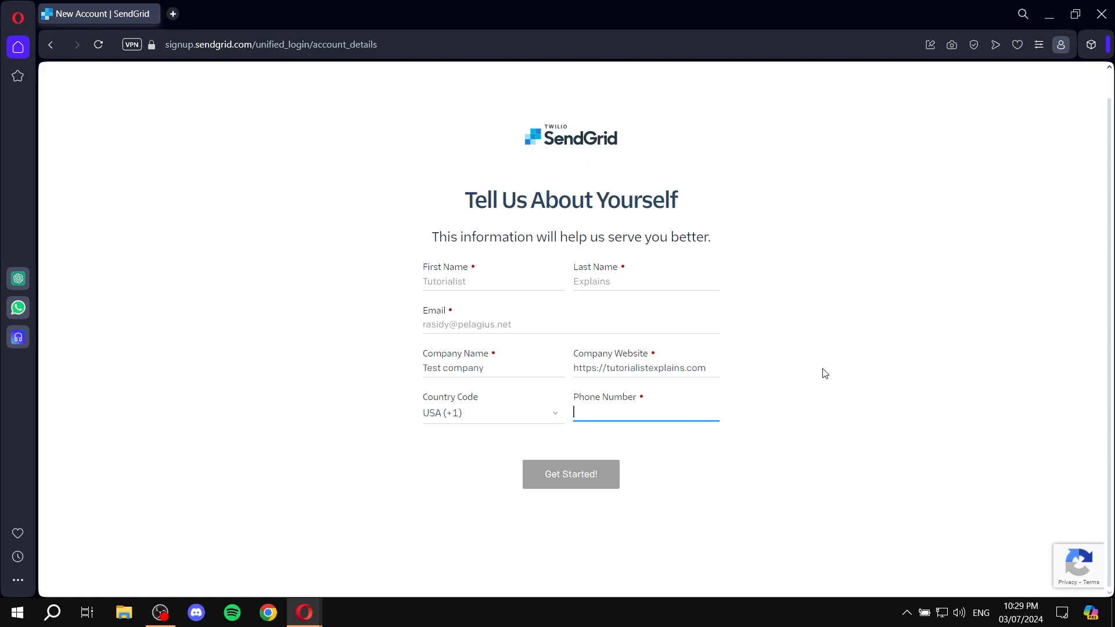
{"action": "mouse_move", "coordinate": [885, 443]}
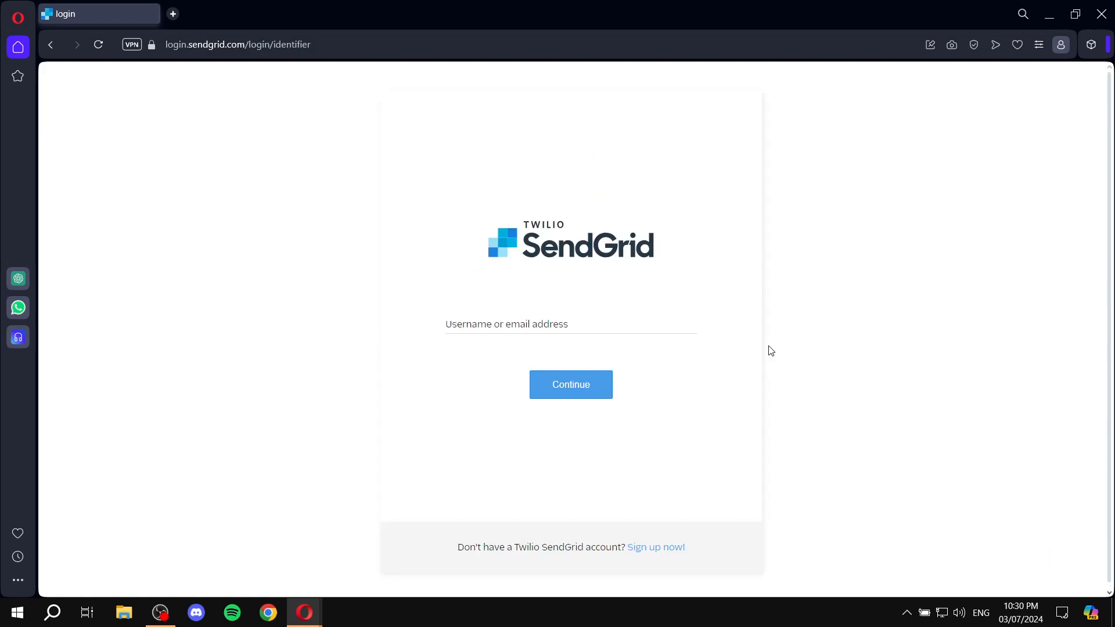
{"action": "mouse_move", "coordinate": [752, 229]}
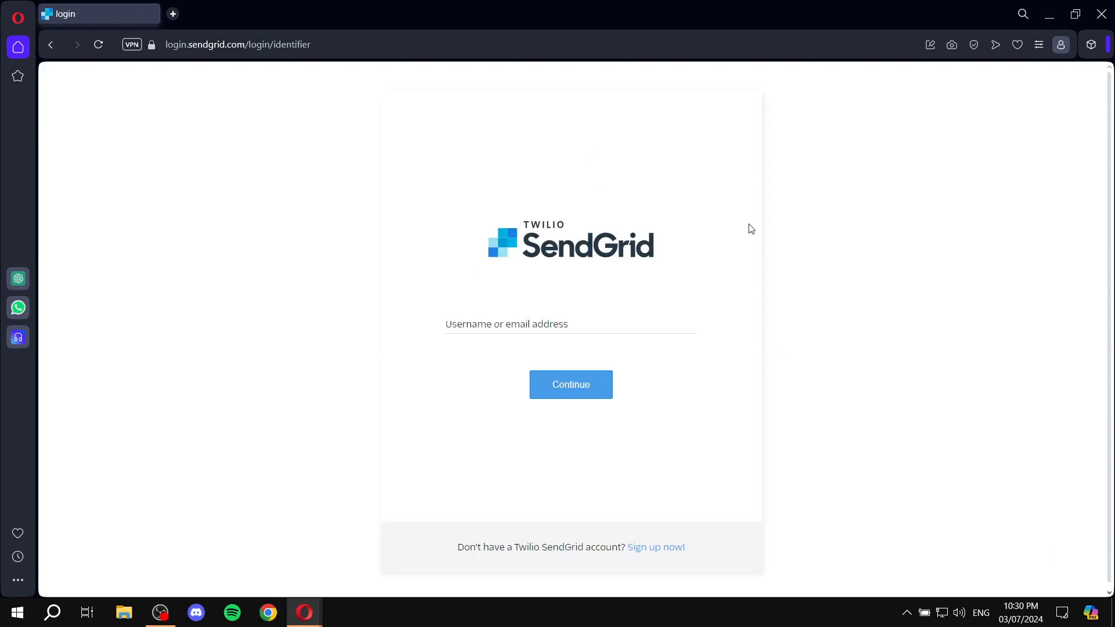
{"action": "mouse_move", "coordinate": [617, 193]}
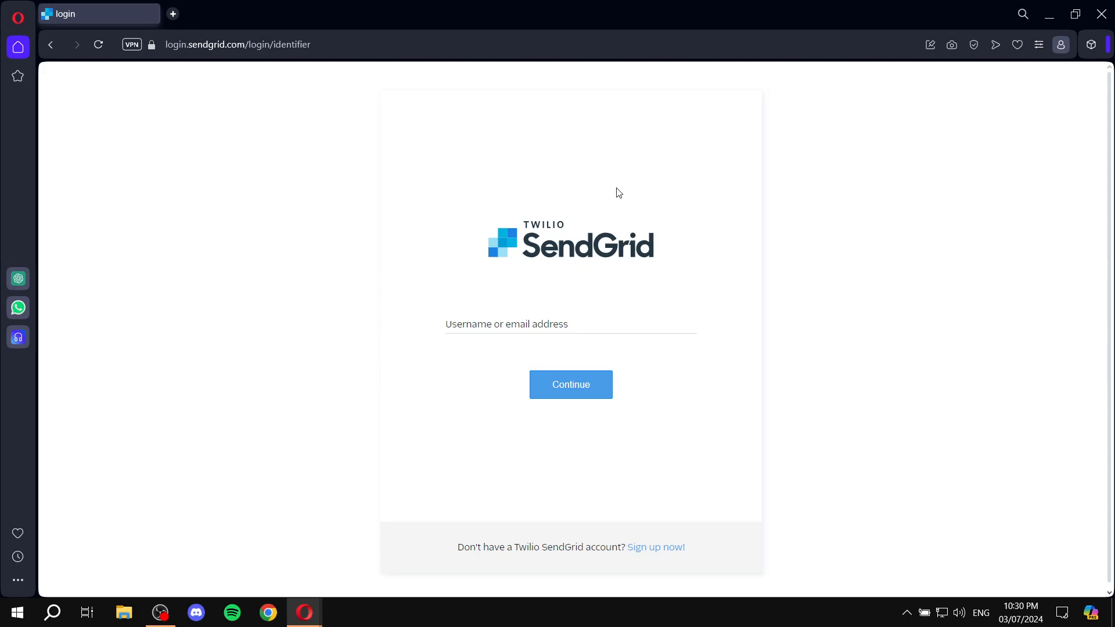
{"action": "mouse_move", "coordinate": [501, 369]}
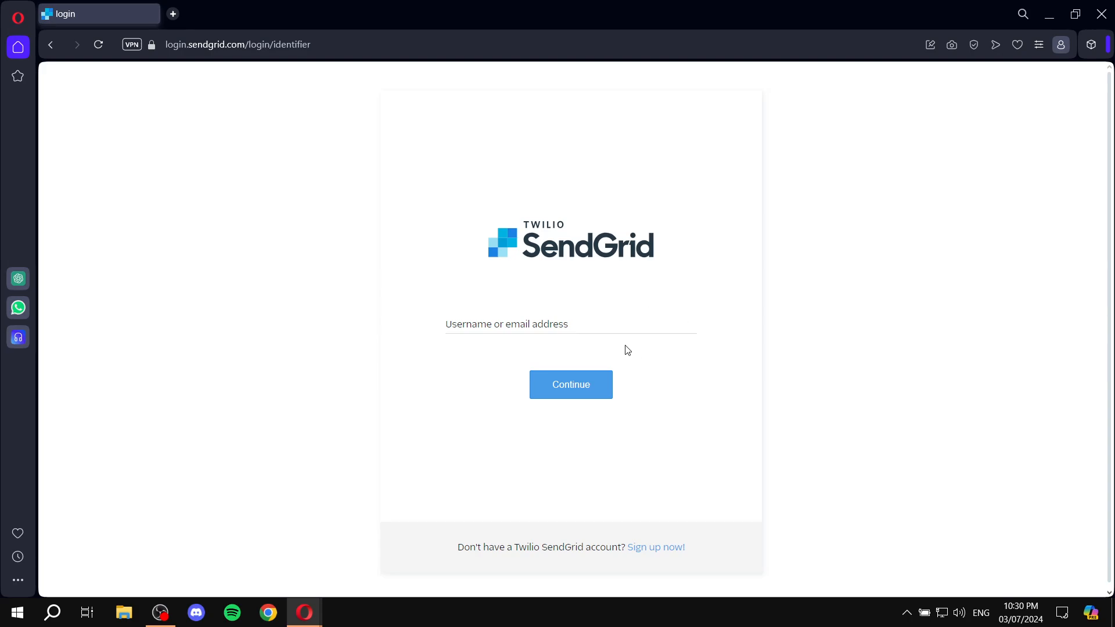
{"action": "mouse_move", "coordinate": [150, 286]}
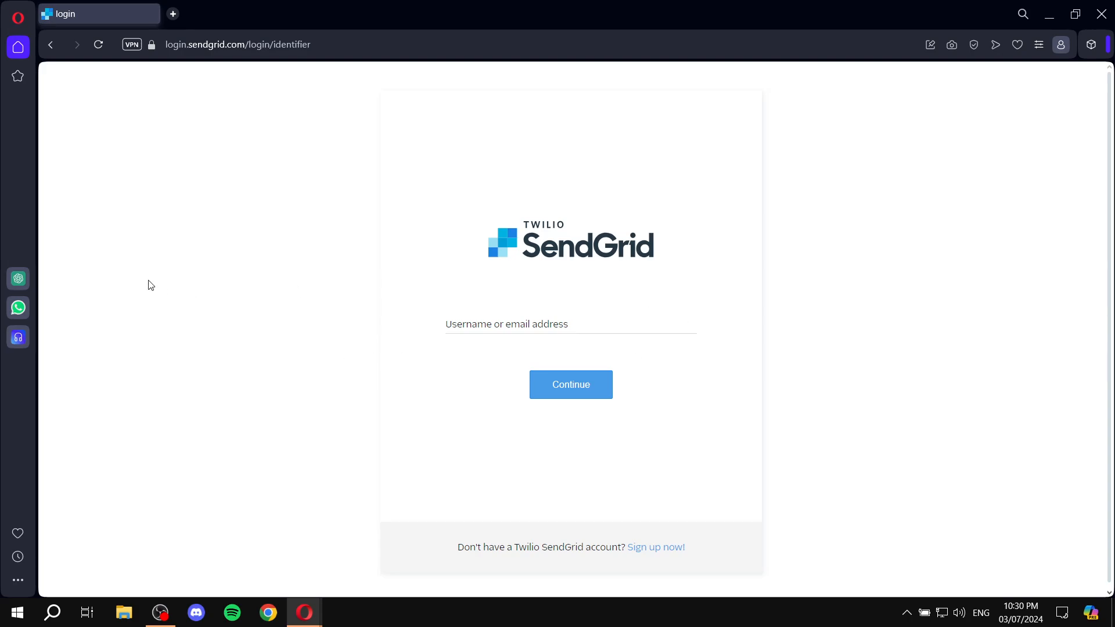
{"action": "left_click", "coordinate": [571, 324]}
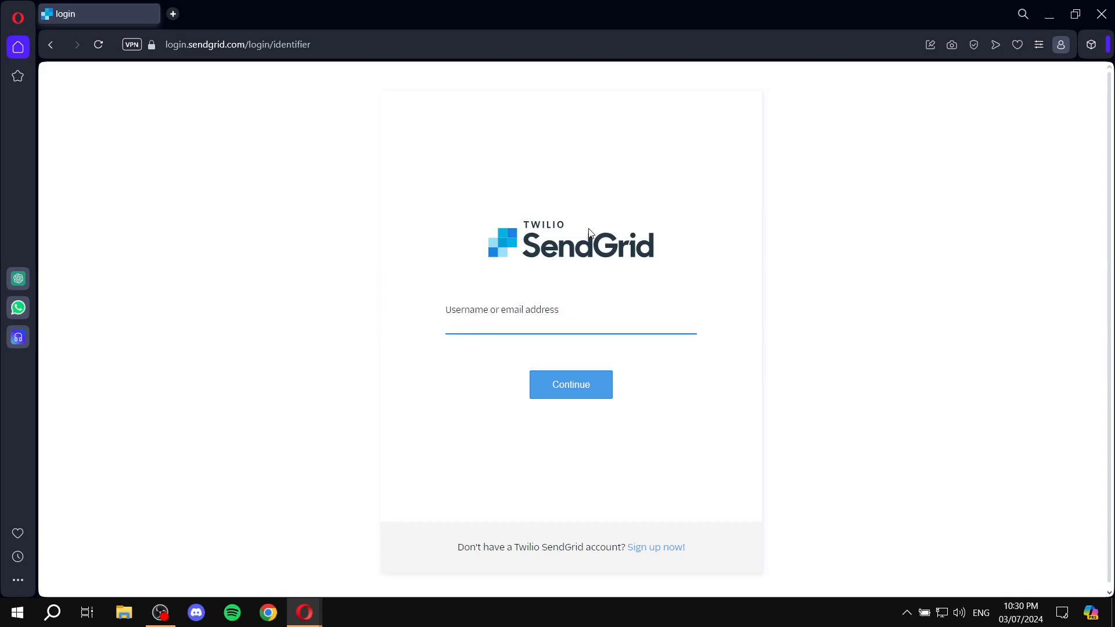
{"action": "left_click", "coordinate": [569, 325]}
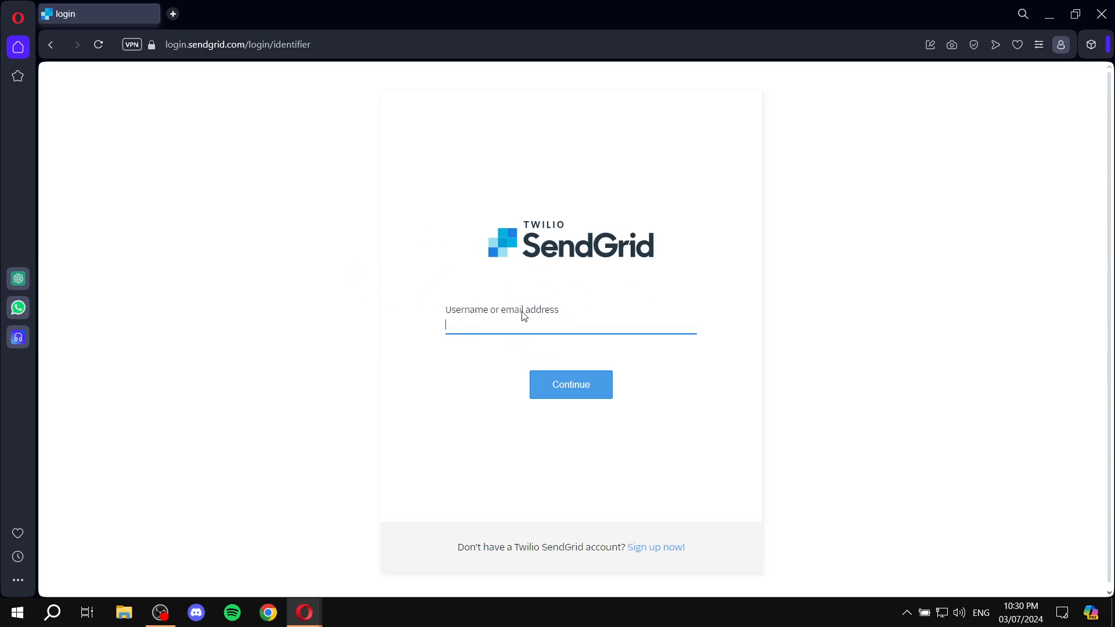
{"action": "mouse_move", "coordinate": [349, 323]}
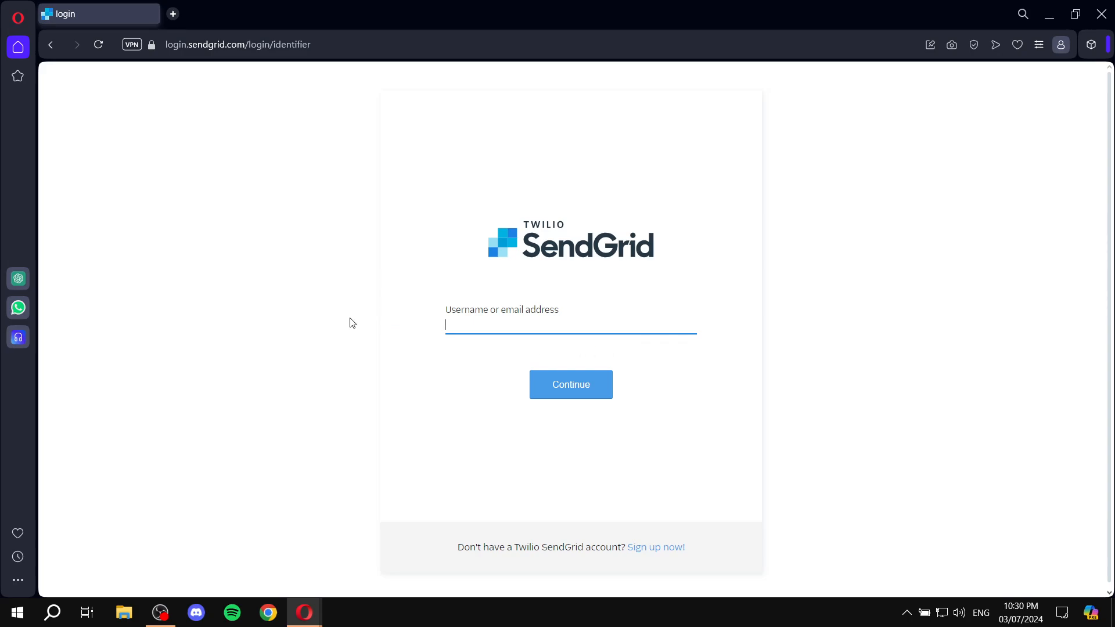
{"action": "mouse_move", "coordinate": [722, 353]}
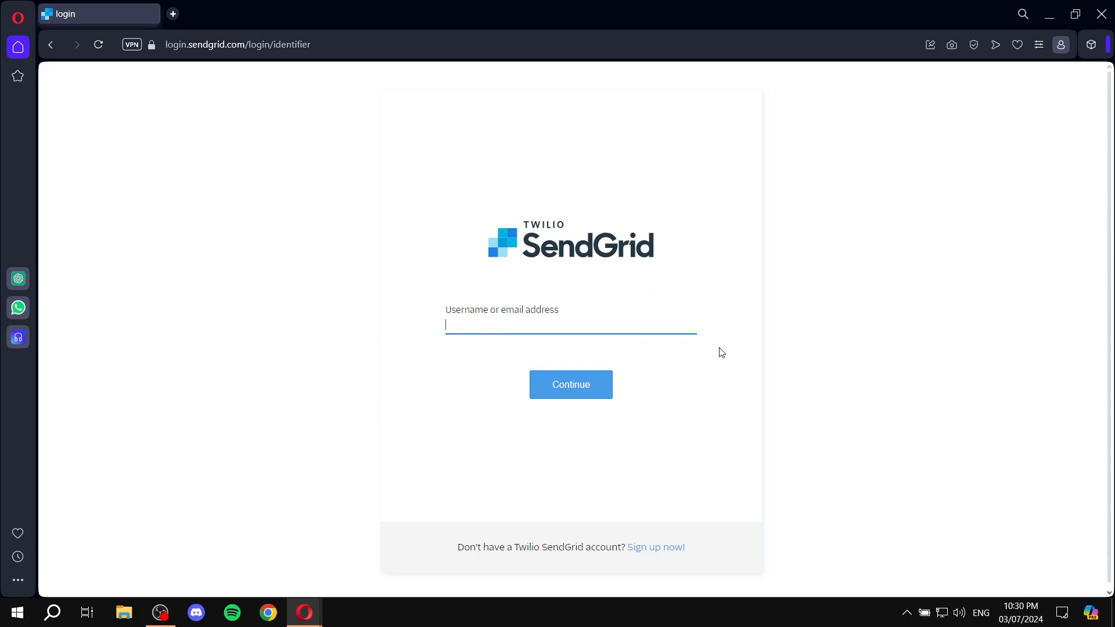
{"action": "mouse_move", "coordinate": [895, 493]}
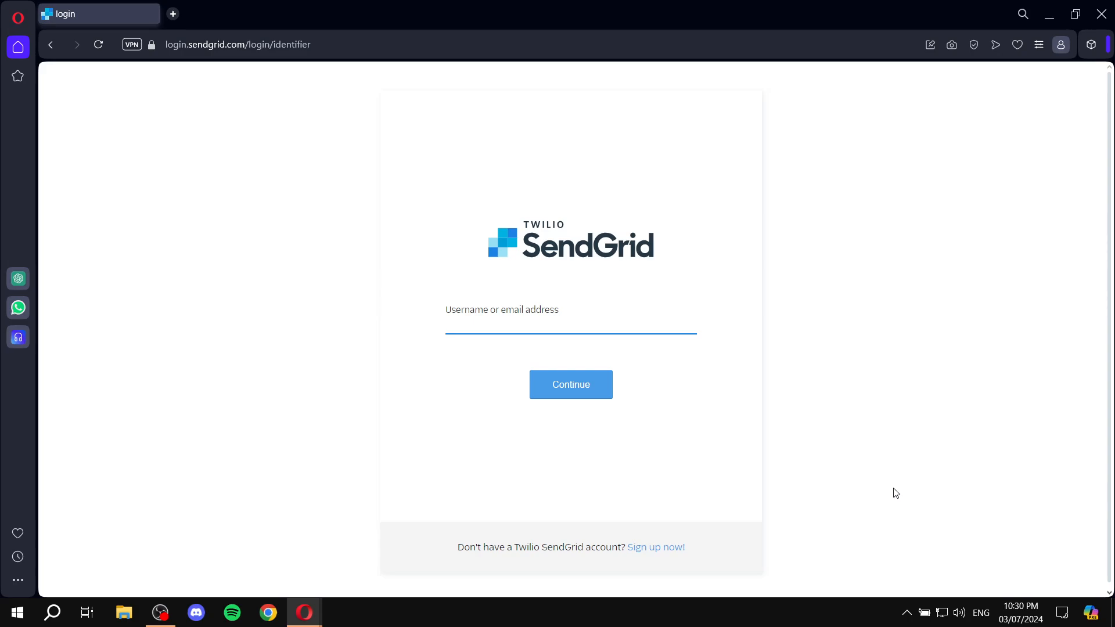
{"action": "left_click", "coordinate": [570, 325]}
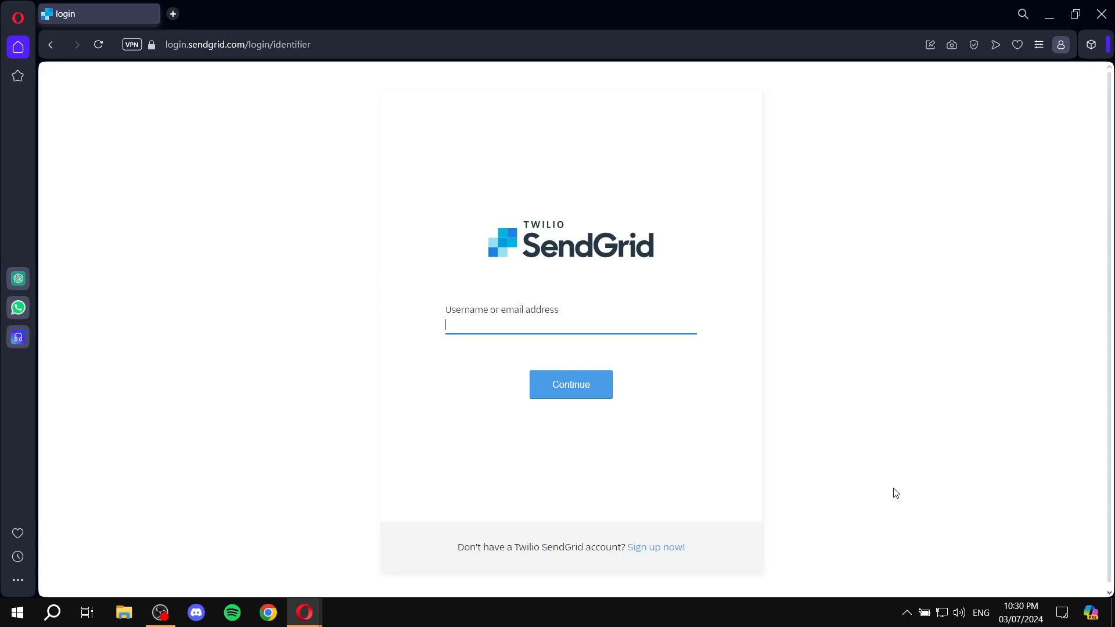
{"action": "mouse_move", "coordinate": [309, 300]}
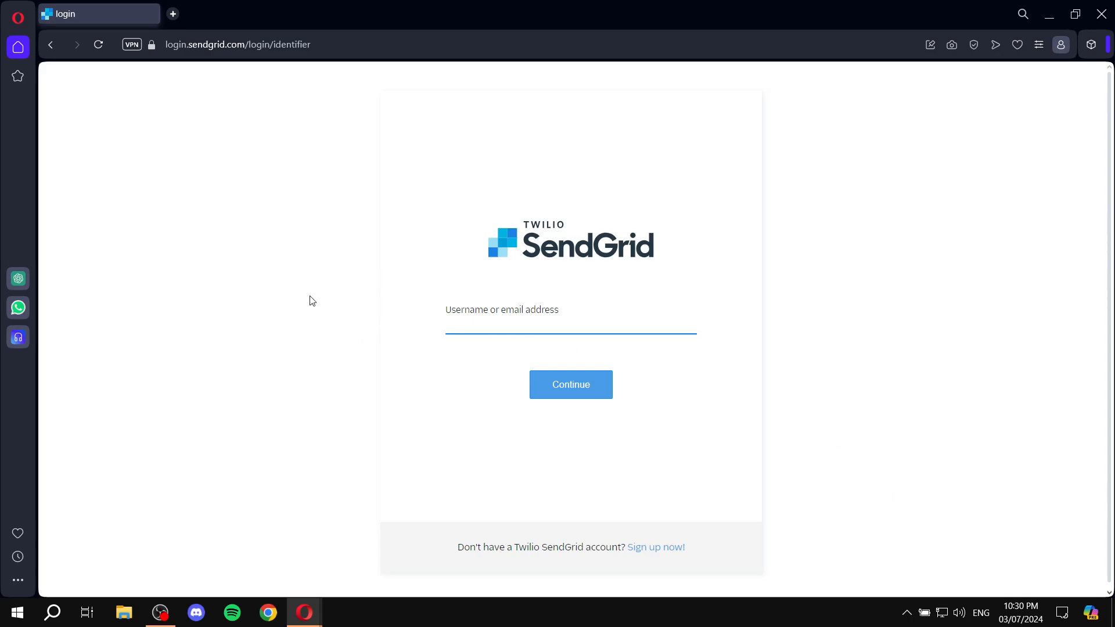
{"action": "mouse_move", "coordinate": [584, 250]}
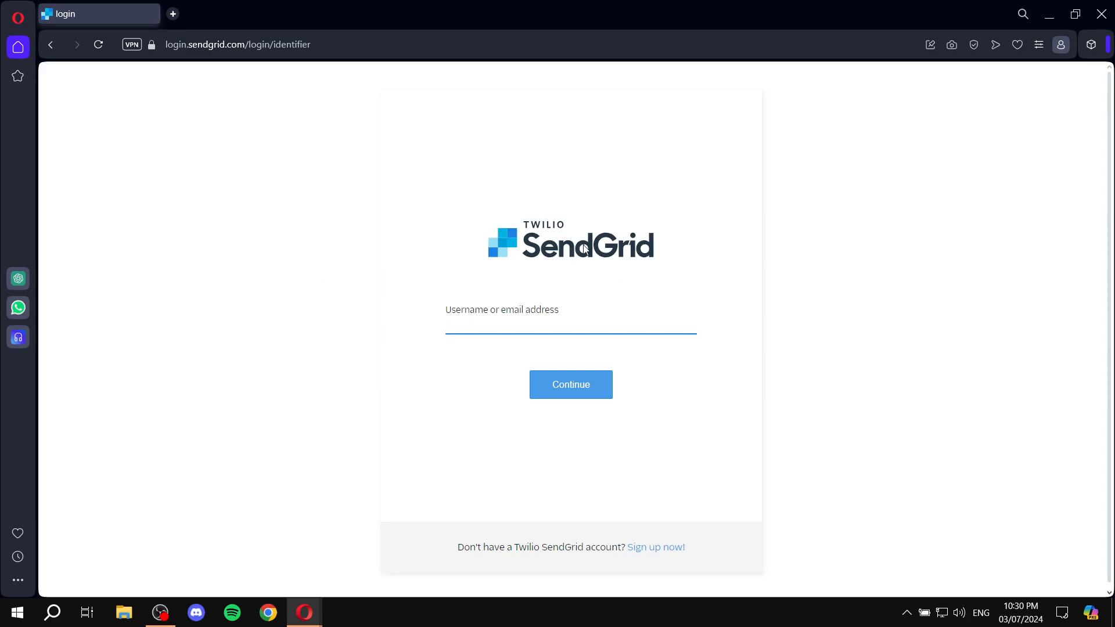
{"action": "mouse_move", "coordinate": [421, 216]}
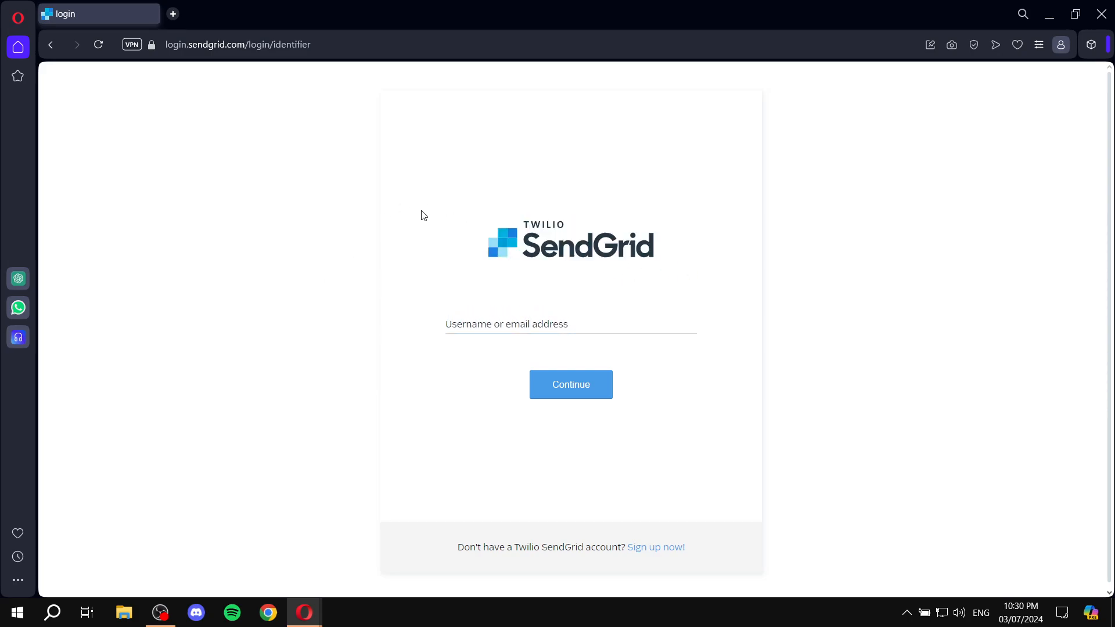
{"action": "mouse_move", "coordinate": [558, 236]}
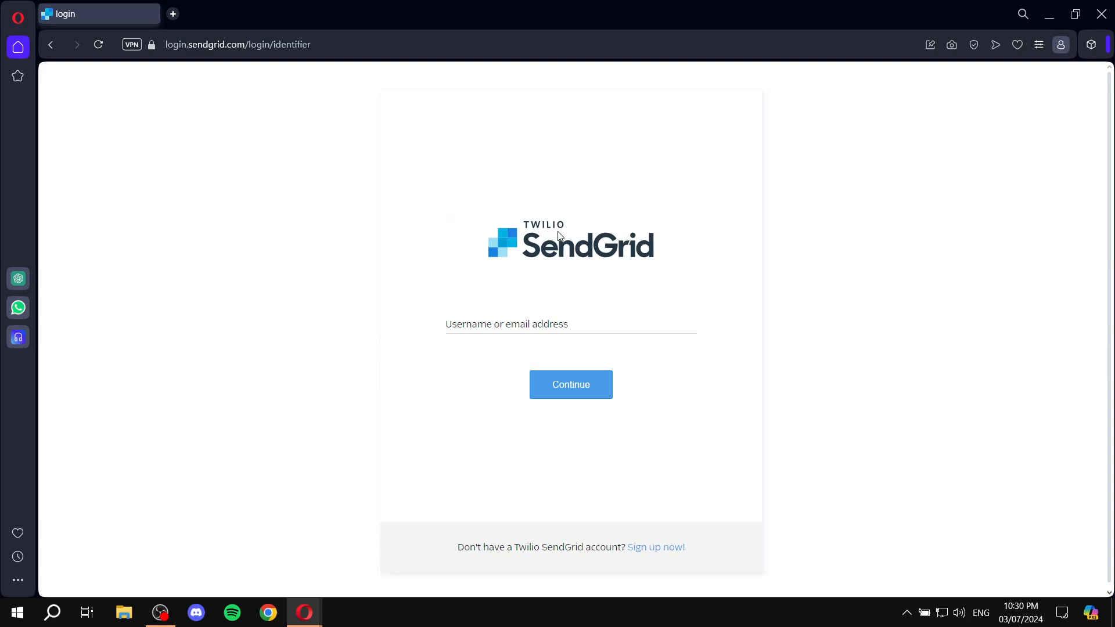
{"action": "mouse_move", "coordinate": [474, 191]}
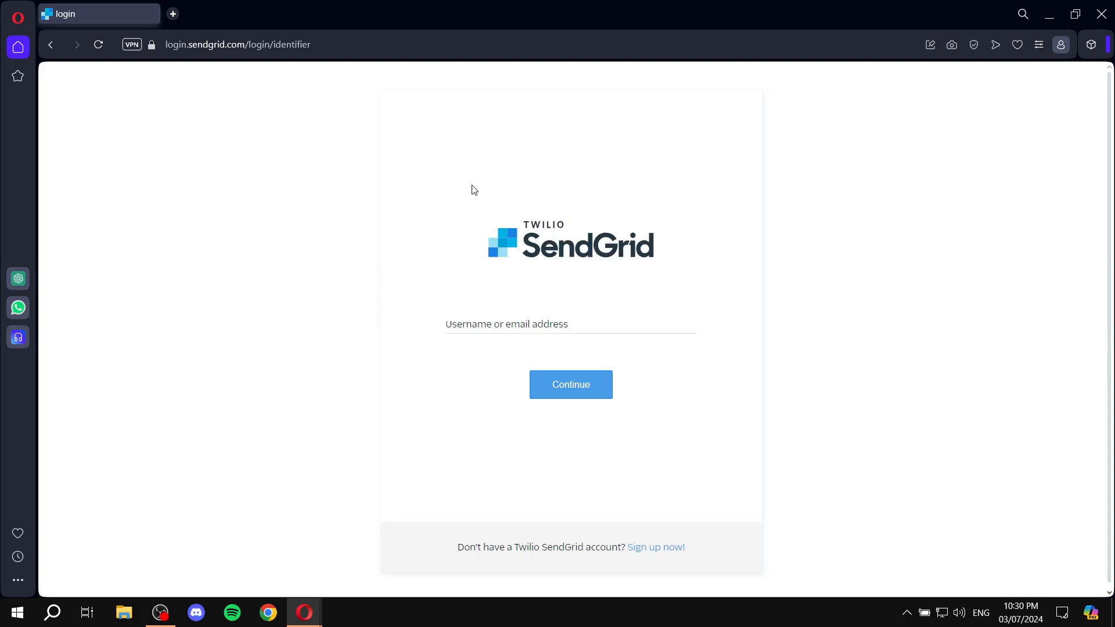
{"action": "mouse_move", "coordinate": [202, 135]}
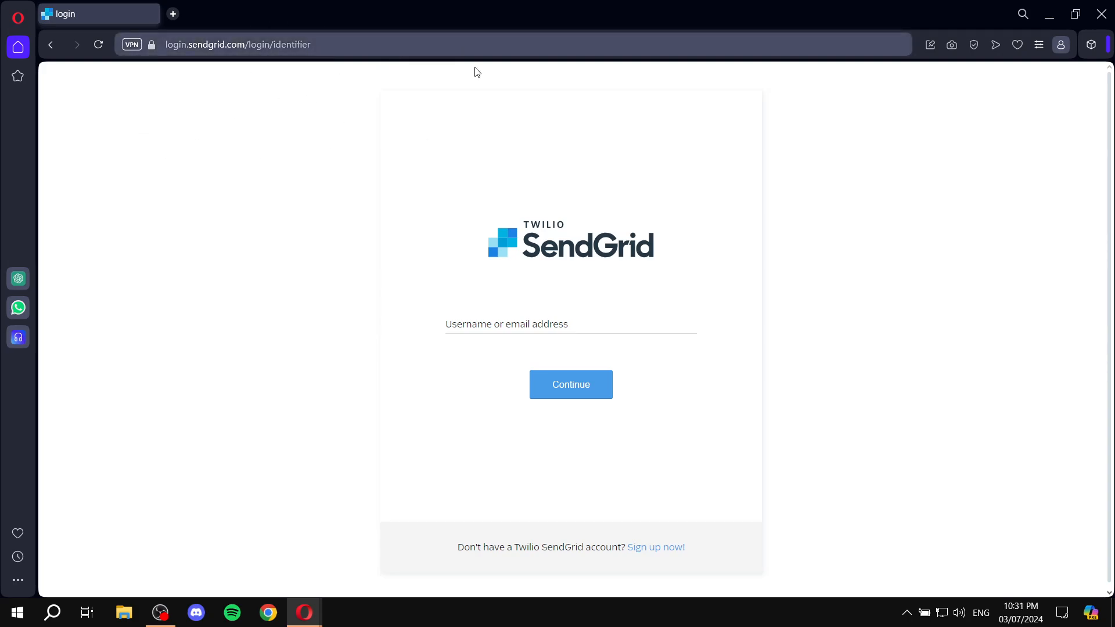
{"action": "mouse_move", "coordinate": [500, 353]}
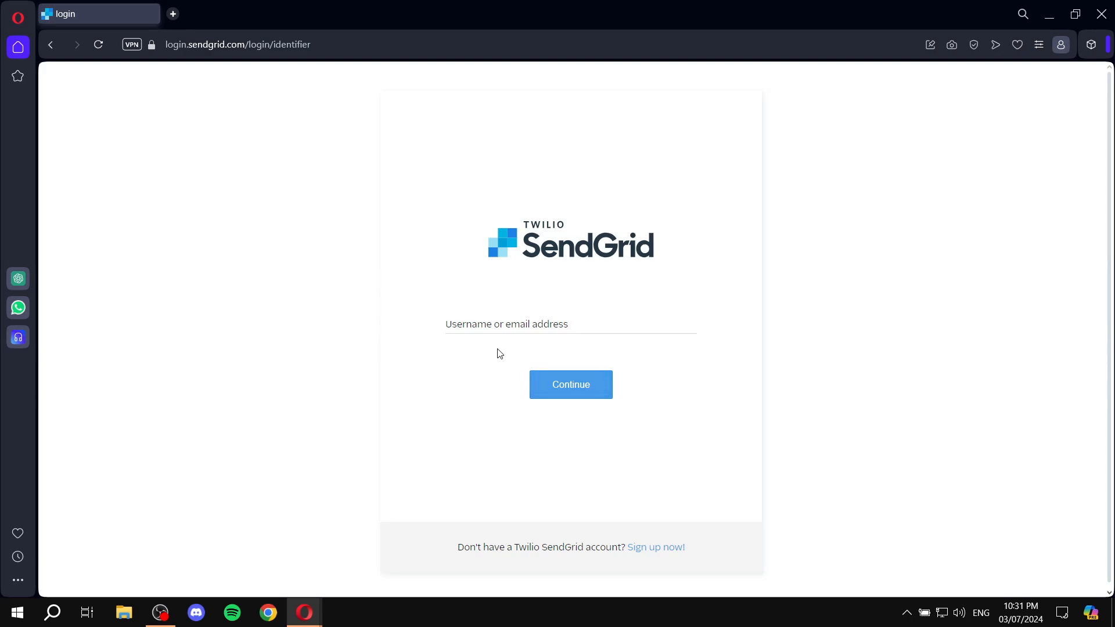